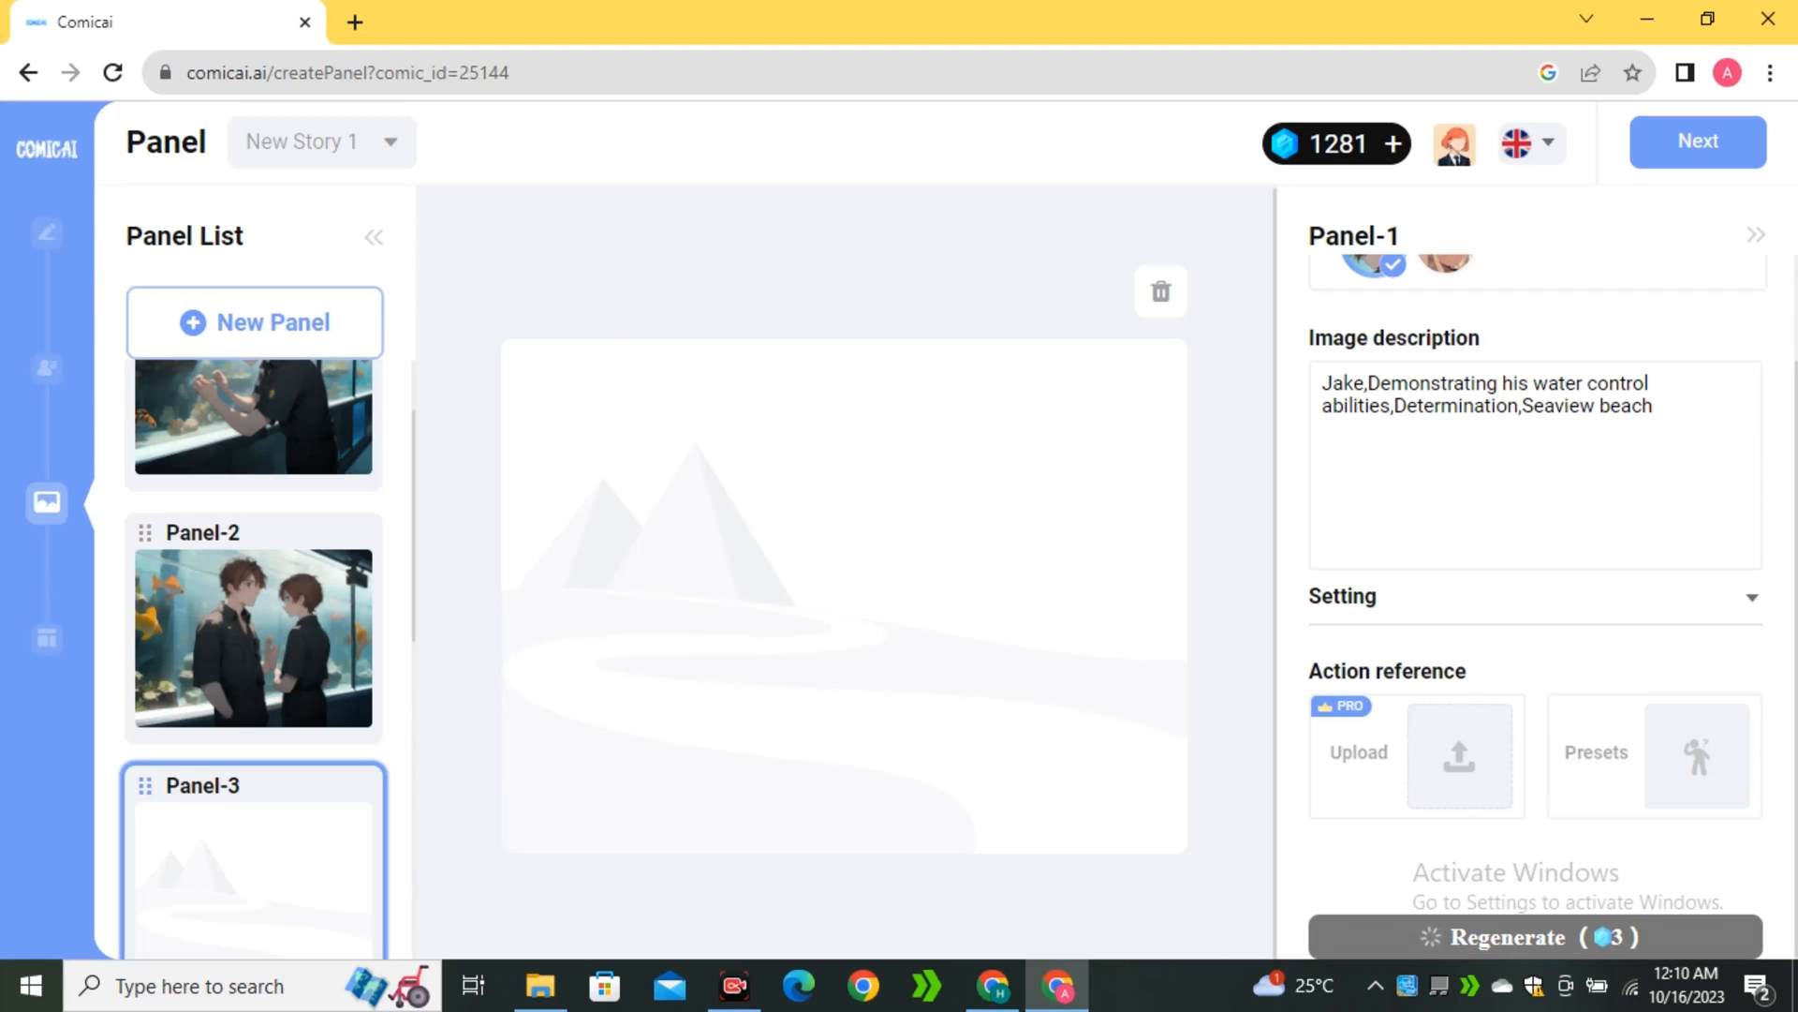
# Regenerate the panels and view an aquarium-themed result from the Panel List
pyautogui.click(1535, 937)
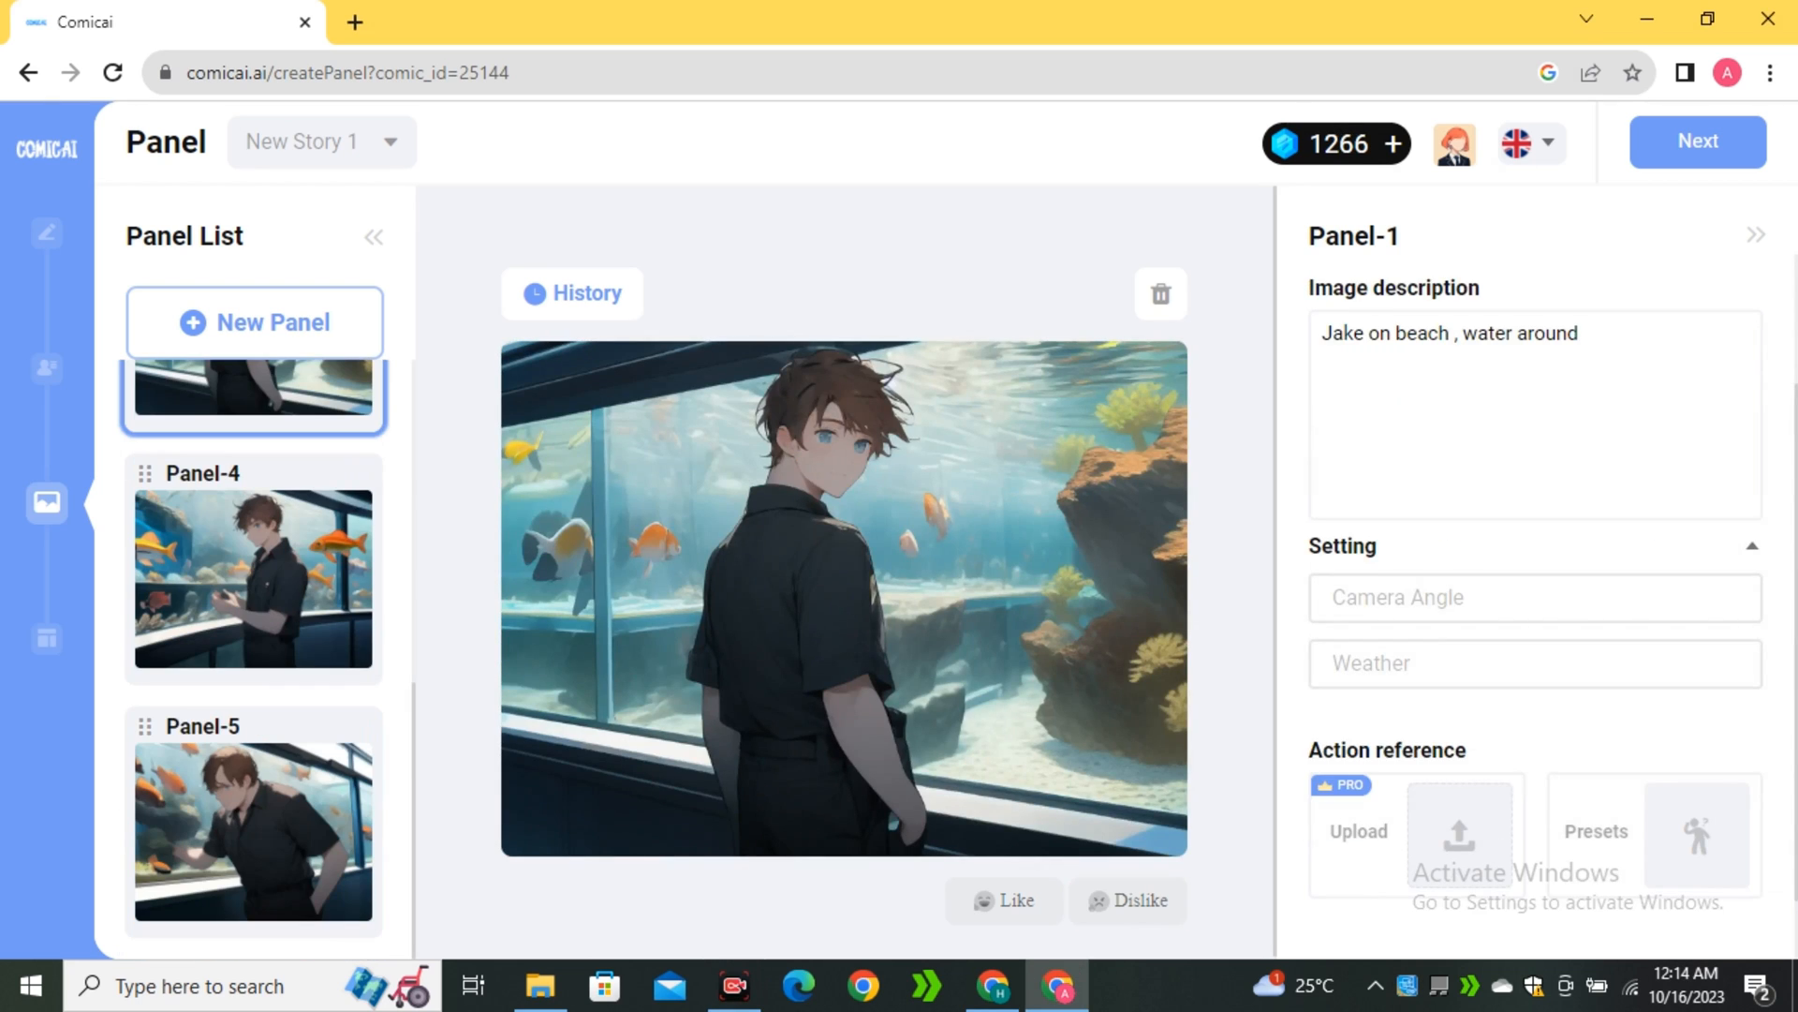
pyautogui.click(253, 569)
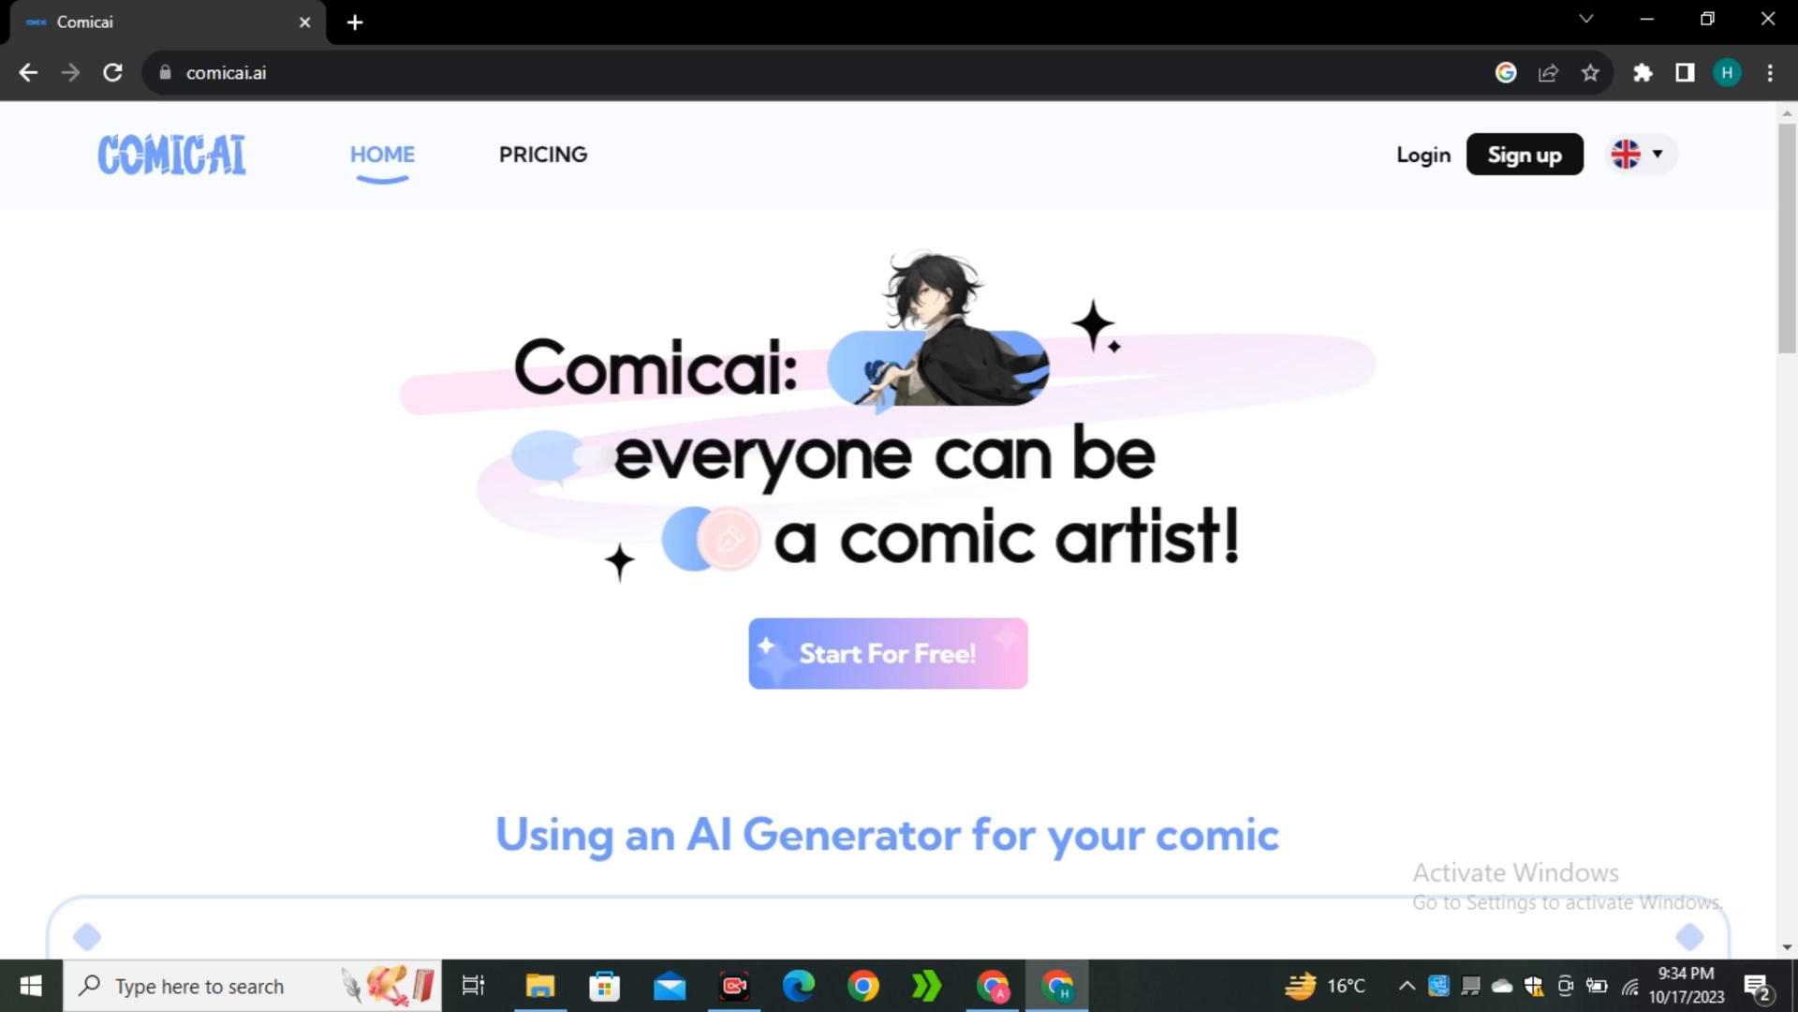
pyautogui.scroll(-3)
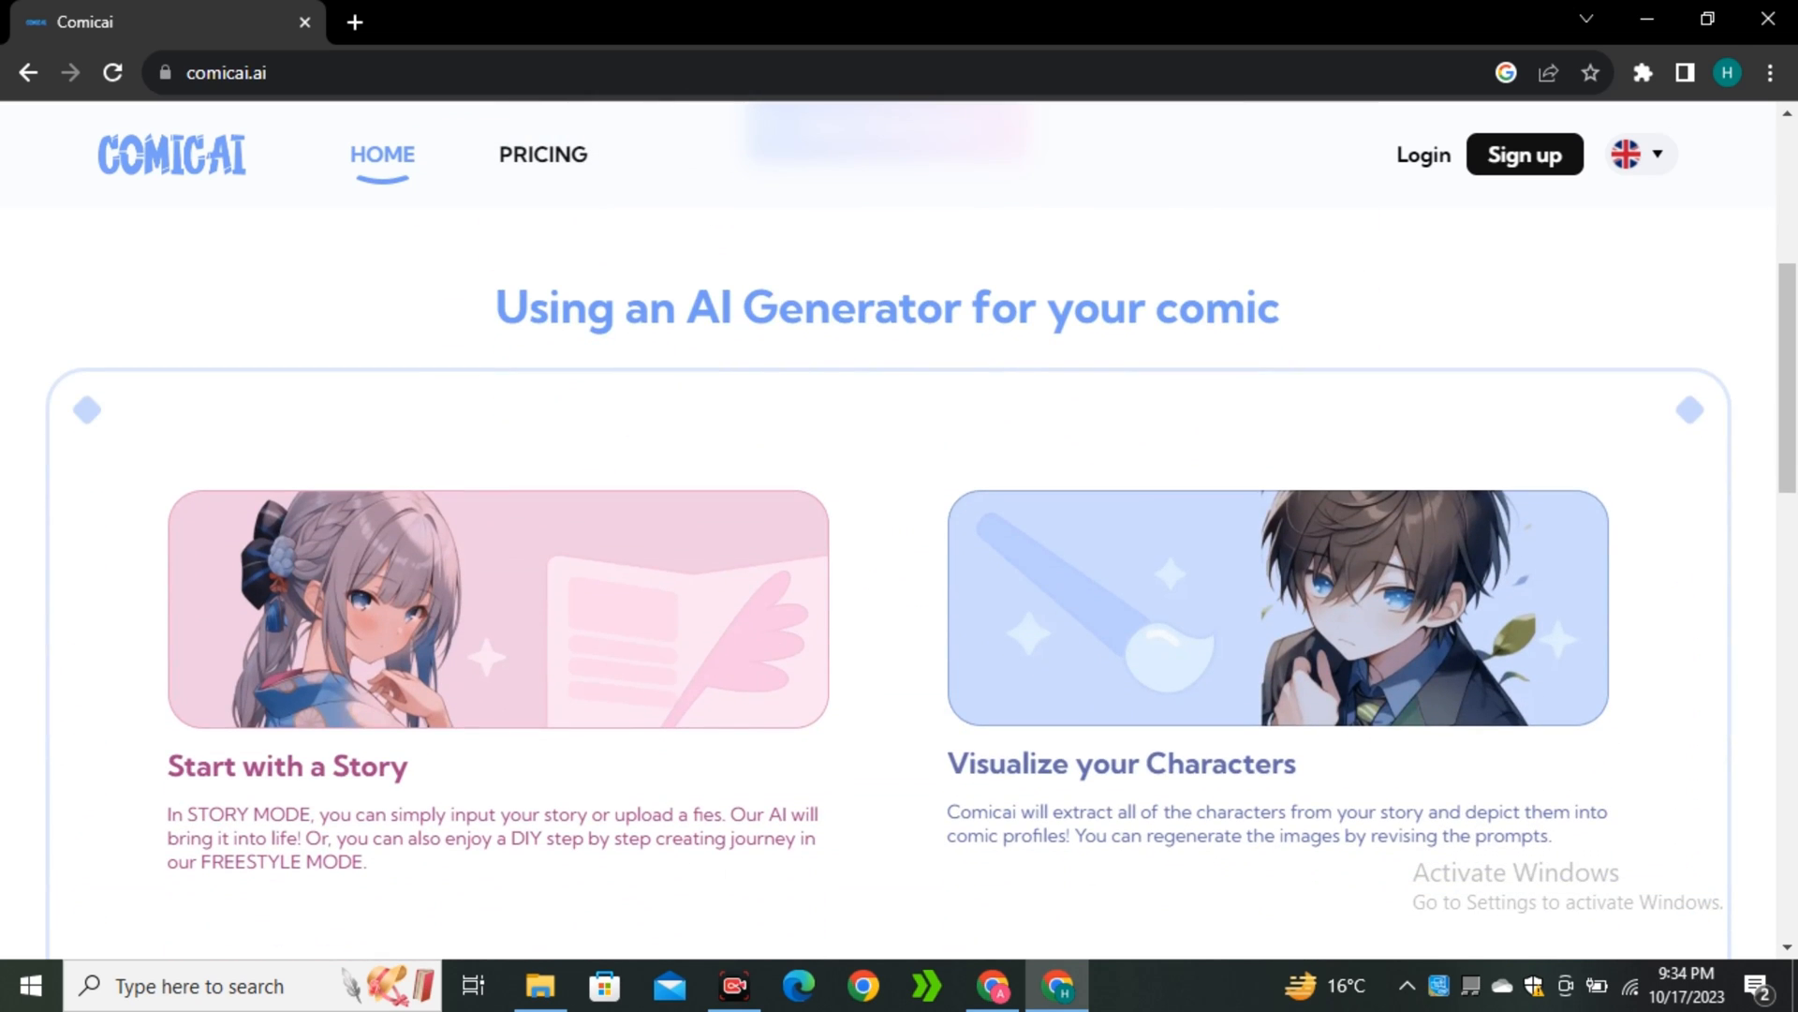
pyautogui.scroll(-3)
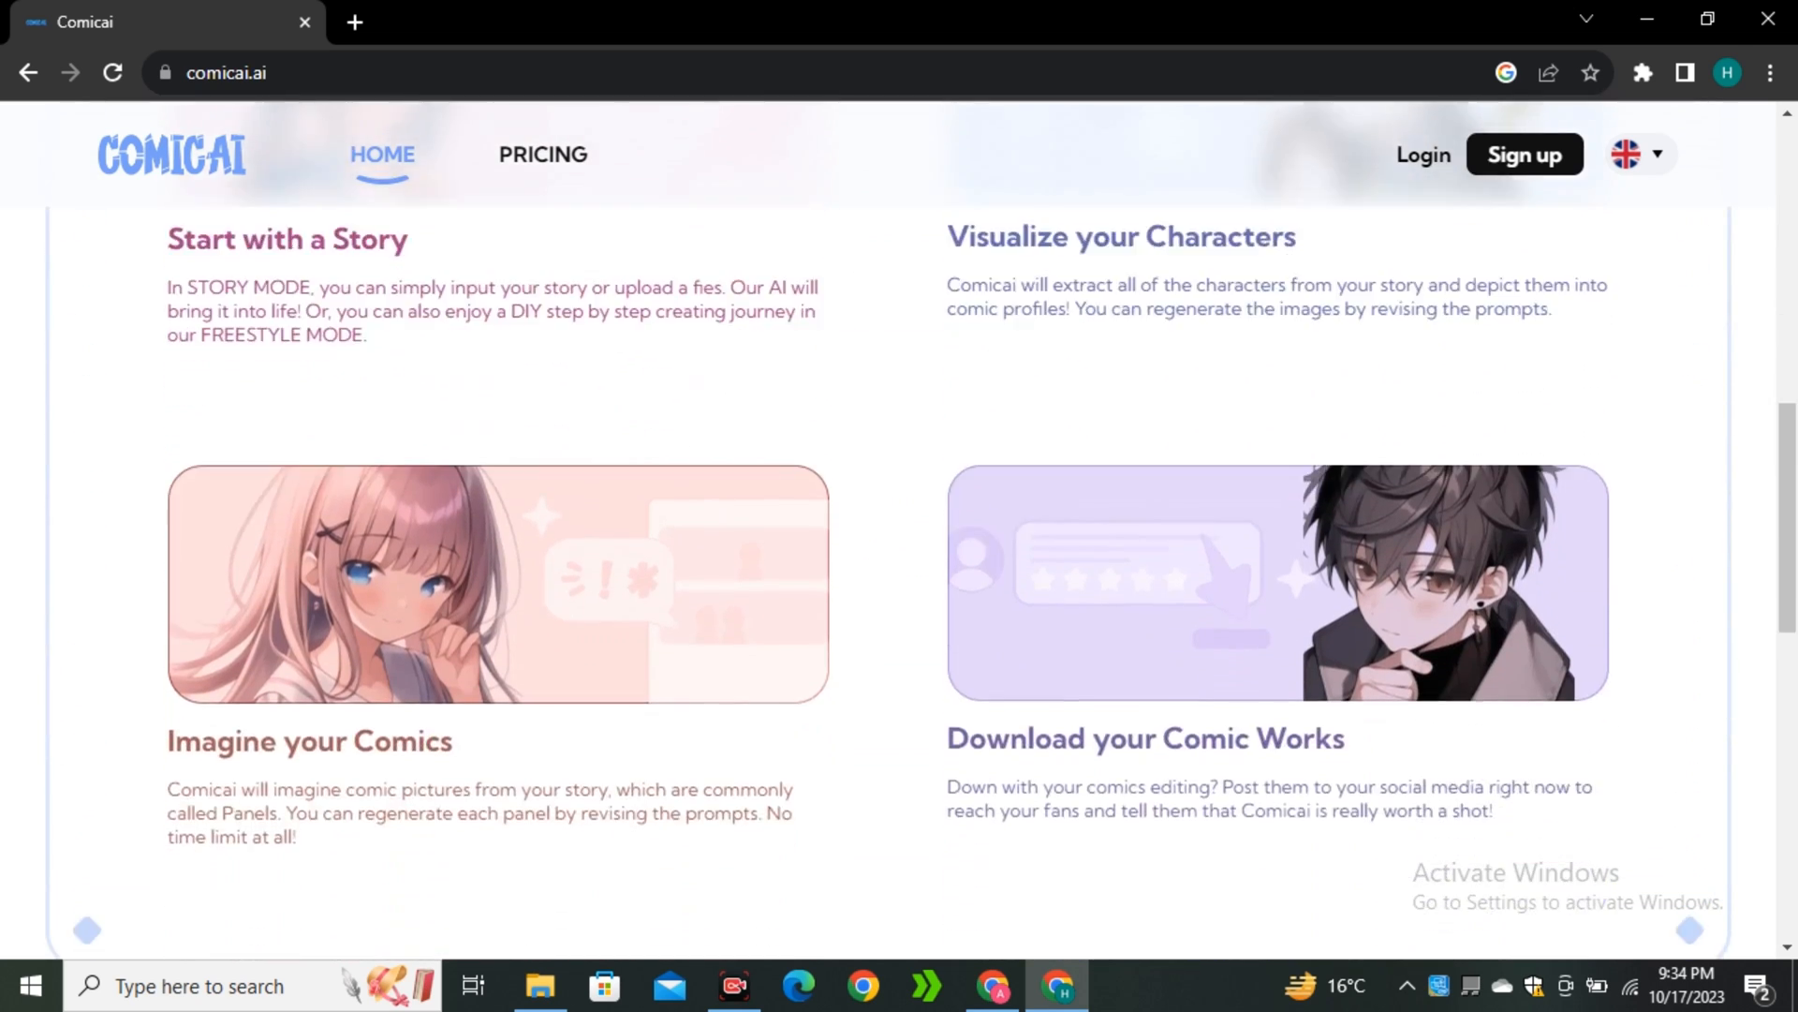
pyautogui.scroll(3)
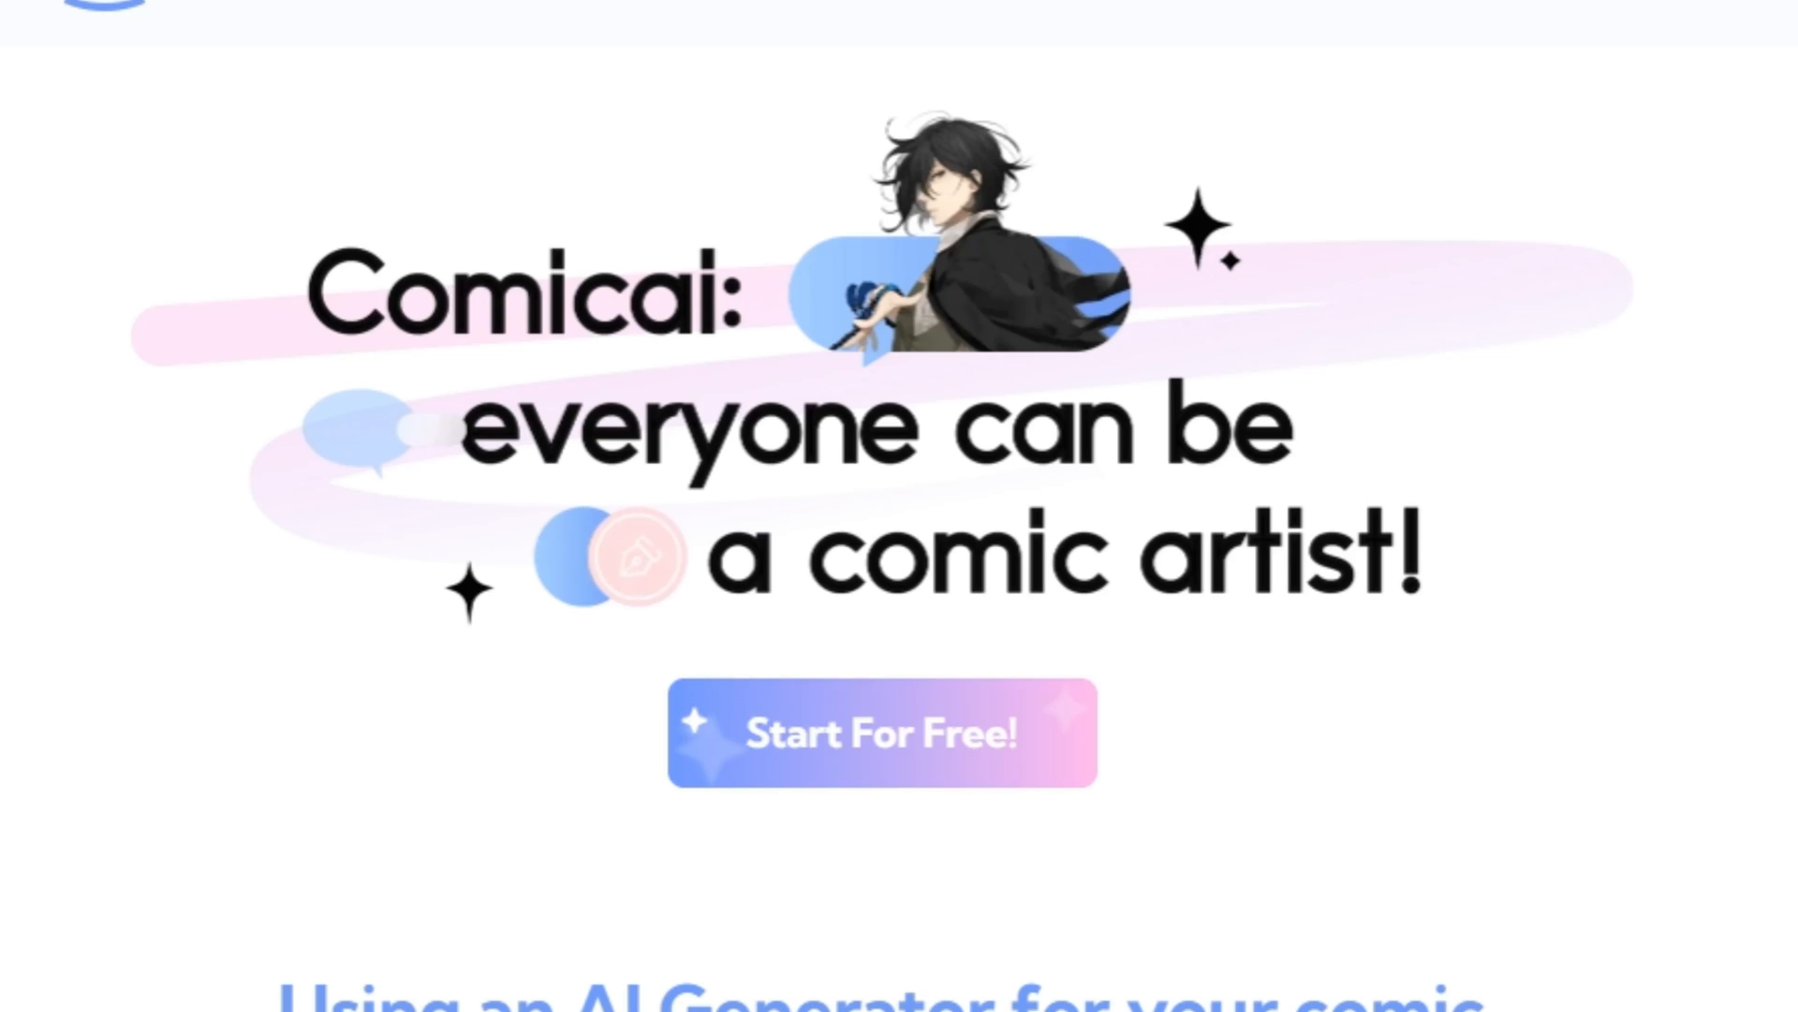
# Sign in with Google and claim the 99-credit daily reward
pyautogui.click(880, 732)
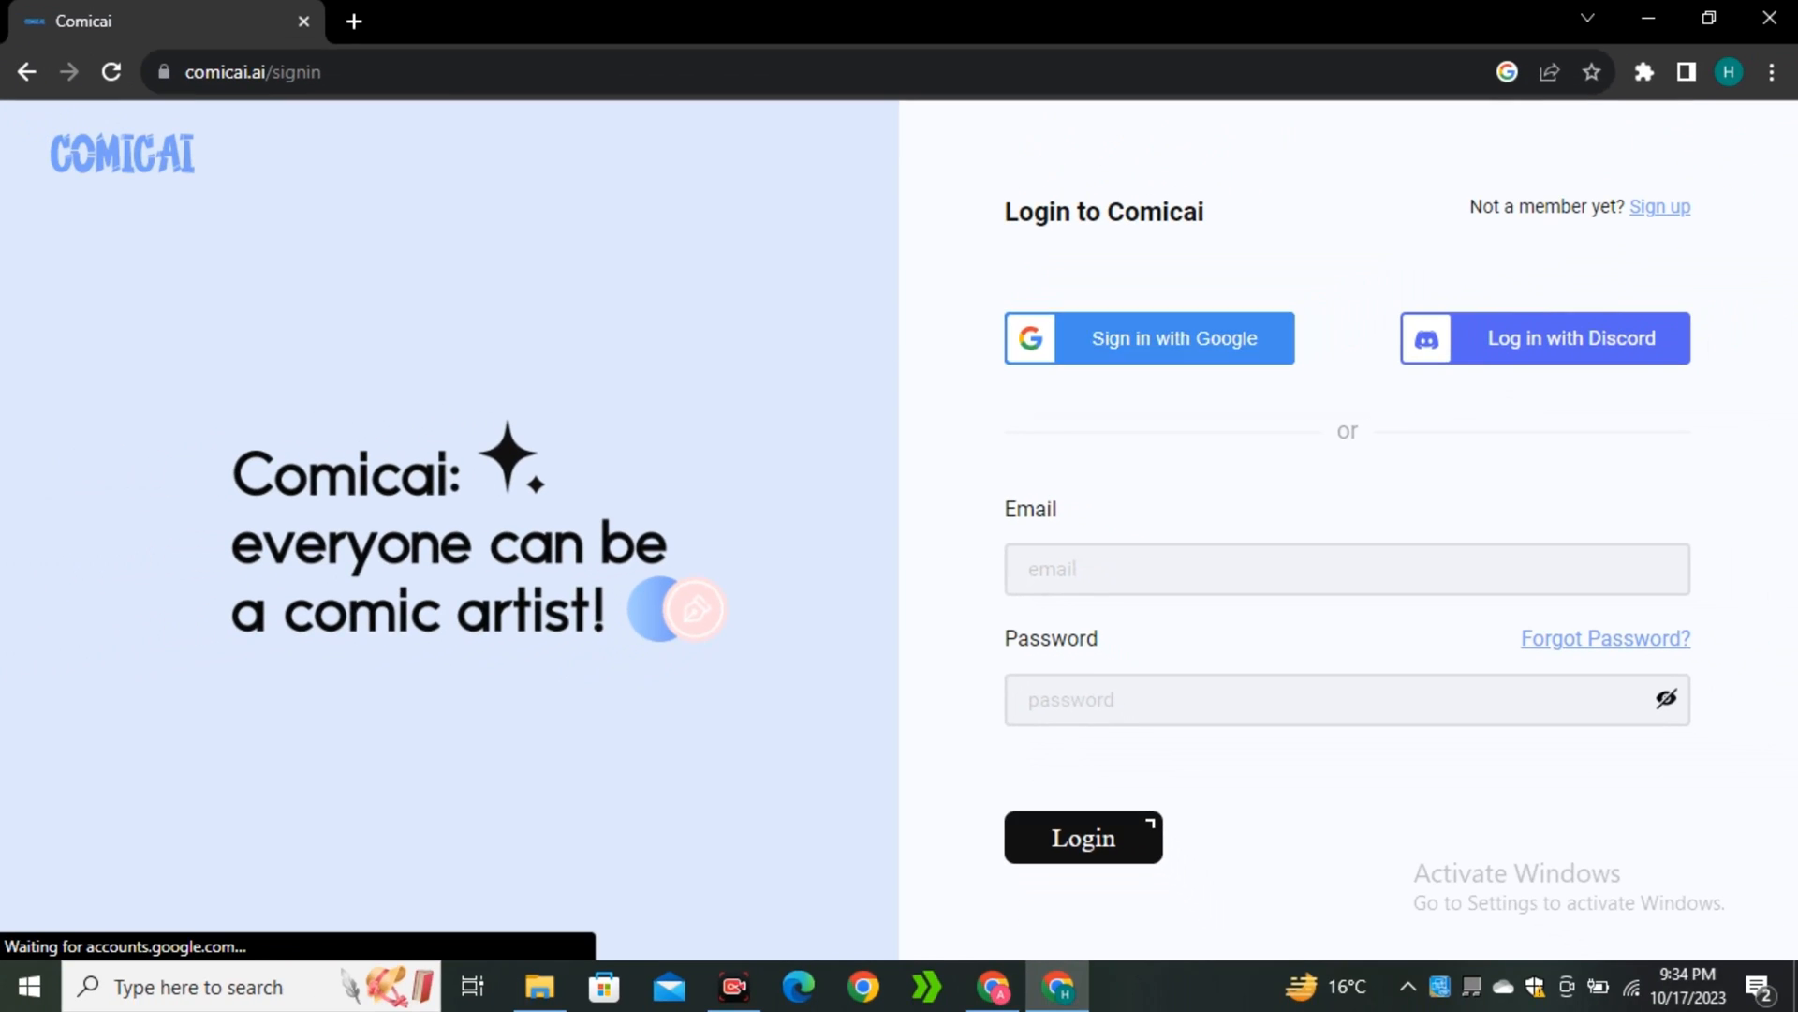
pyautogui.click(1148, 337)
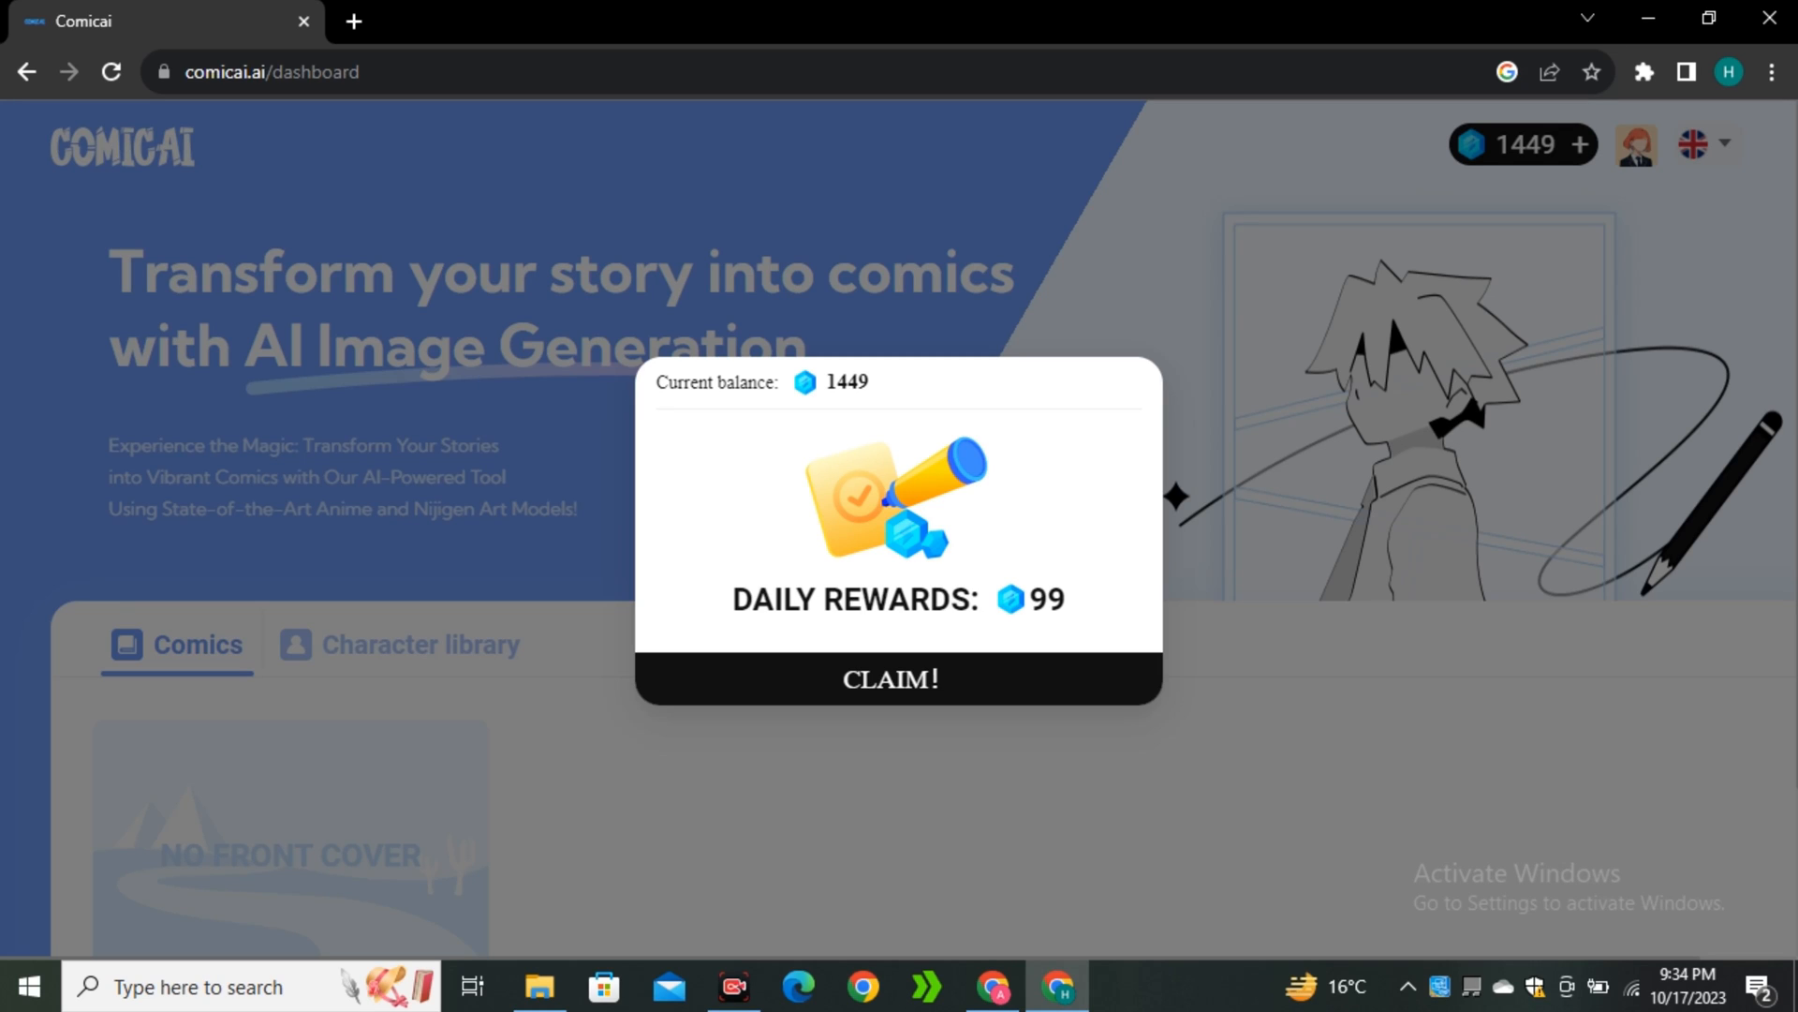
pyautogui.click(897, 678)
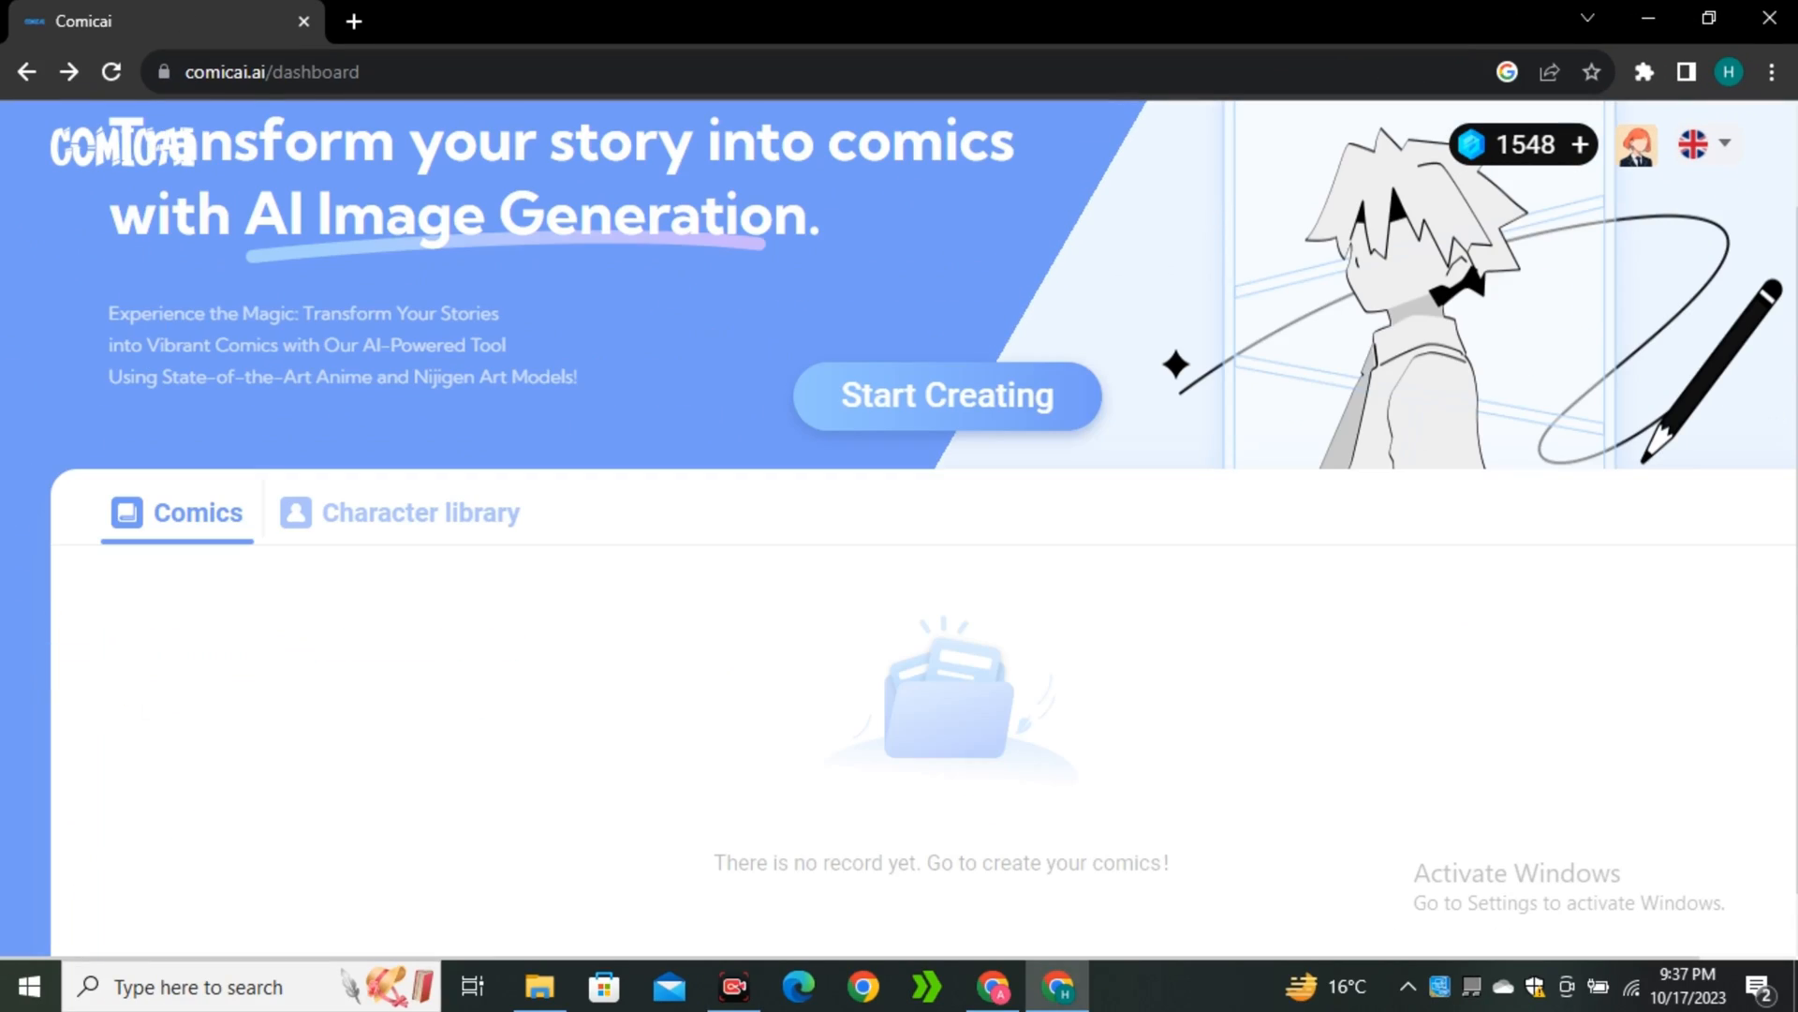
pyautogui.click(421, 511)
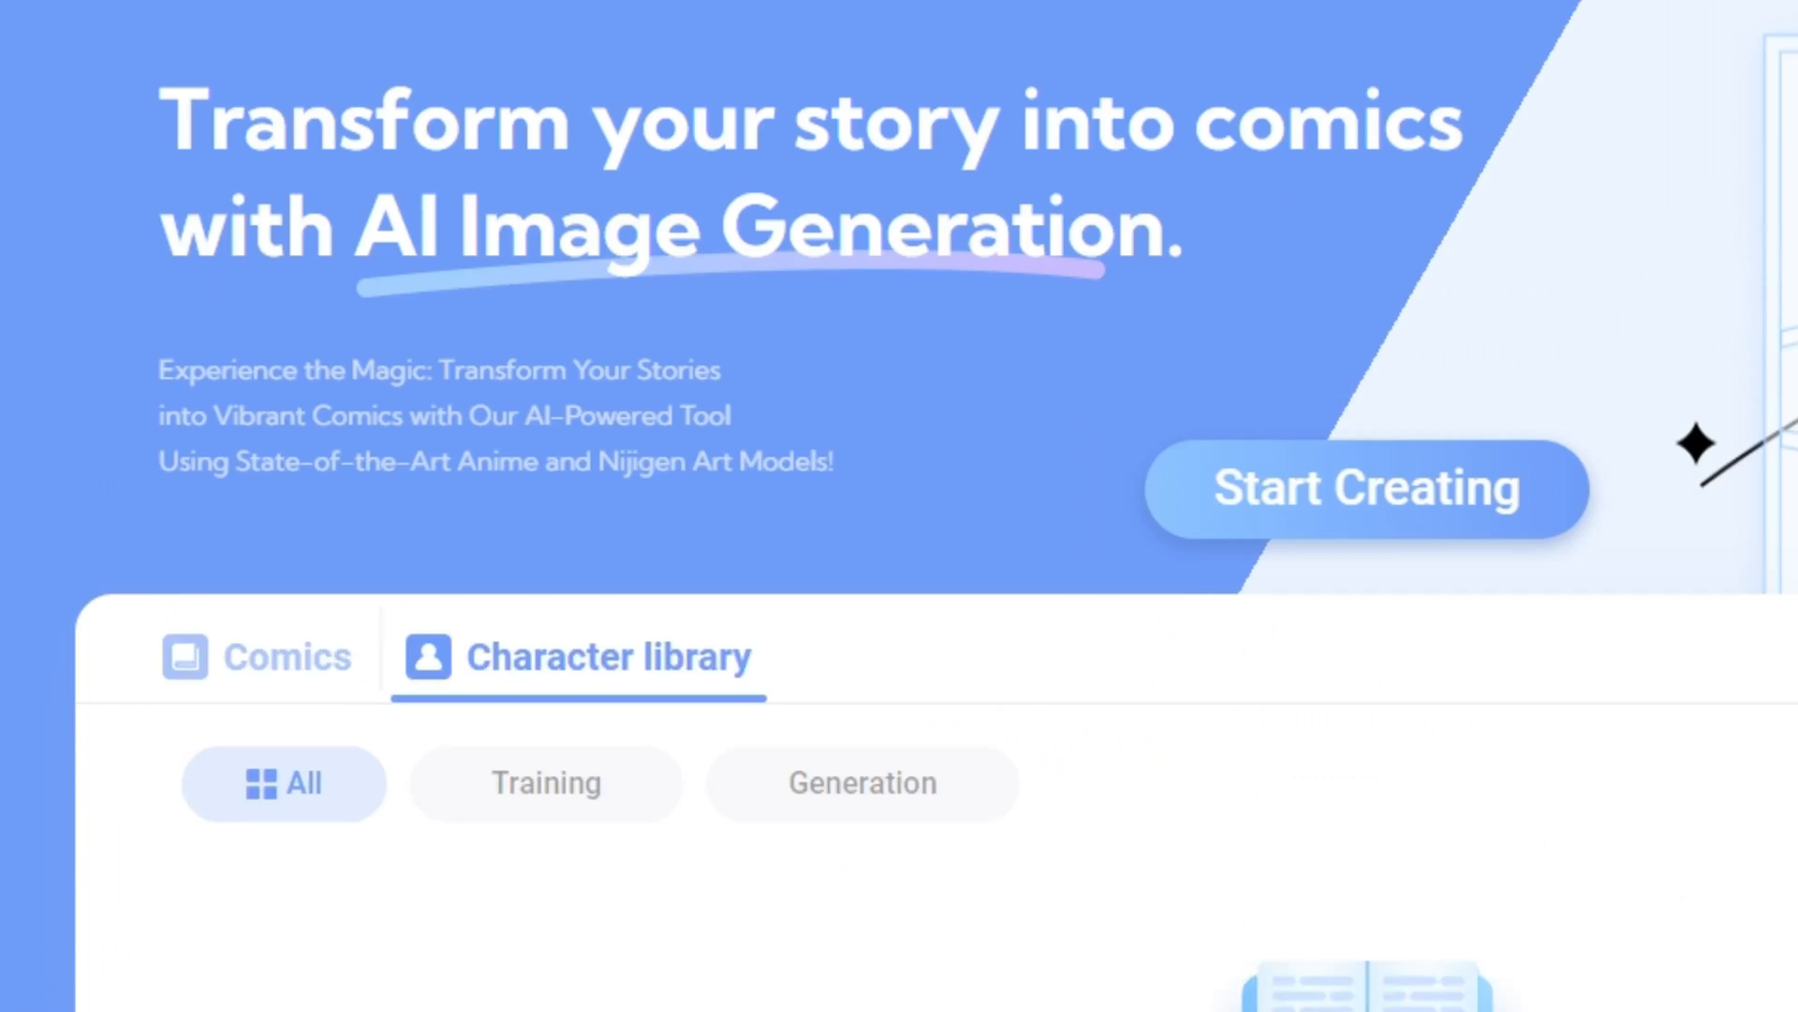
pyautogui.scroll(-3)
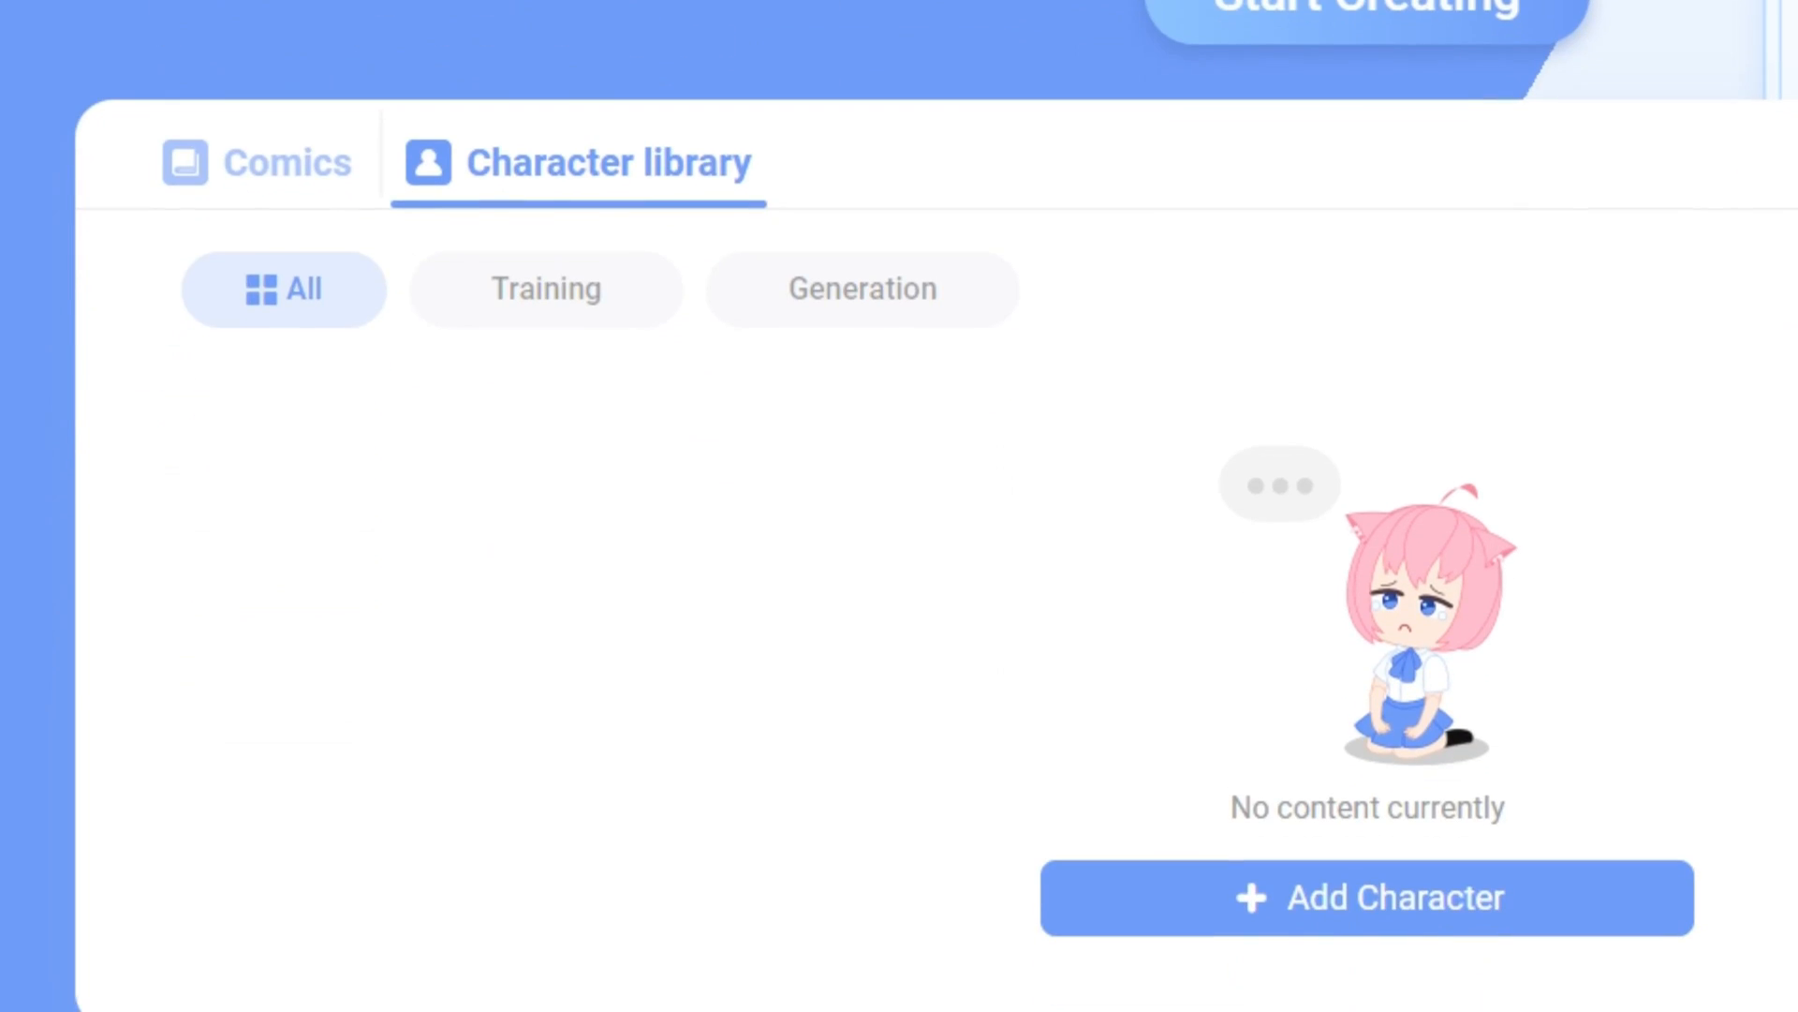
pyautogui.scroll(3)
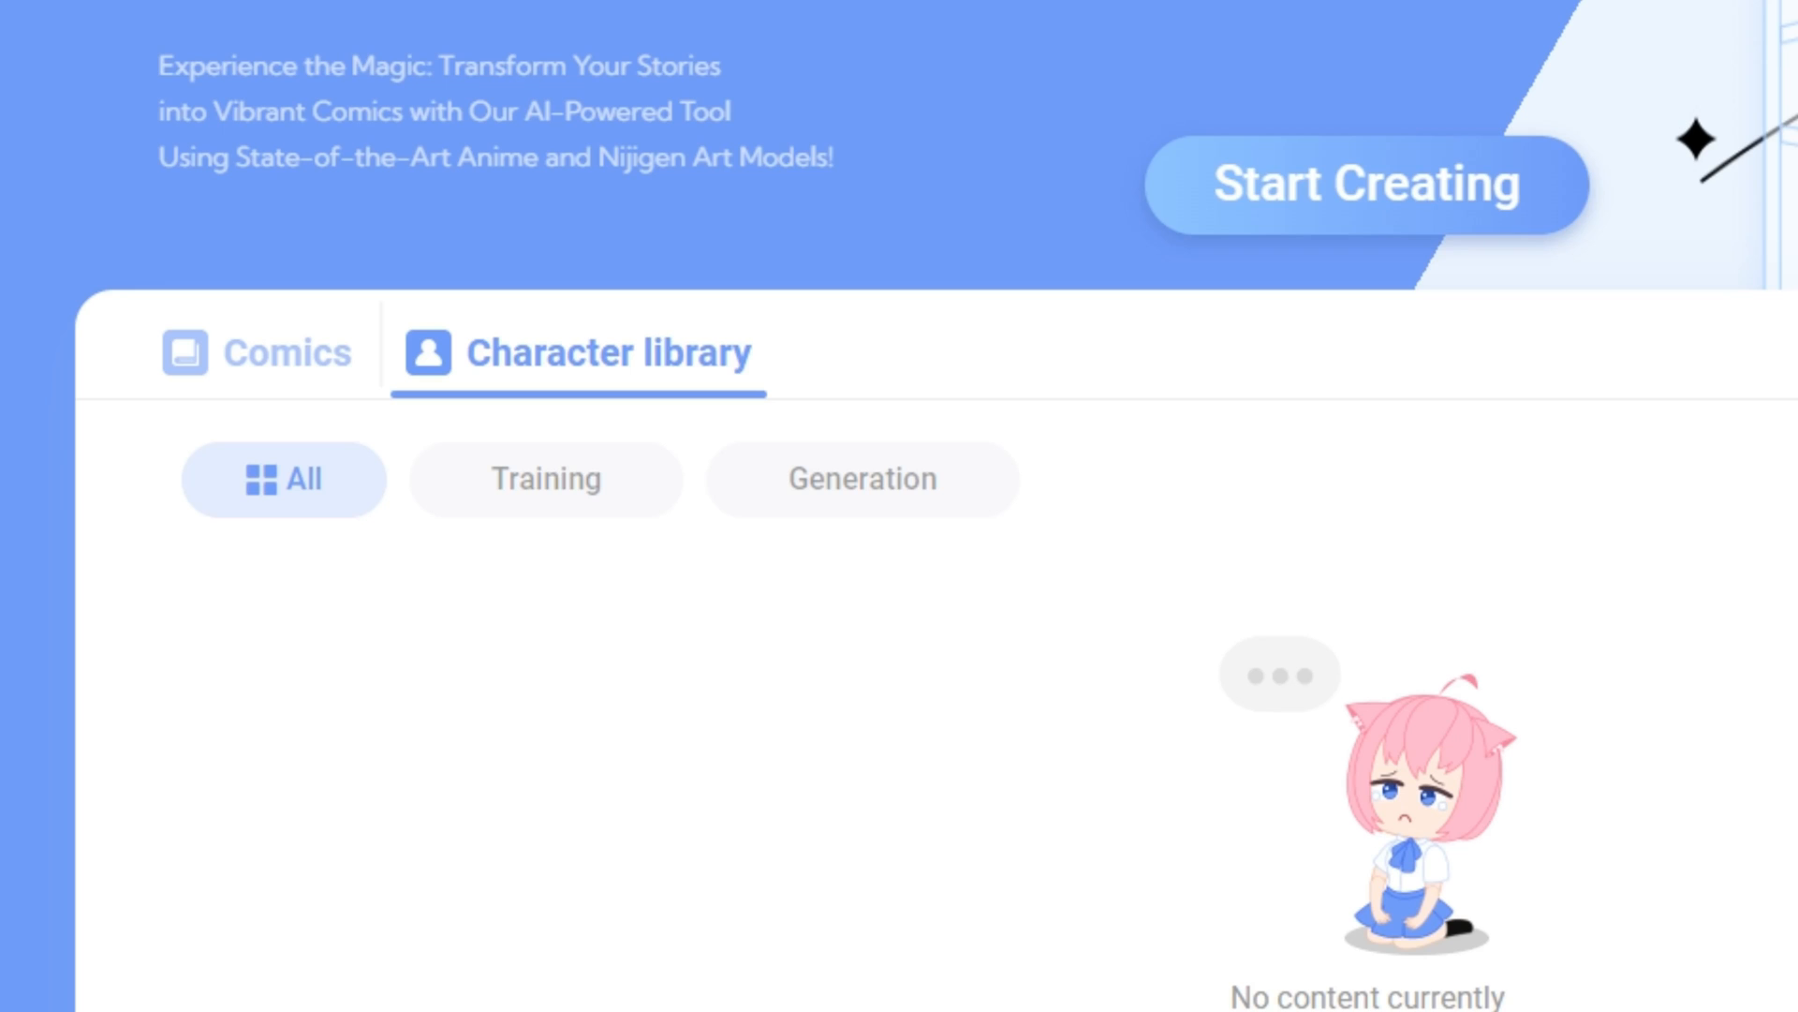
pyautogui.click(257, 354)
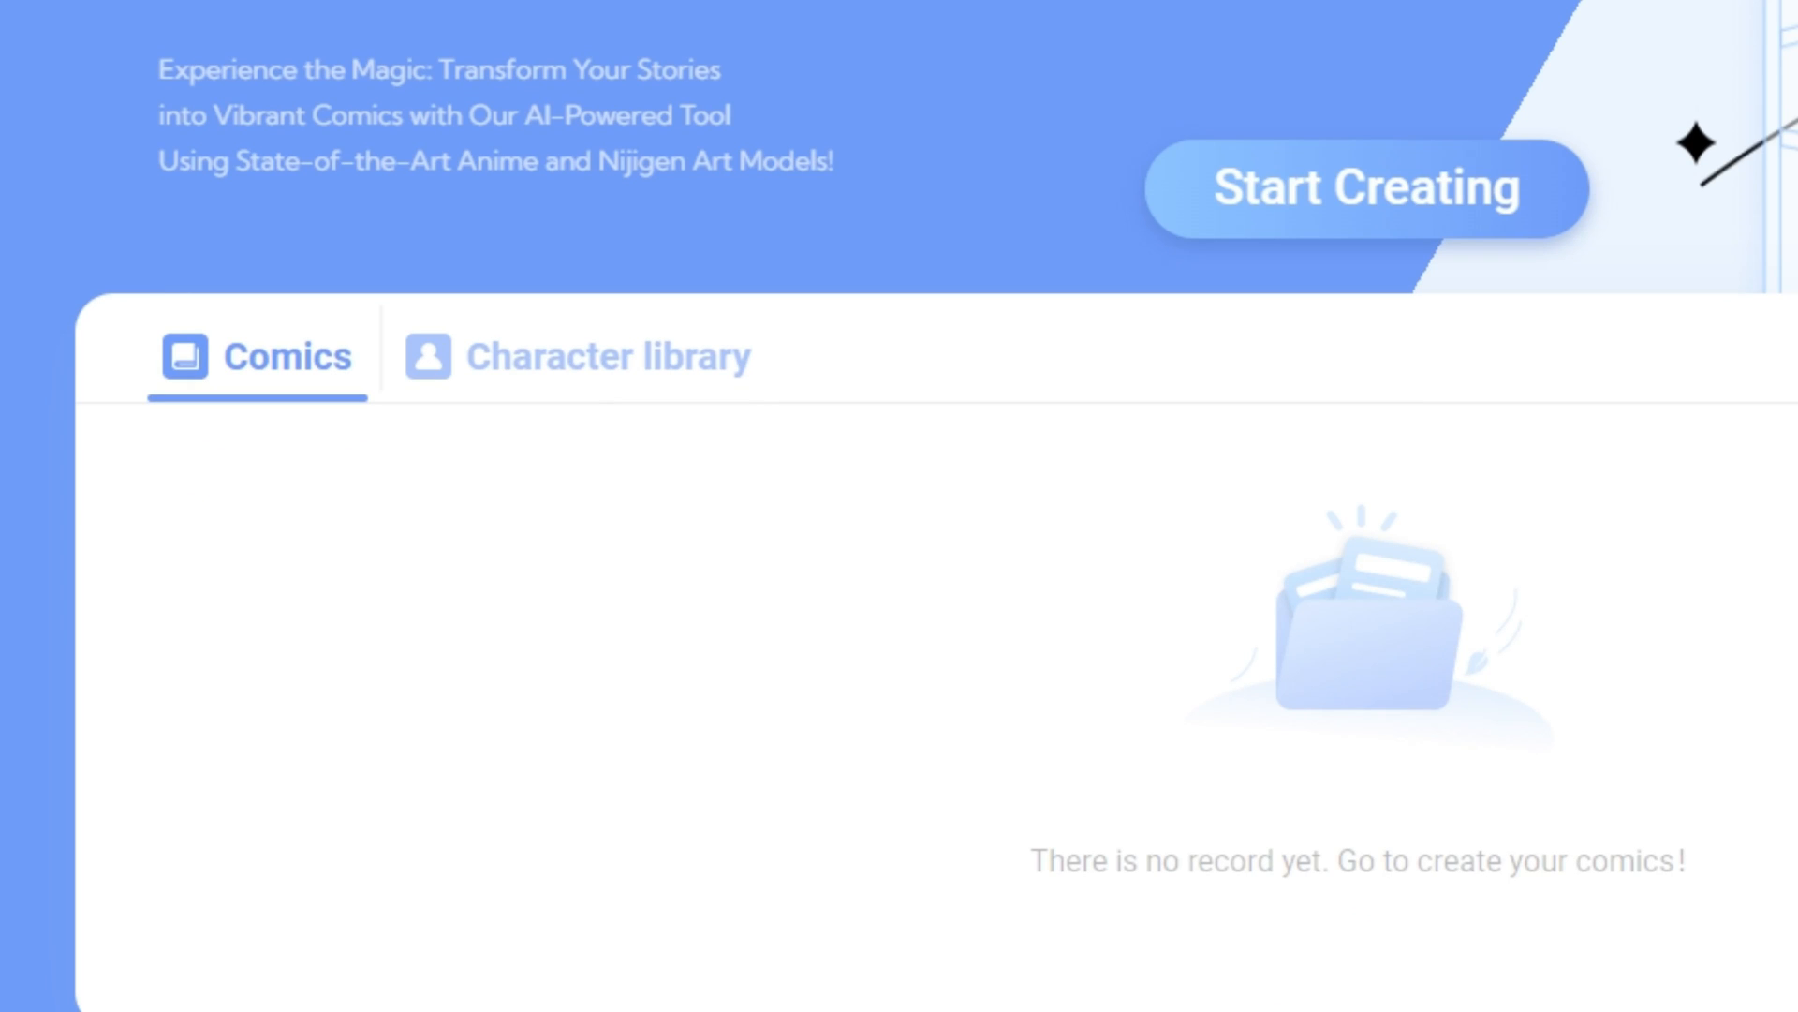
pyautogui.scroll(3)
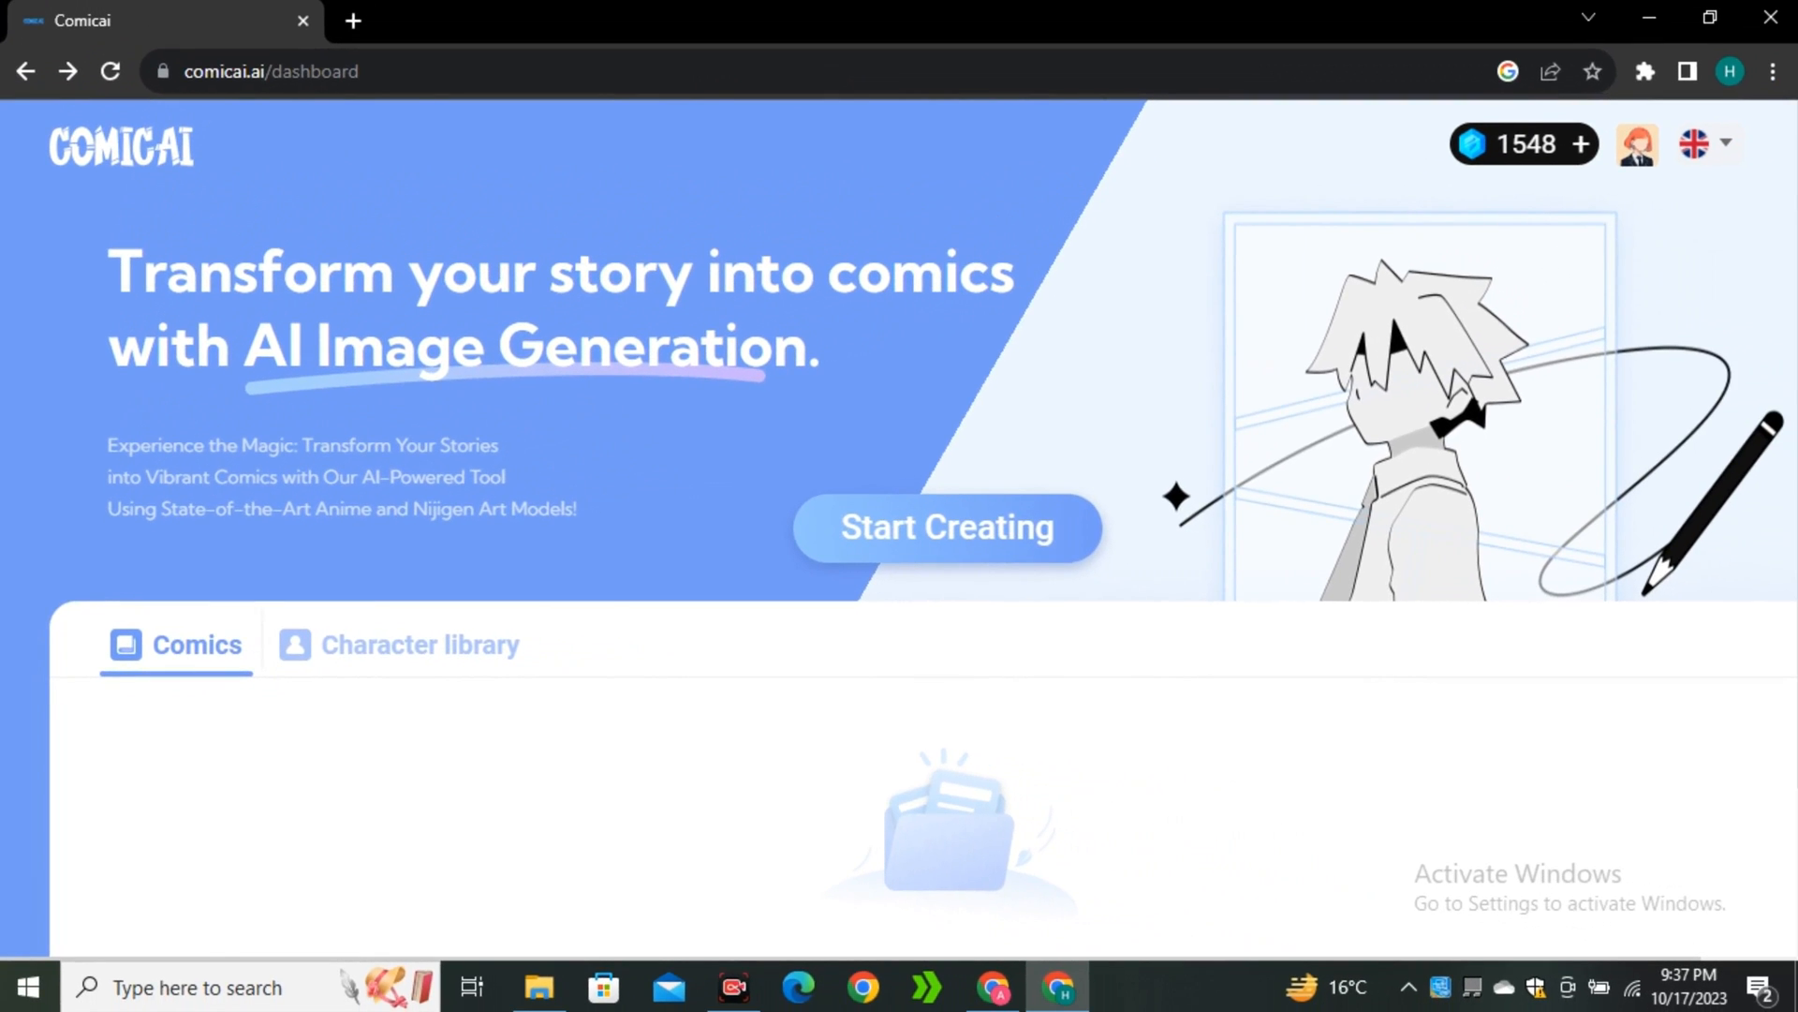
# Start creating a new comic using AI Generation for the story
pyautogui.click(944, 529)
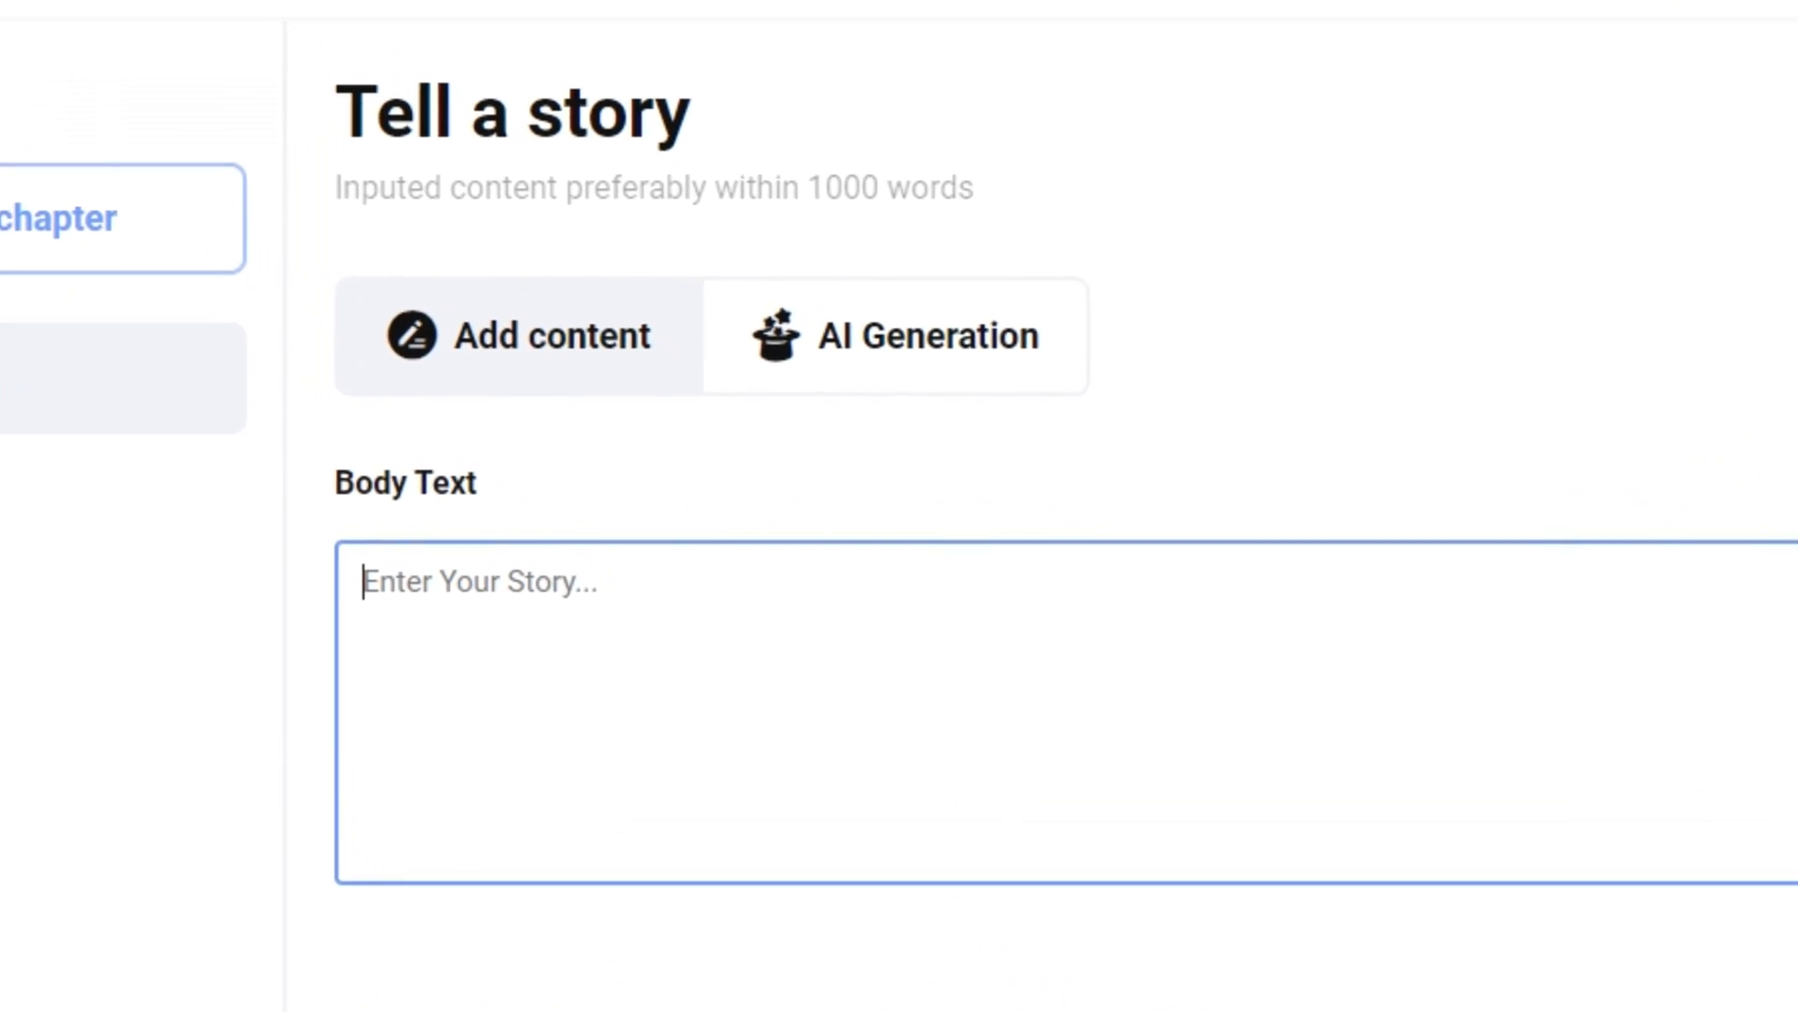
pyautogui.click(895, 335)
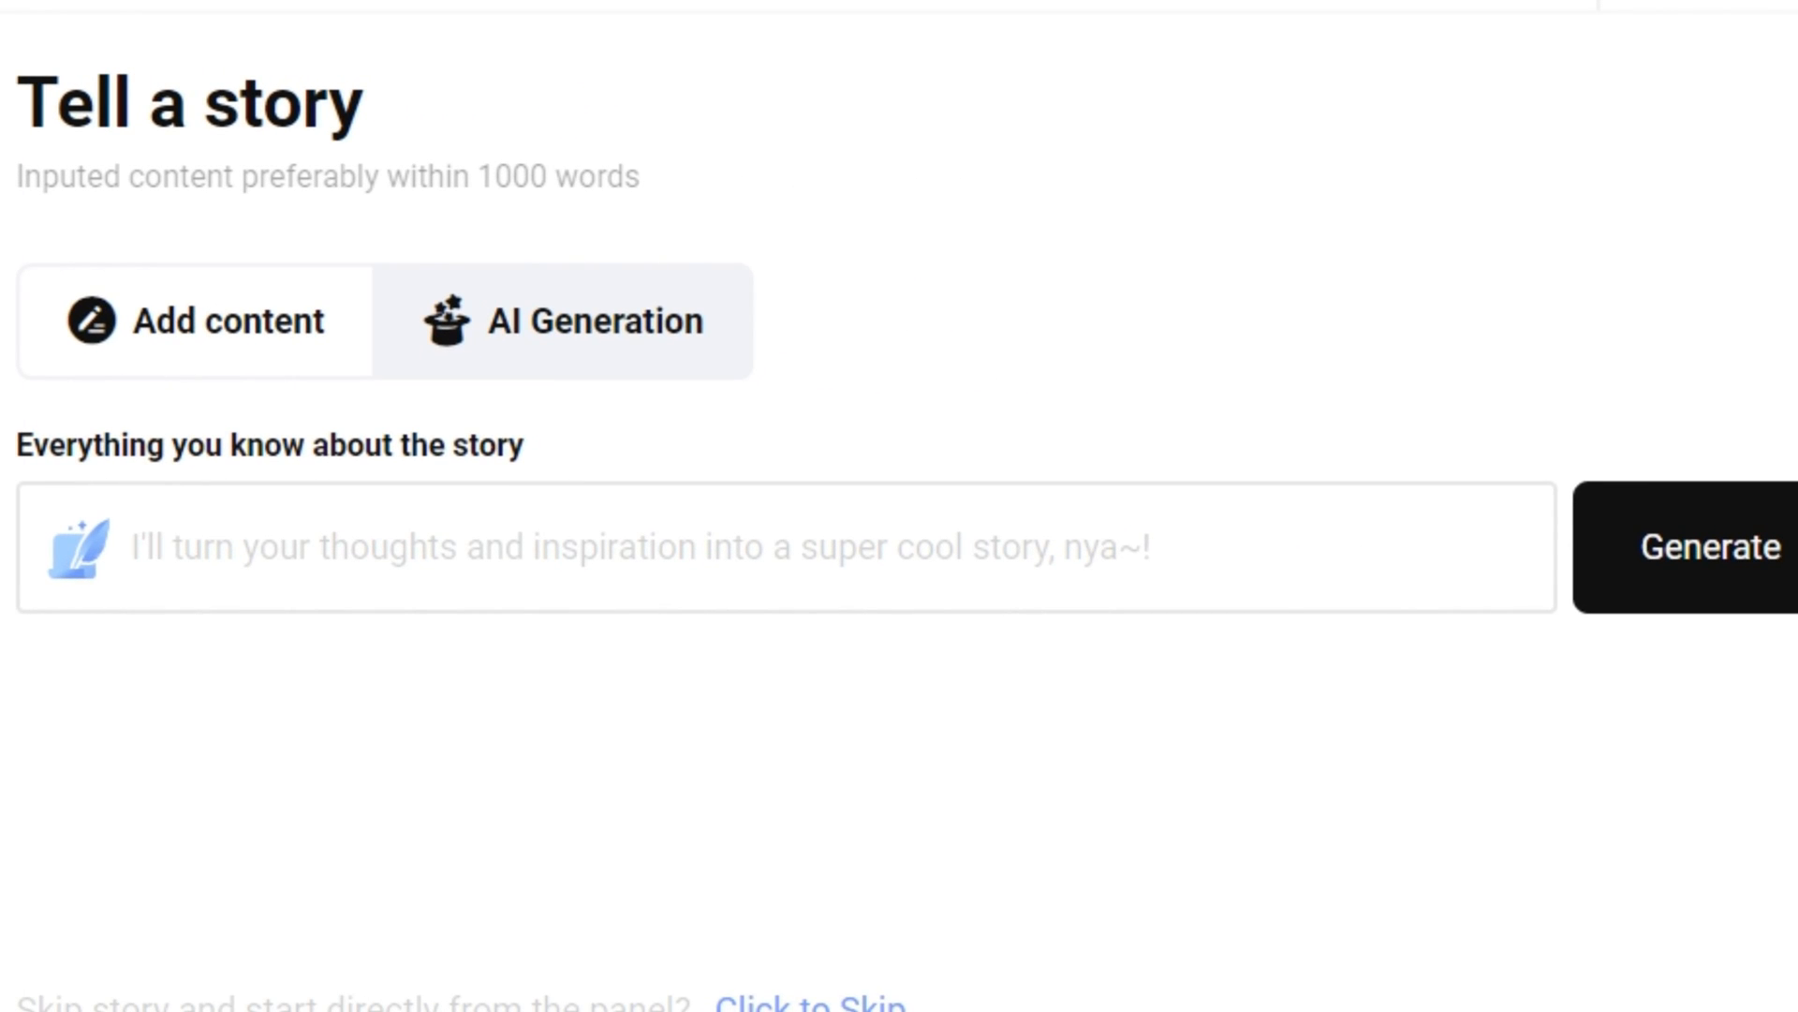
# Generate a story from the idea 'a samurai that lives in jungle fighting for his fam'
pyautogui.write('a')
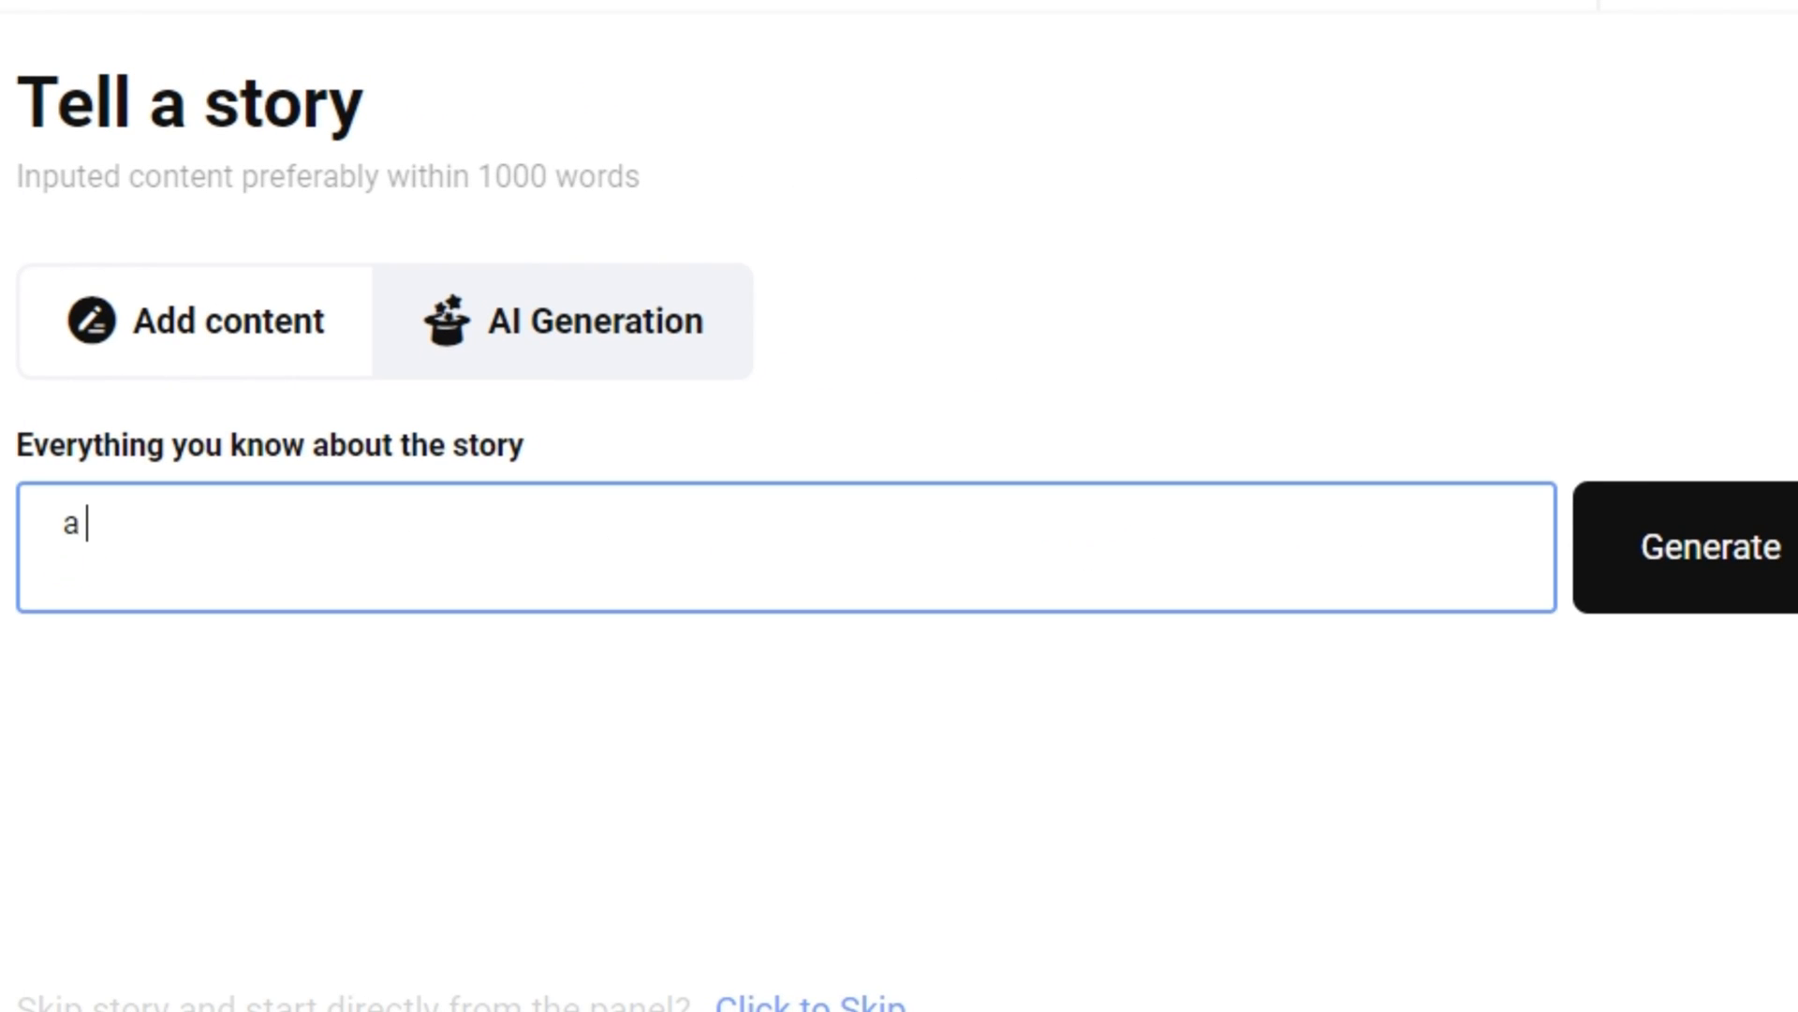
pyautogui.write('samurai that lives in jungle')
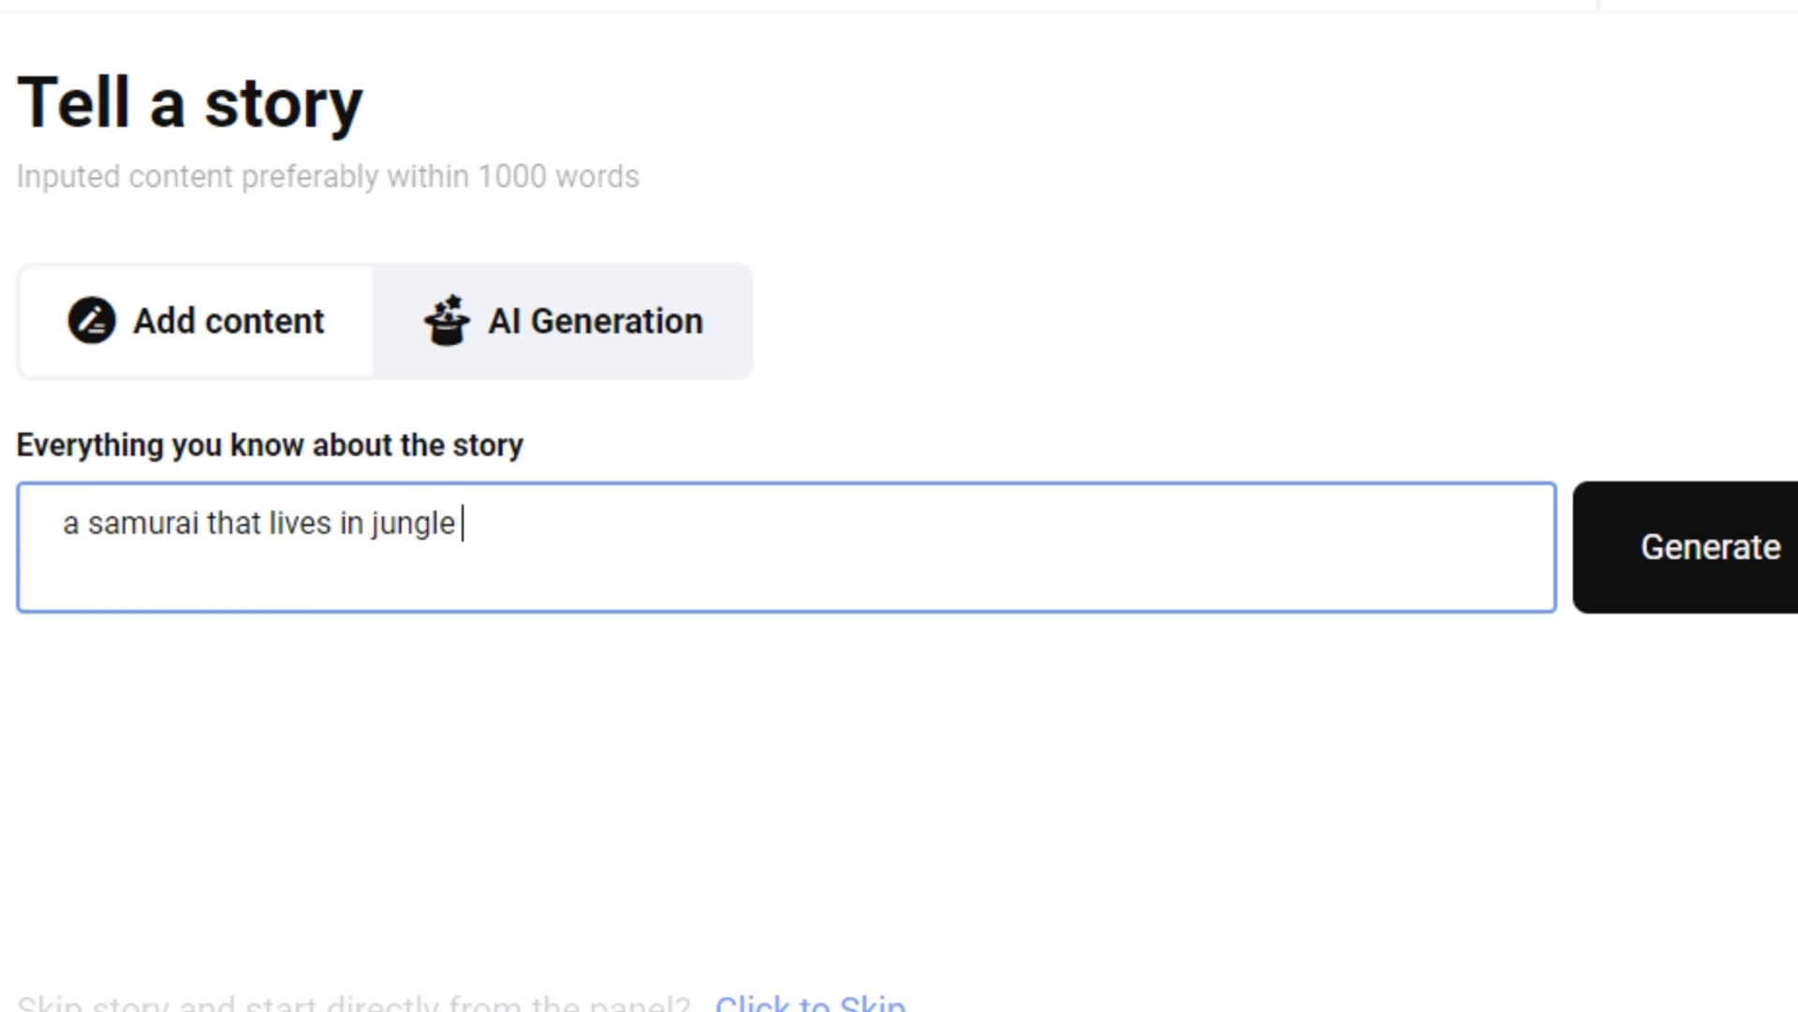
pyautogui.write('fighting for his fam')
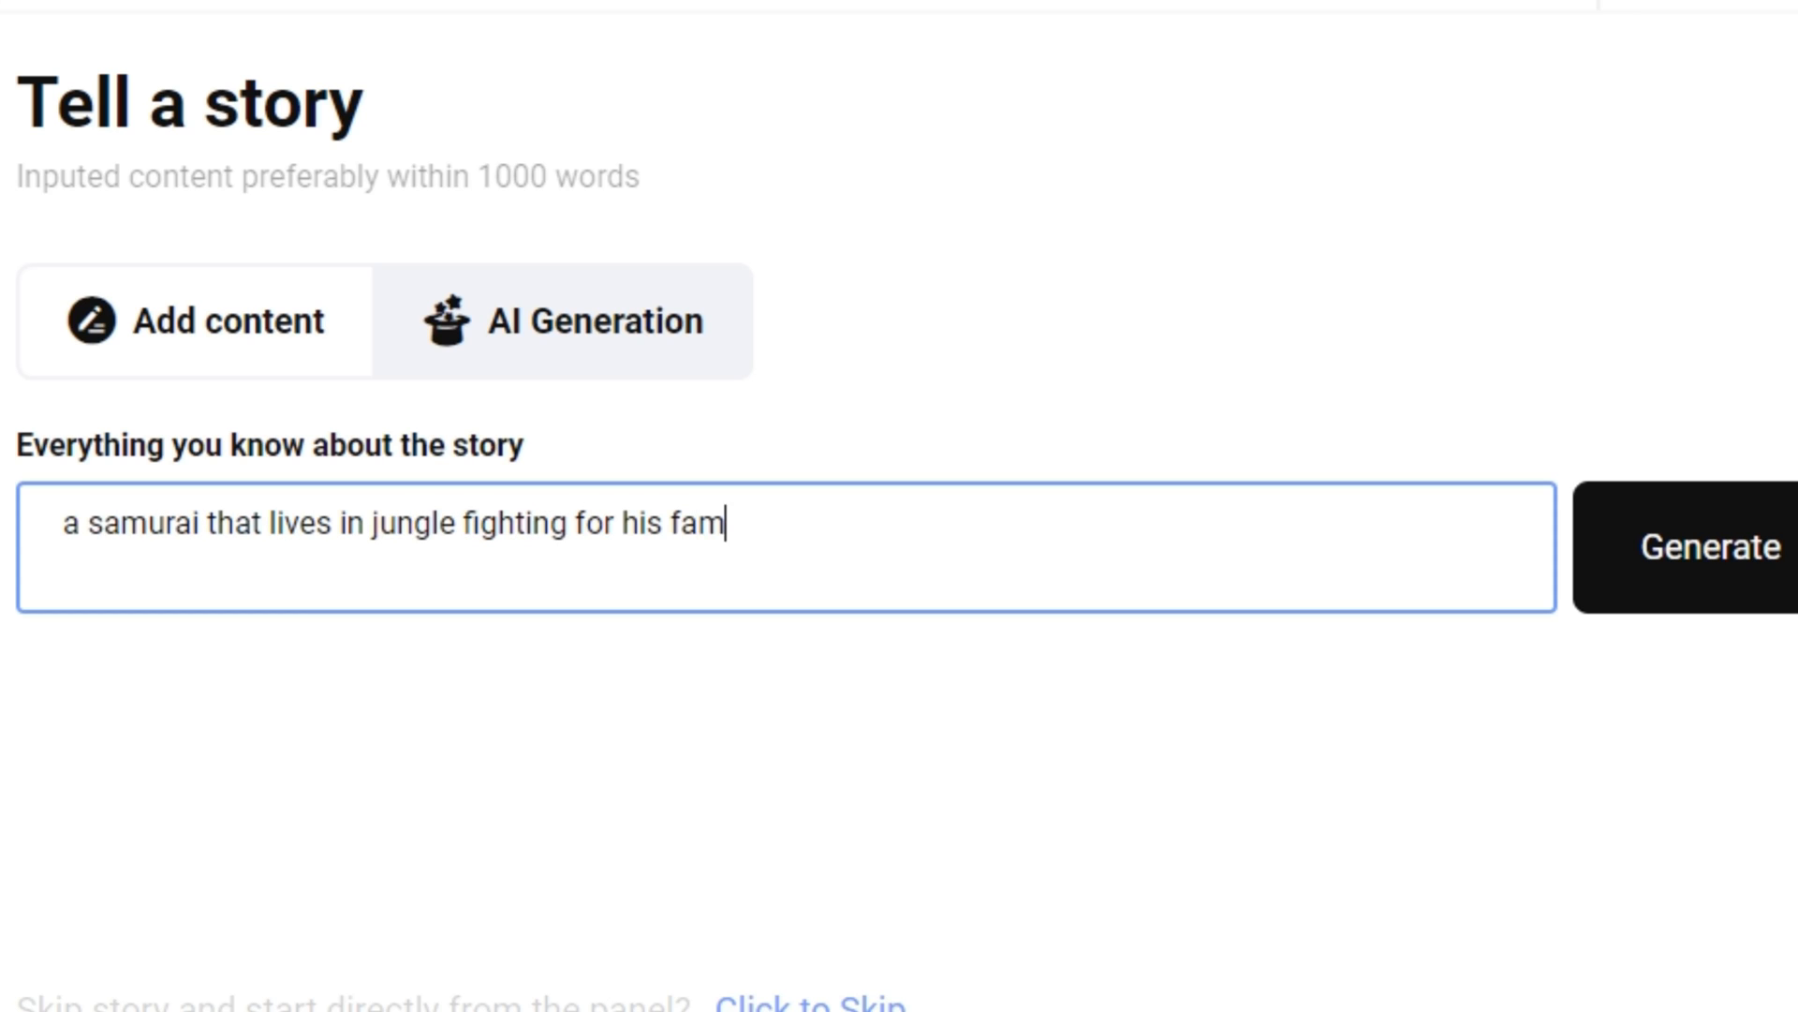
pyautogui.click(1708, 545)
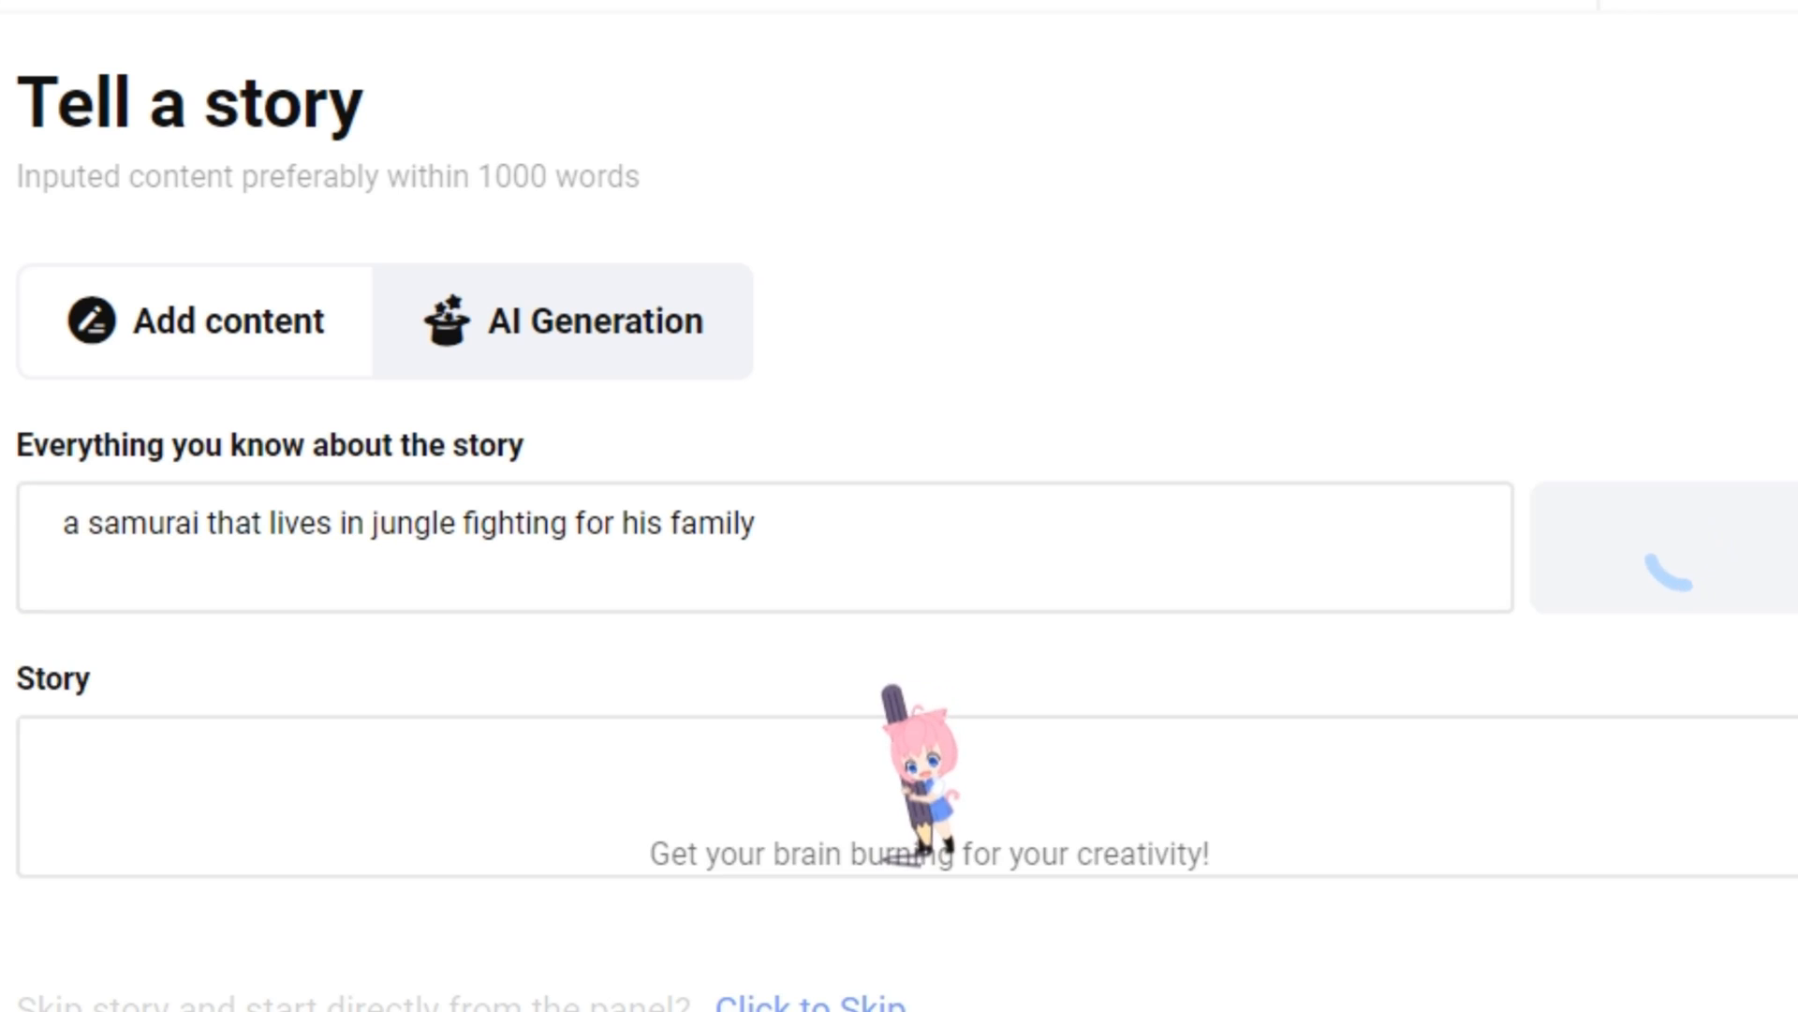
# Use the generated Kenji story as the comic's body text via Add content
pyautogui.click(1620, 596)
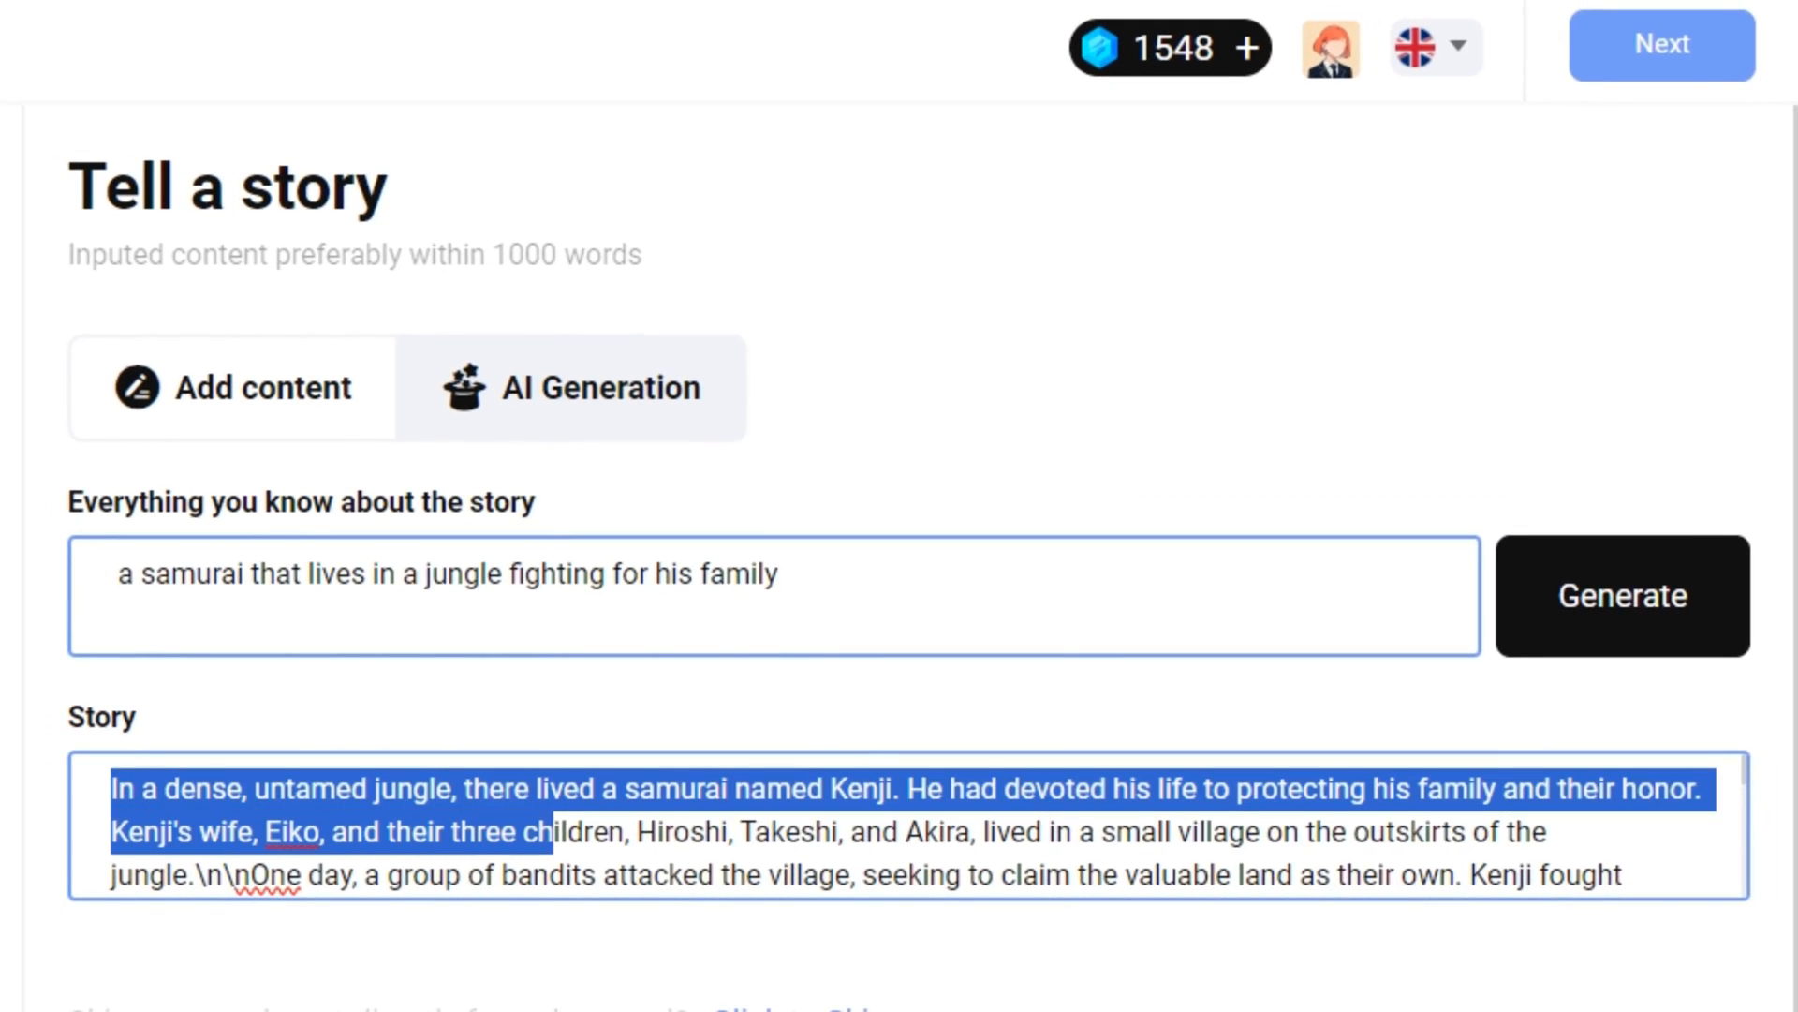
pyautogui.scroll(-3)
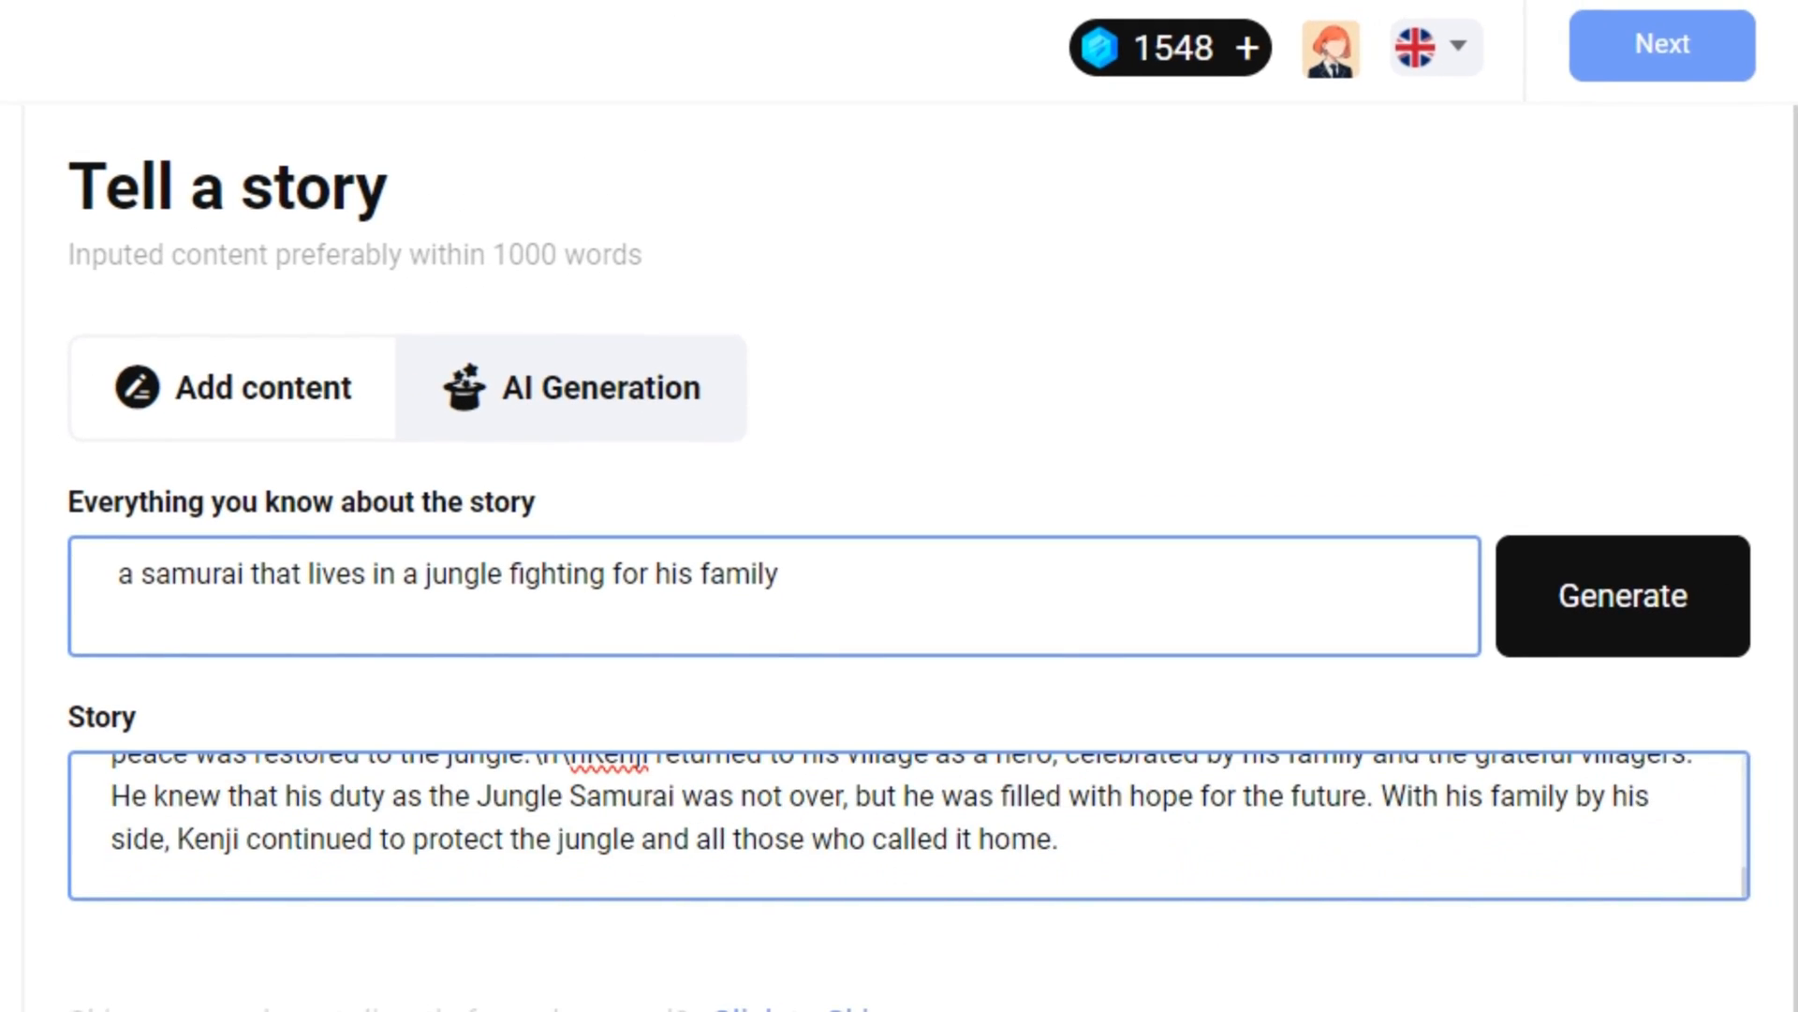
pyautogui.click(232, 387)
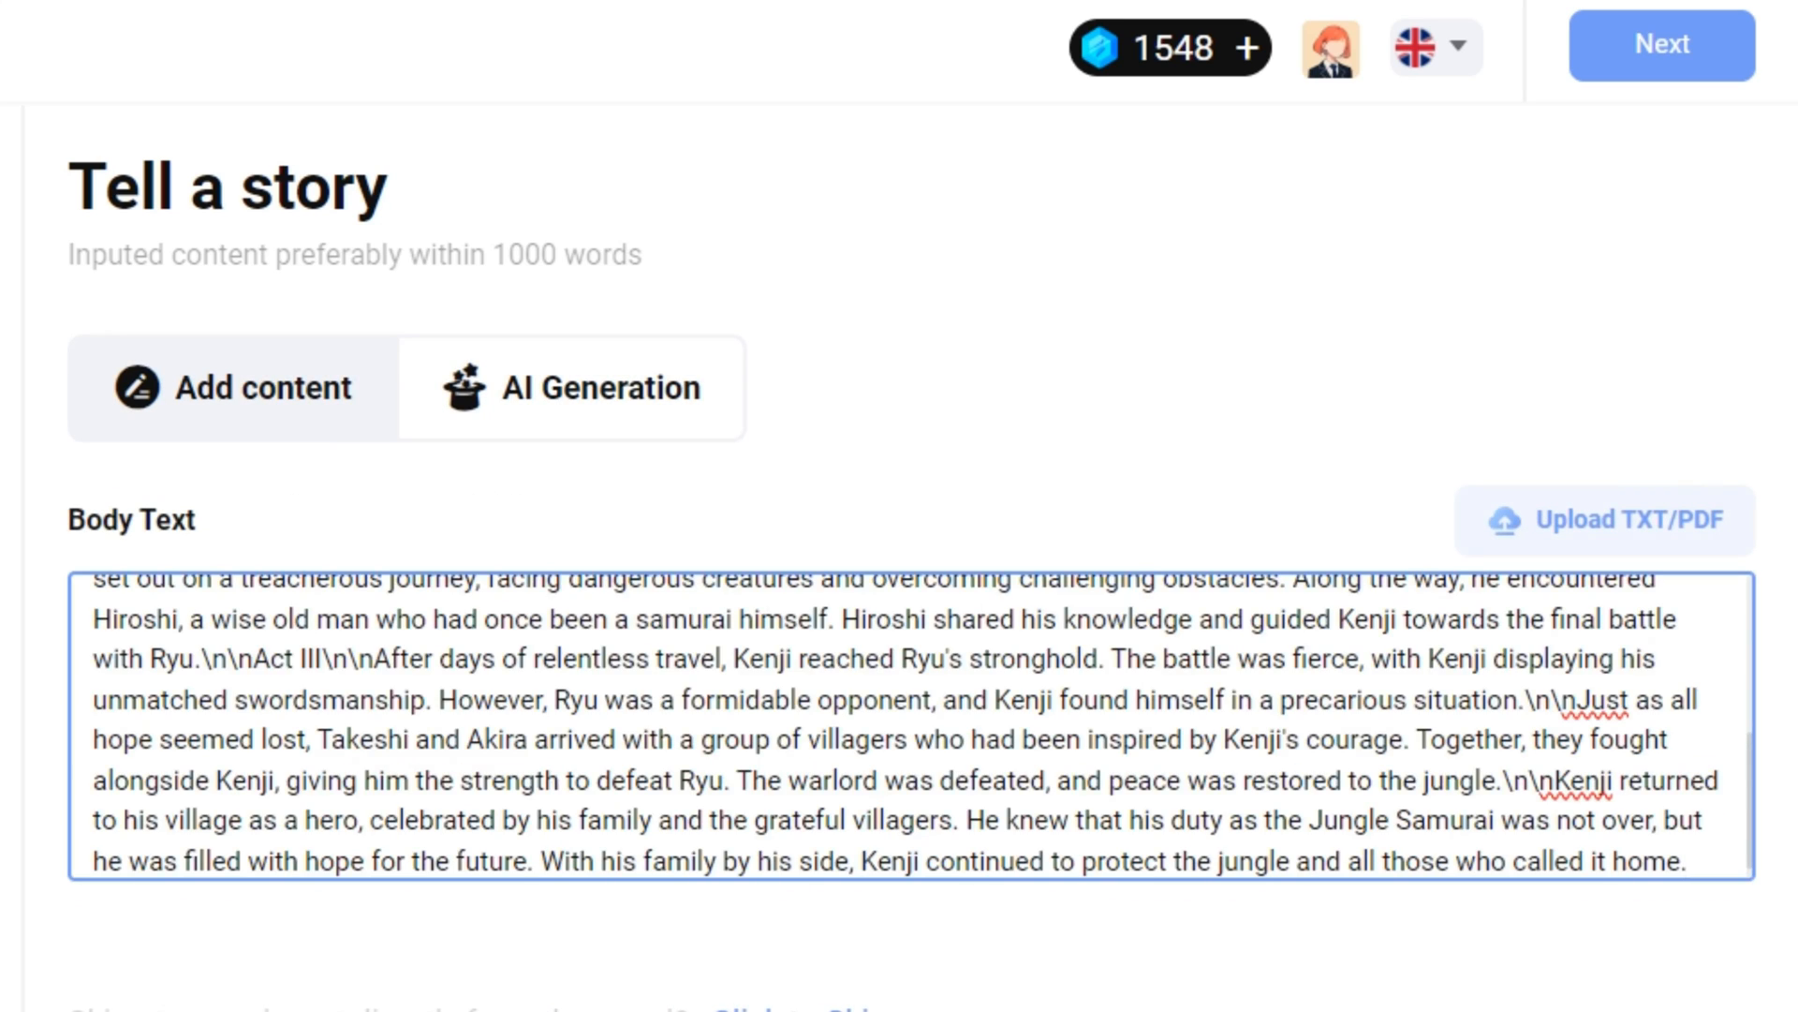
pyautogui.scroll(3)
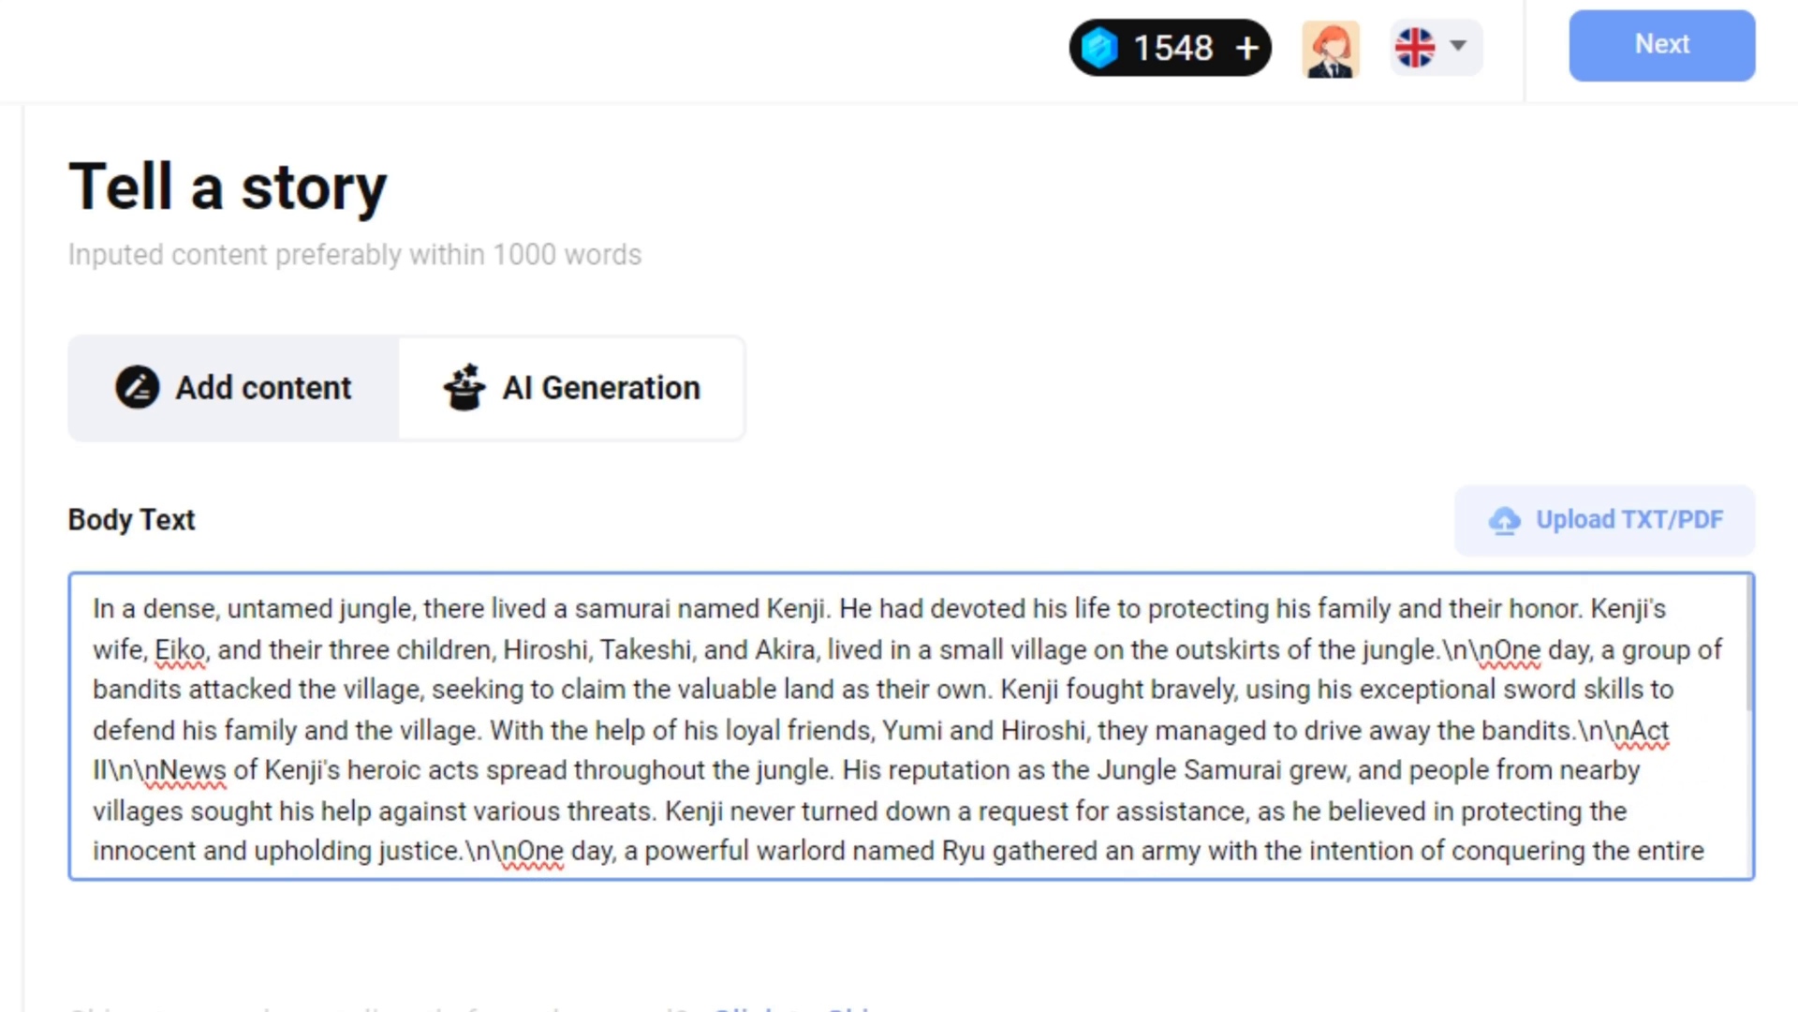
# Move to Character Design and review Hiroshi's and Eiko's character cards
pyautogui.click(1661, 45)
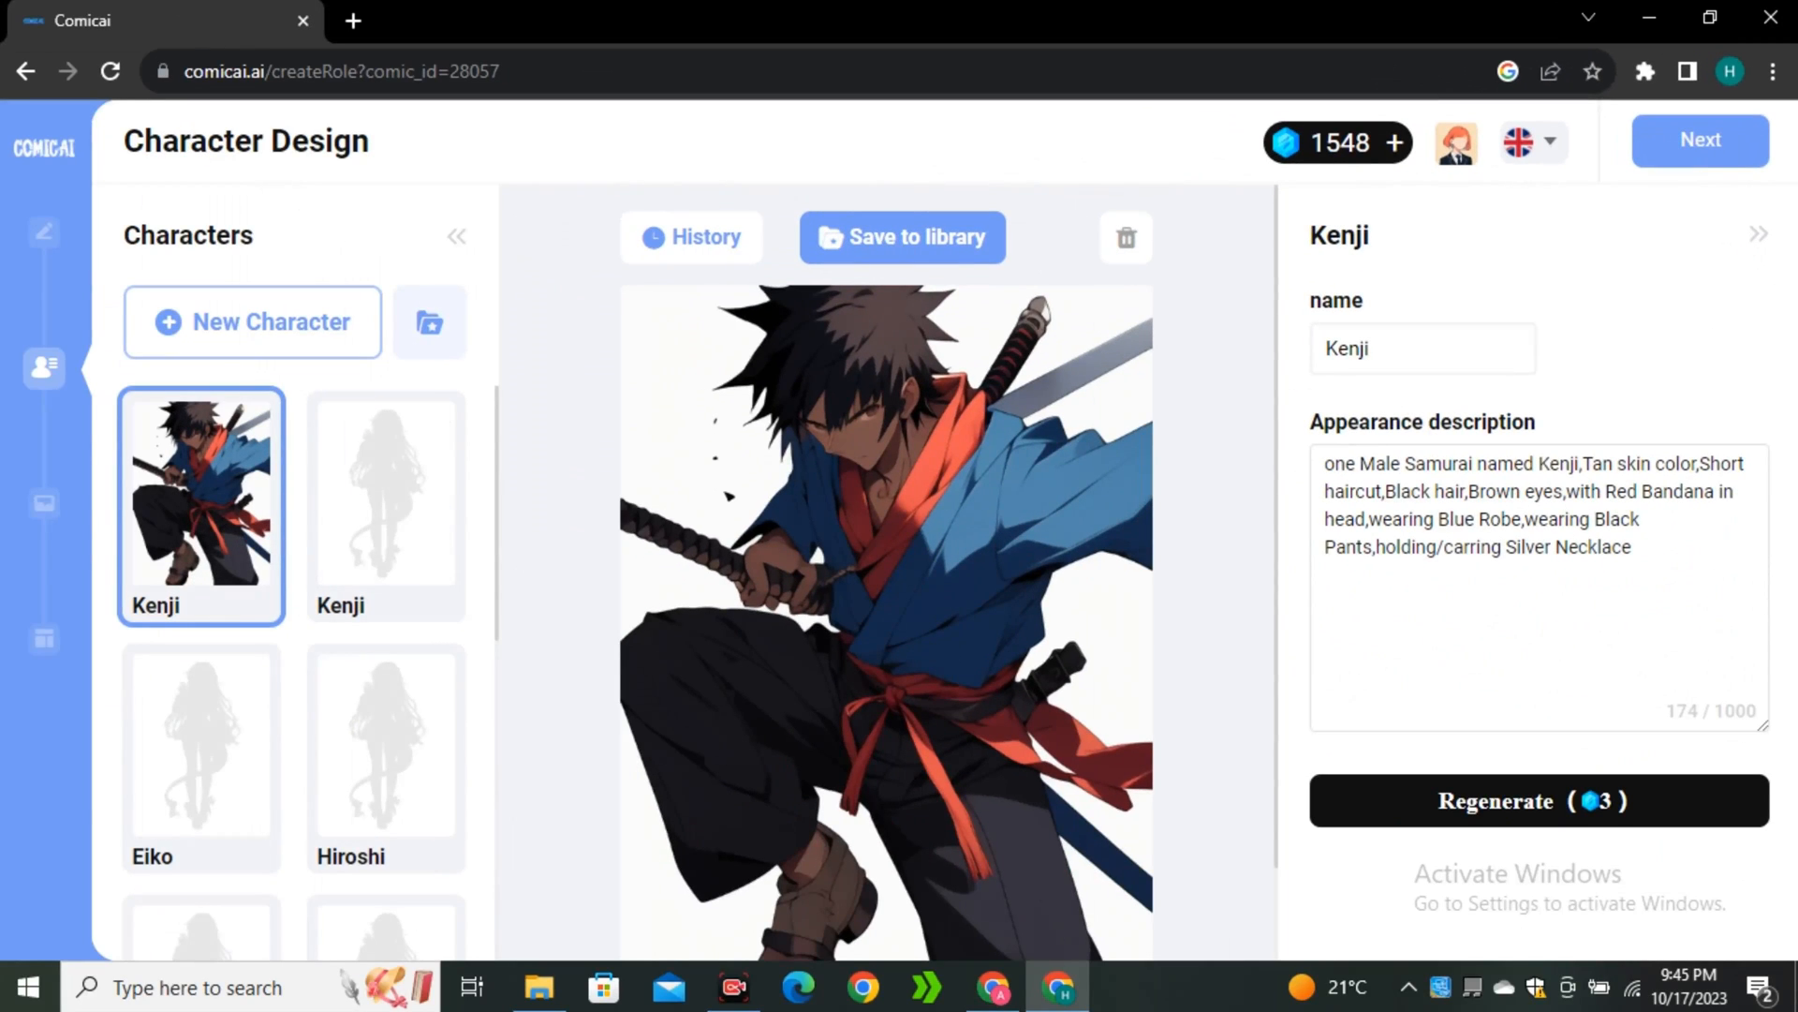
pyautogui.scroll(-3)
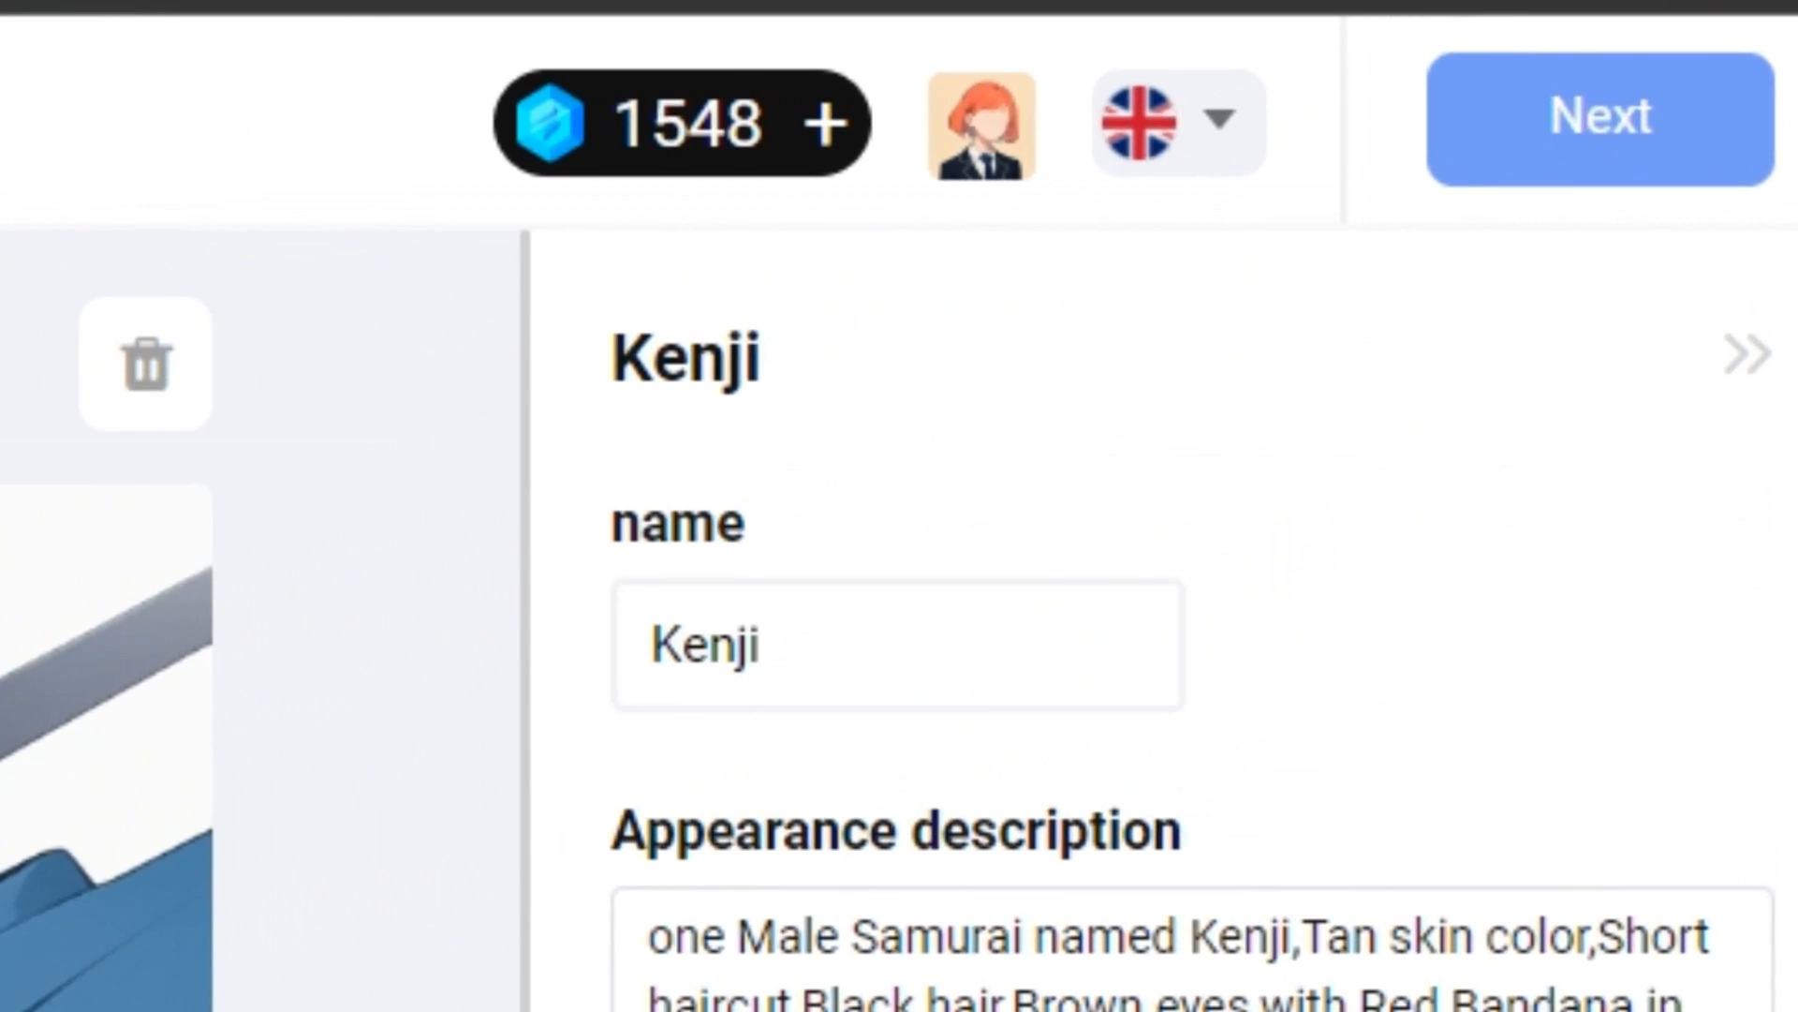
pyautogui.scroll(-3)
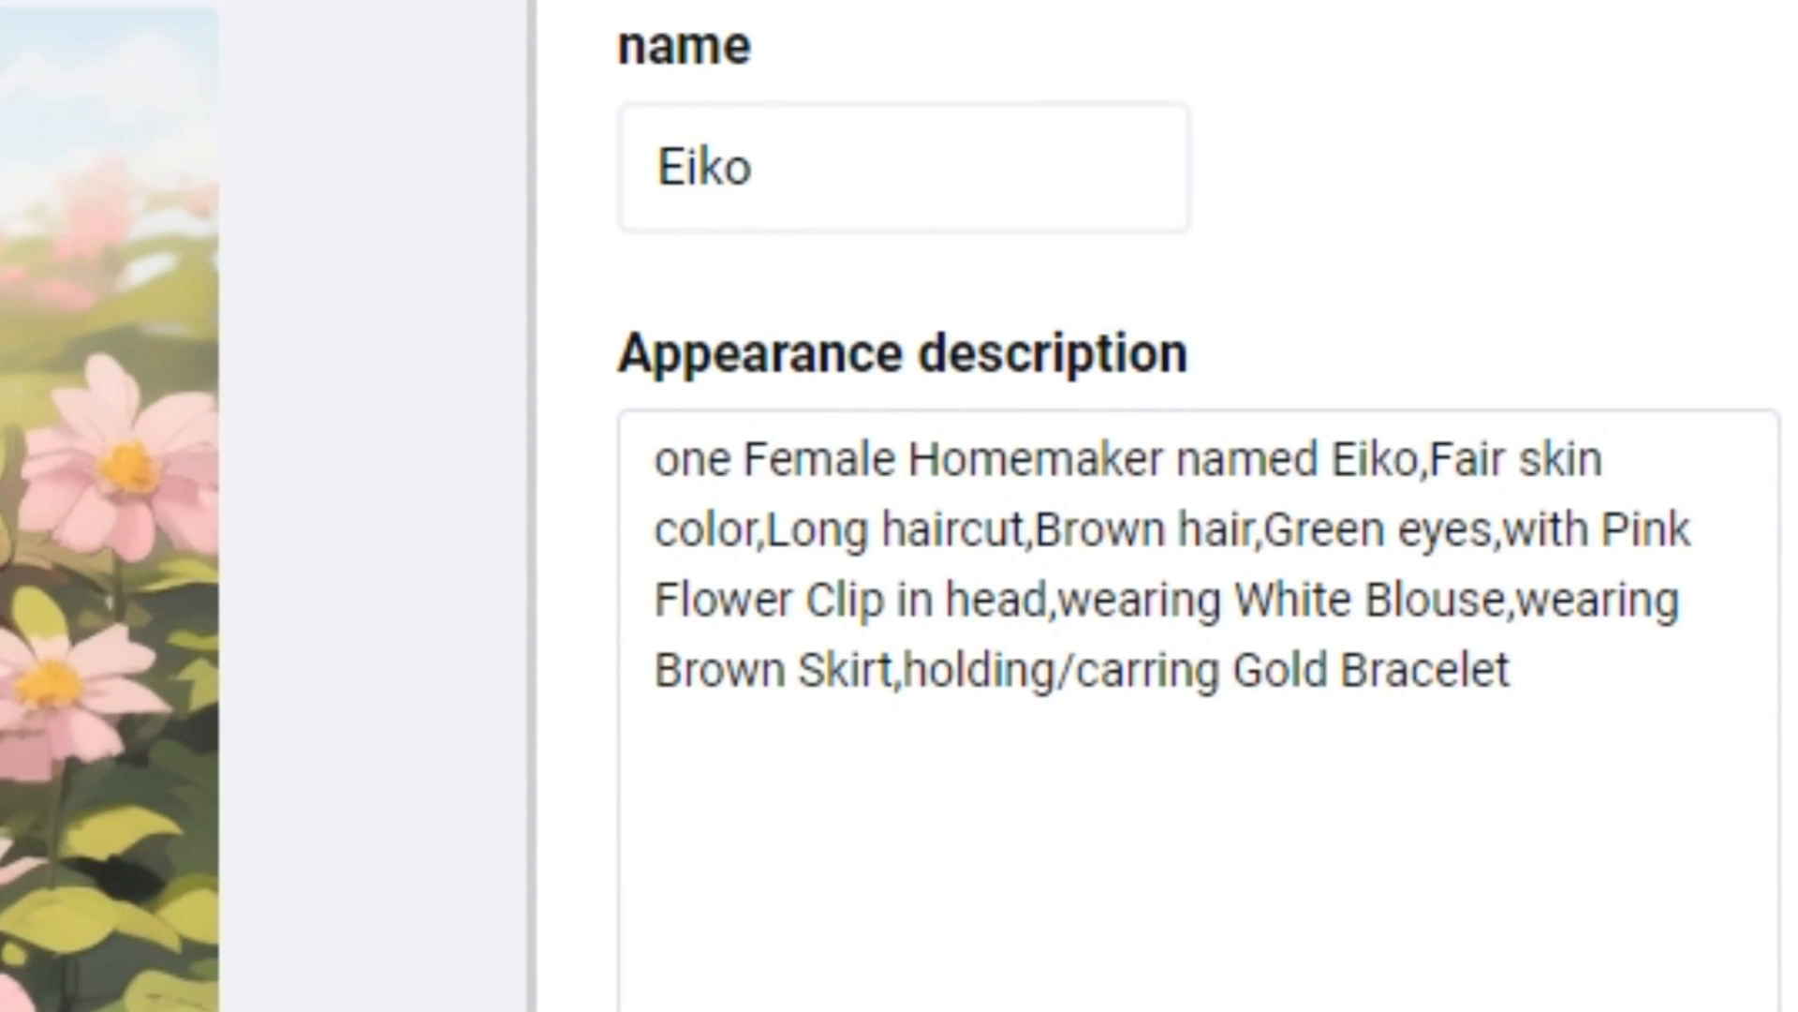
pyautogui.click(386, 779)
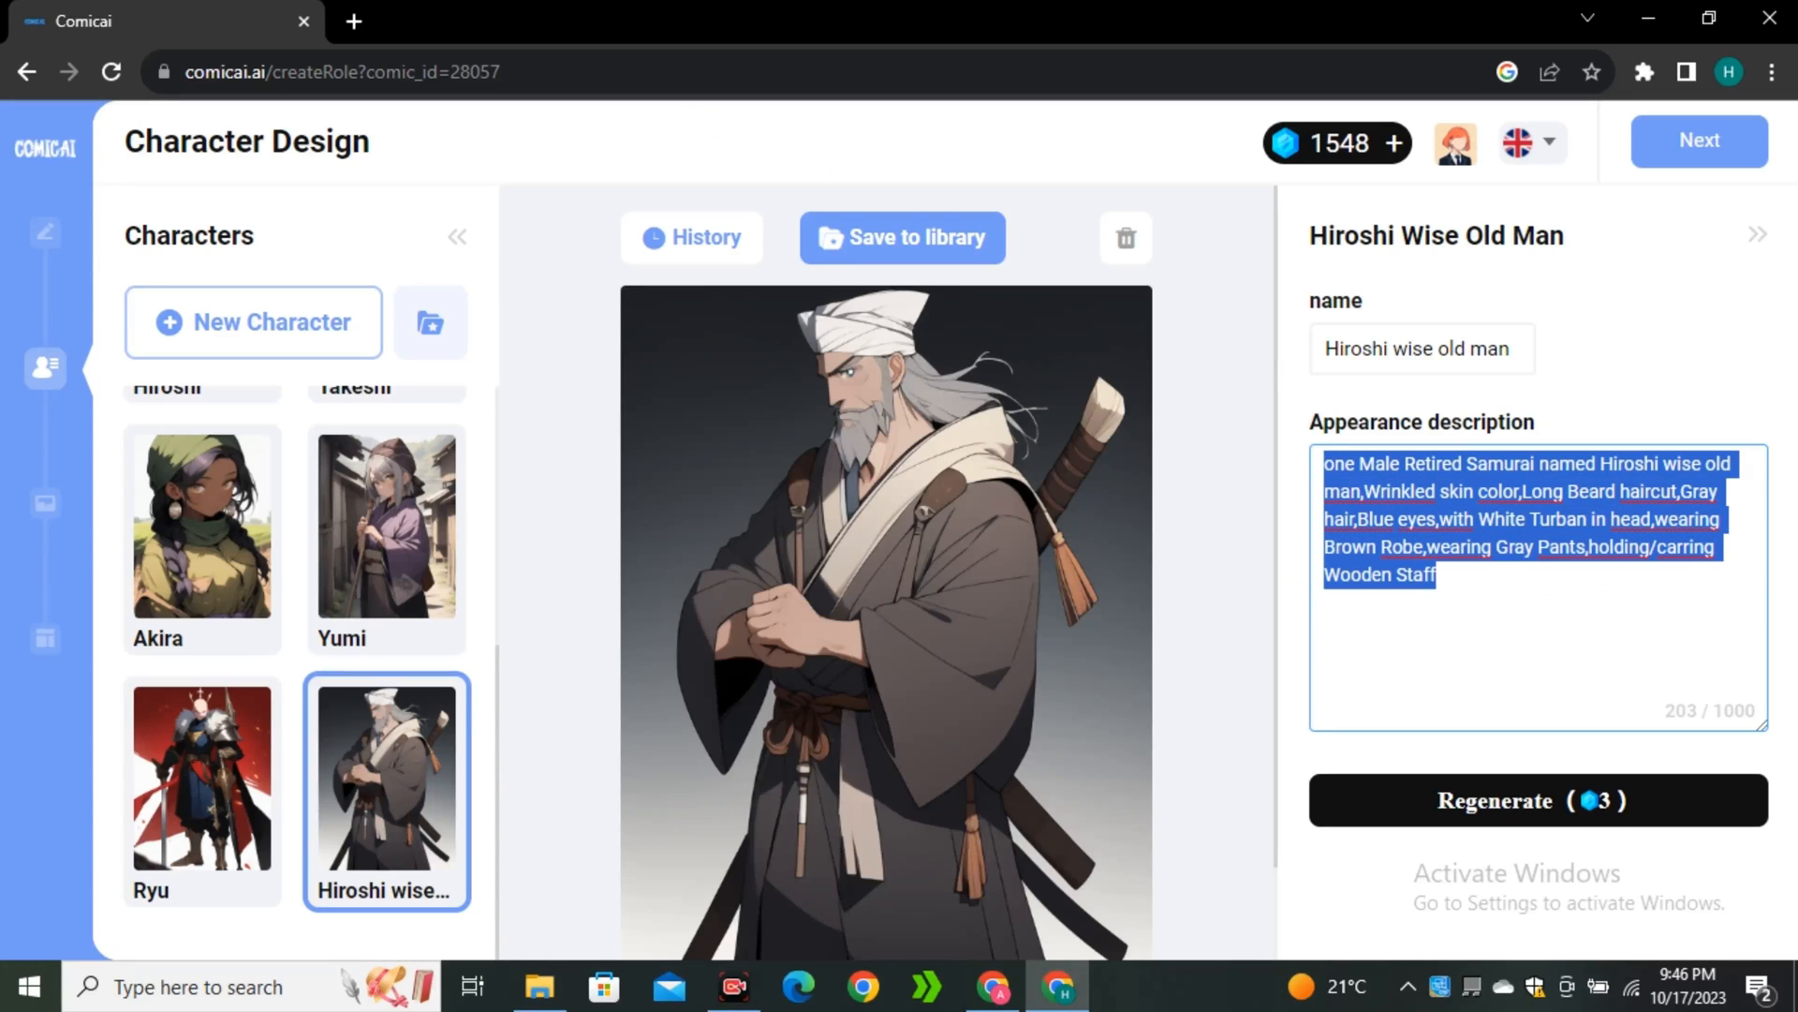
pyautogui.click(386, 504)
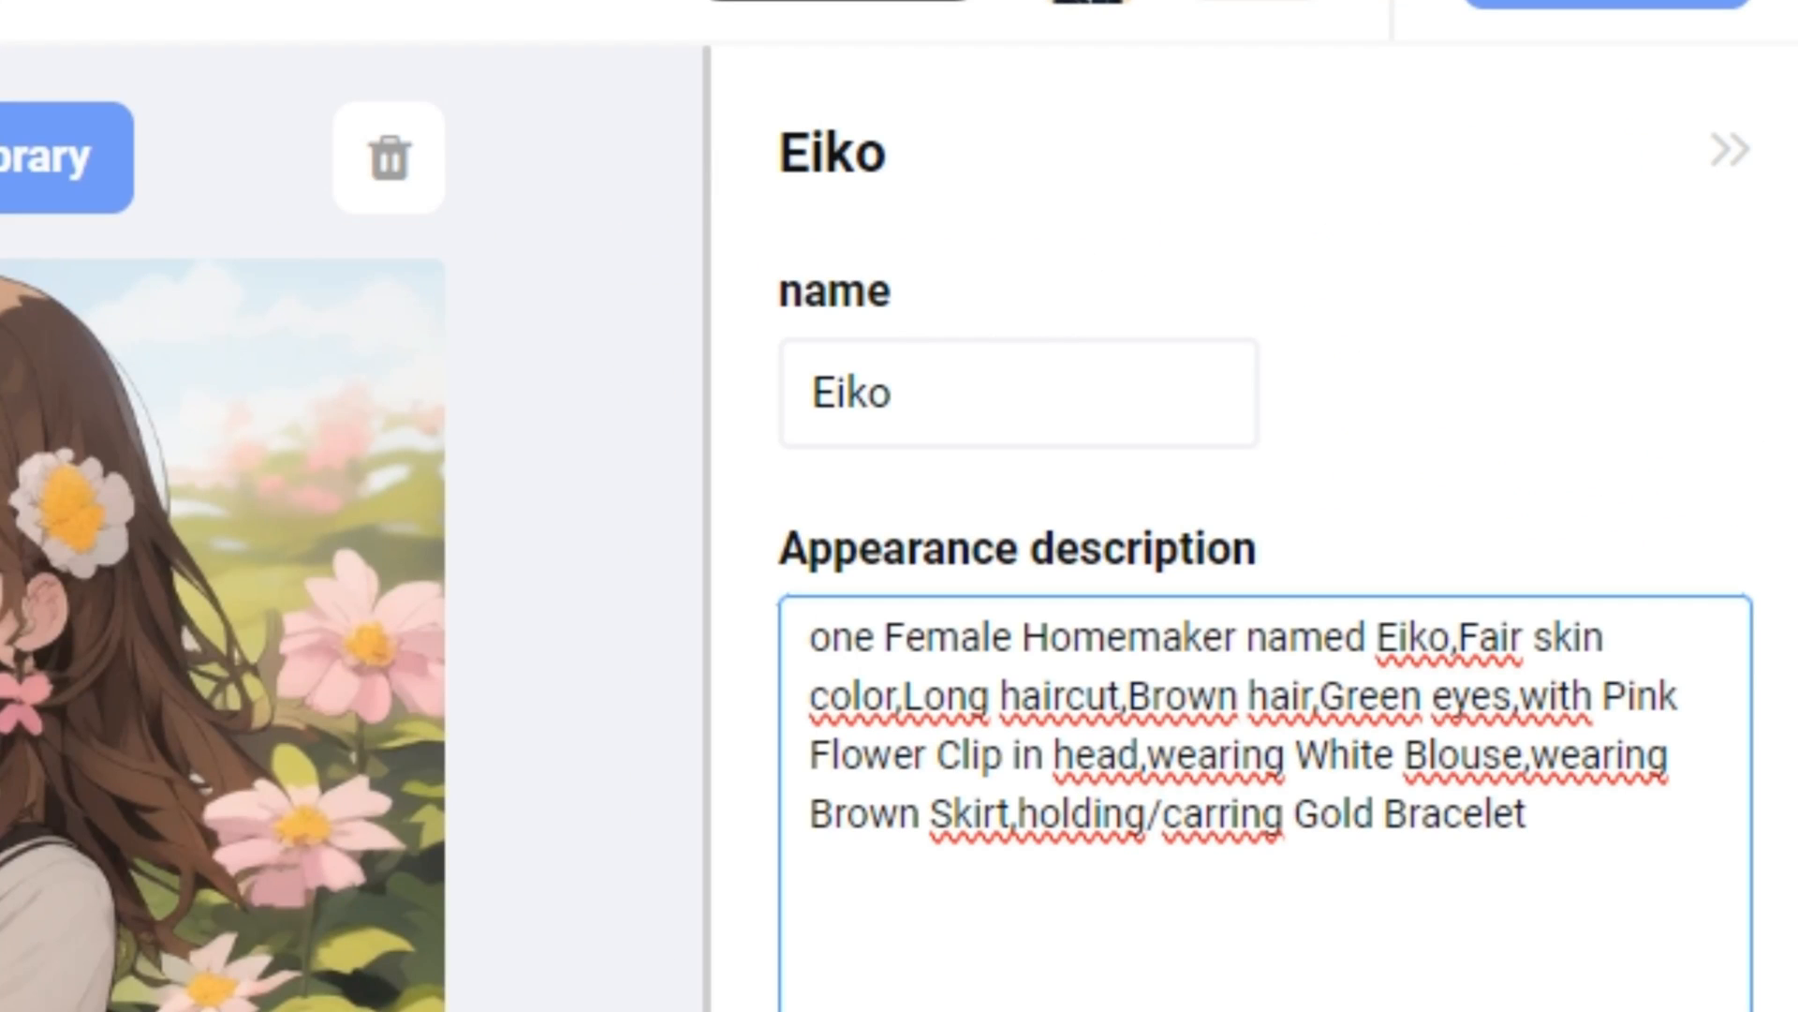
pyautogui.click(1523, 815)
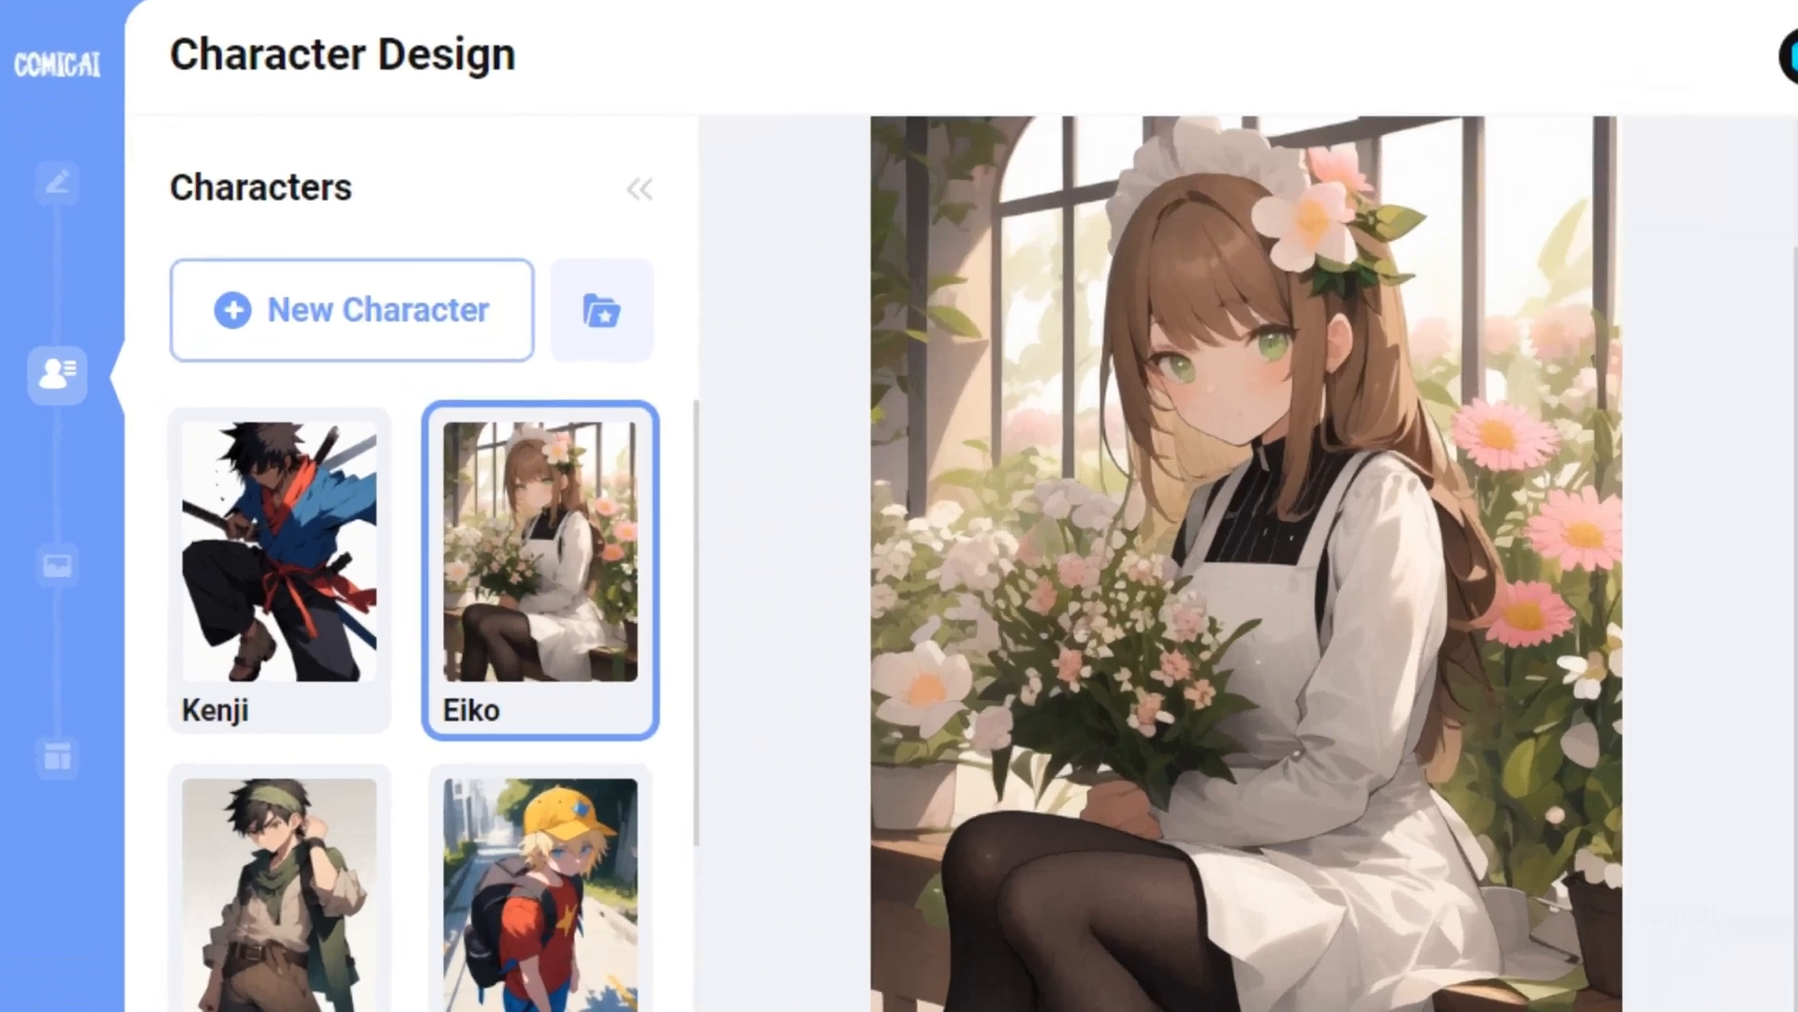
# Bring up the library of saved characters
pyautogui.click(601, 309)
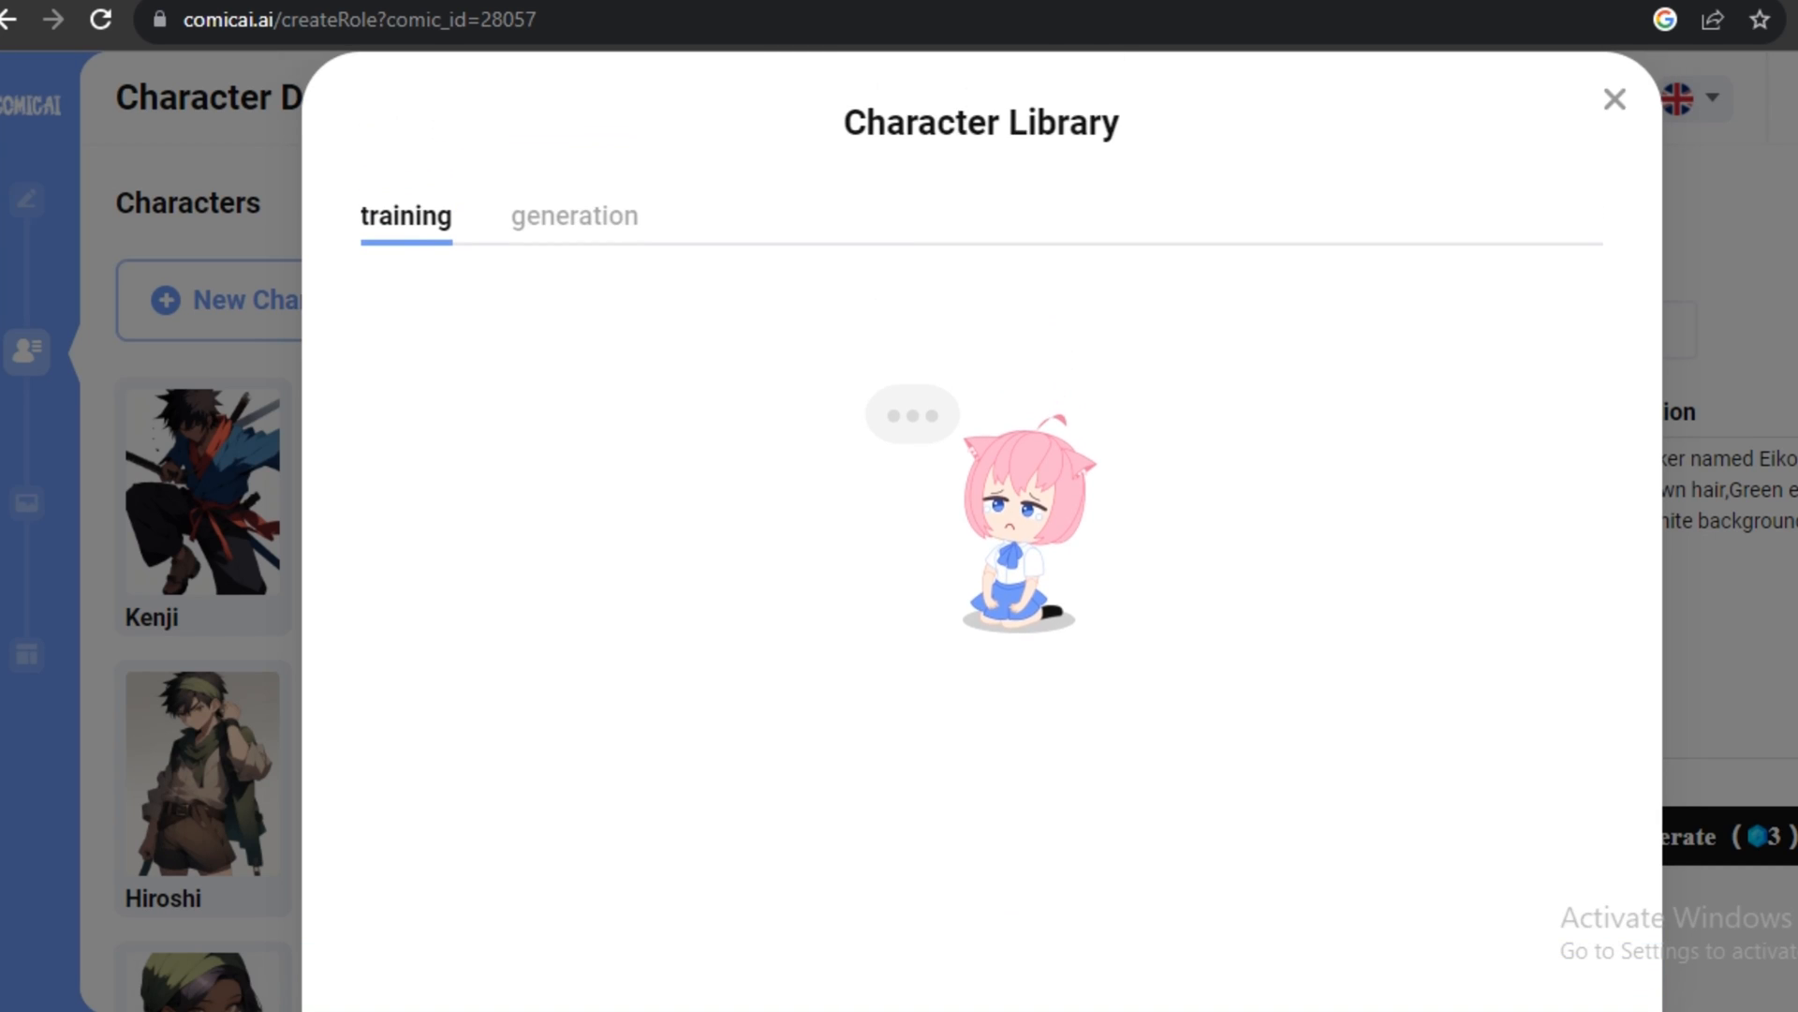
pyautogui.click(1613, 99)
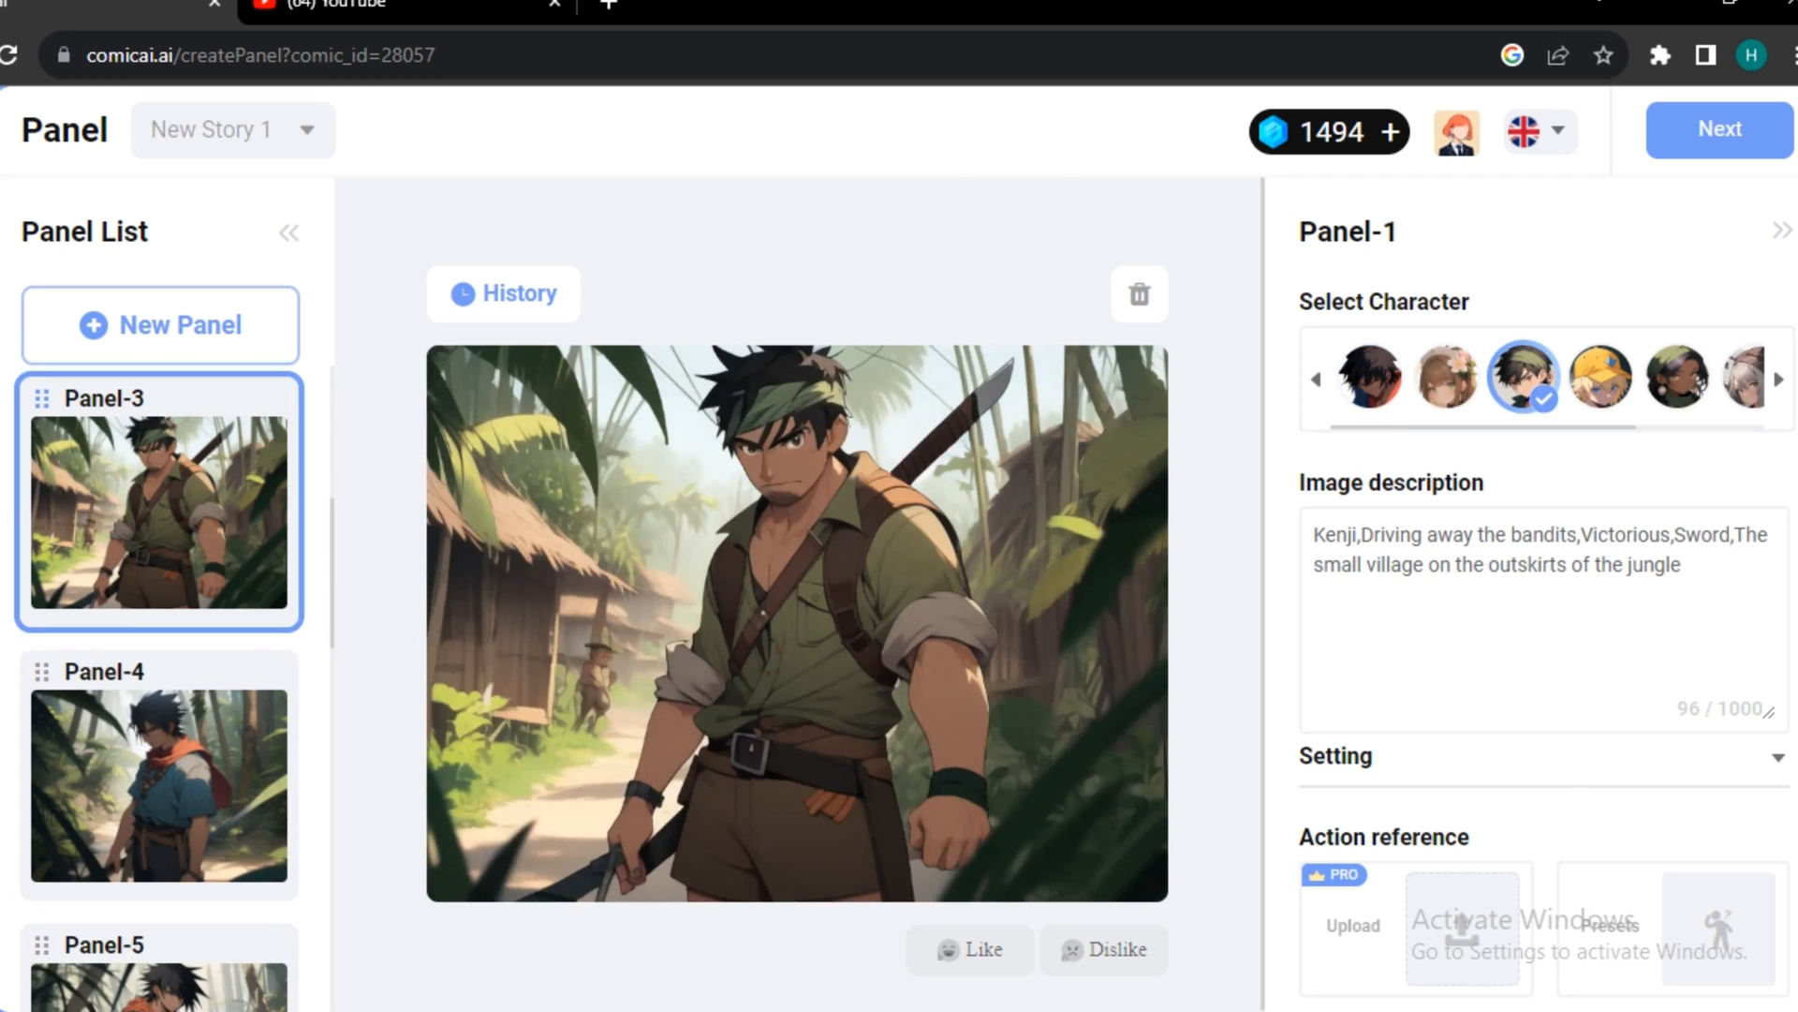
# Scroll through the Panel List to look over the generated story panels
pyautogui.scroll(3)
pyautogui.write('Kenji,Protecting his family wi')
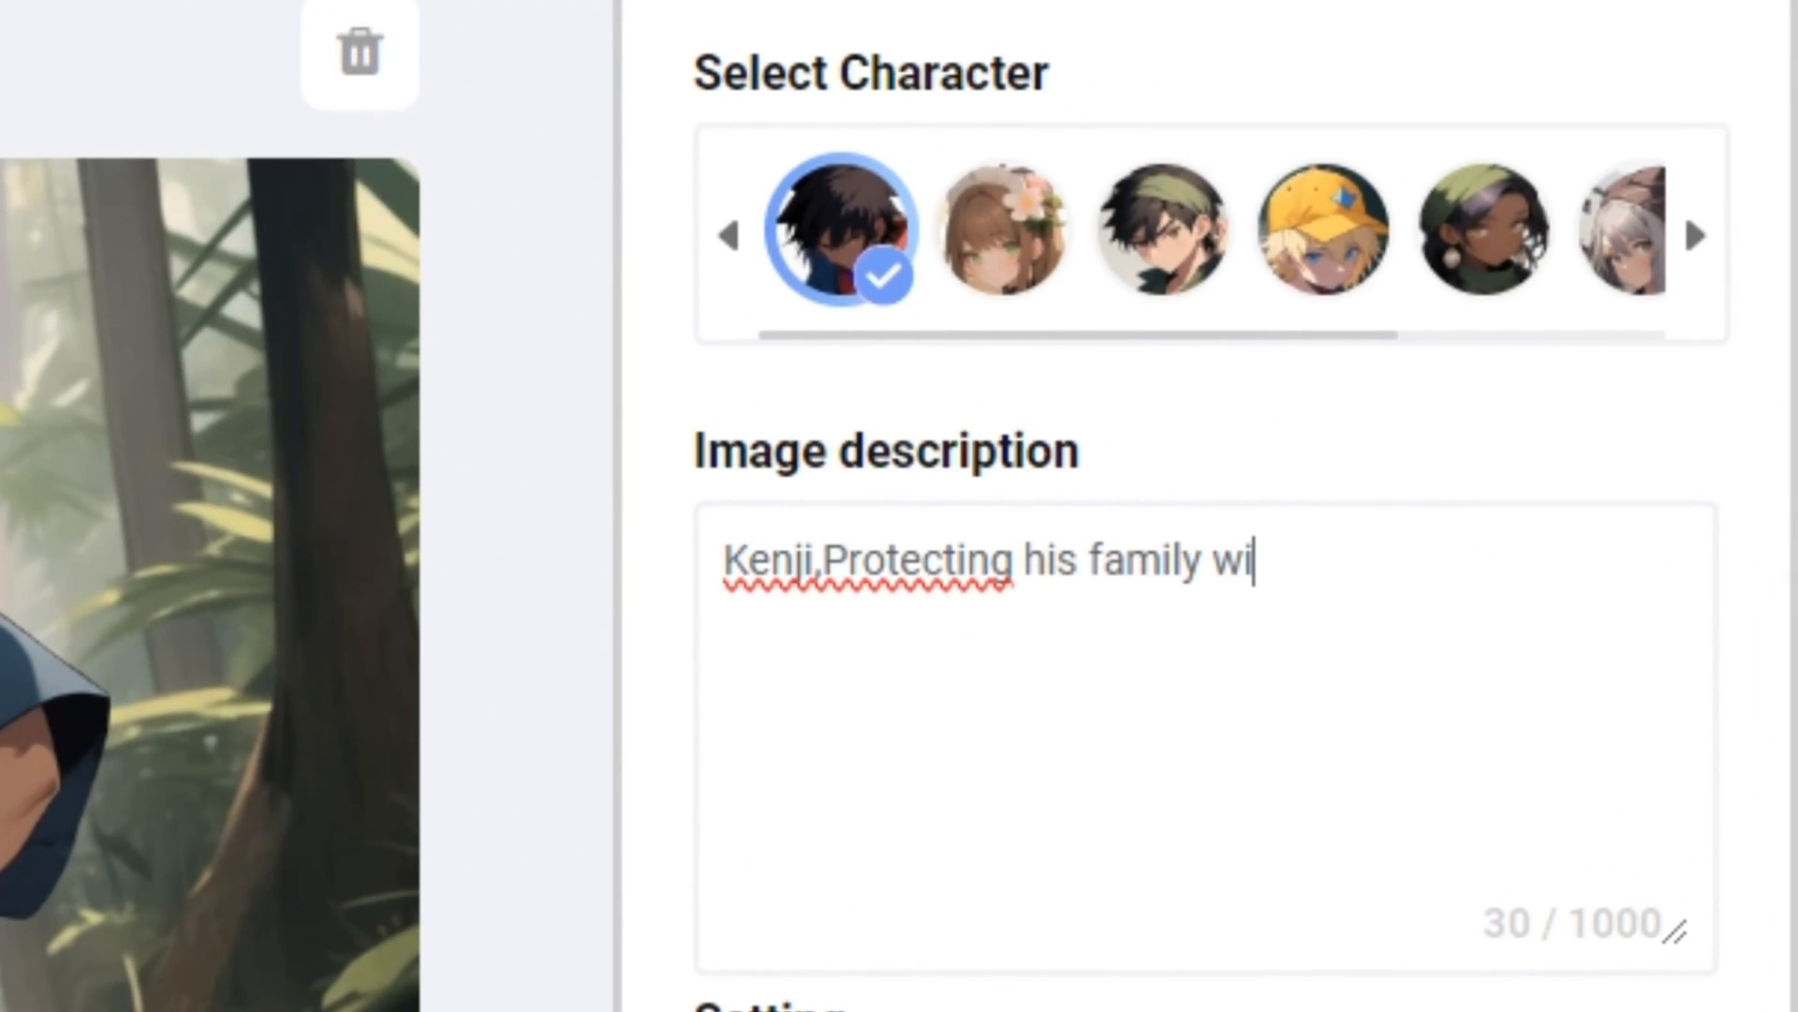
# Finish Panel-1's description 'with sword in a village' and compare it with another generated panel
pyautogui.write('th sword in a villa')
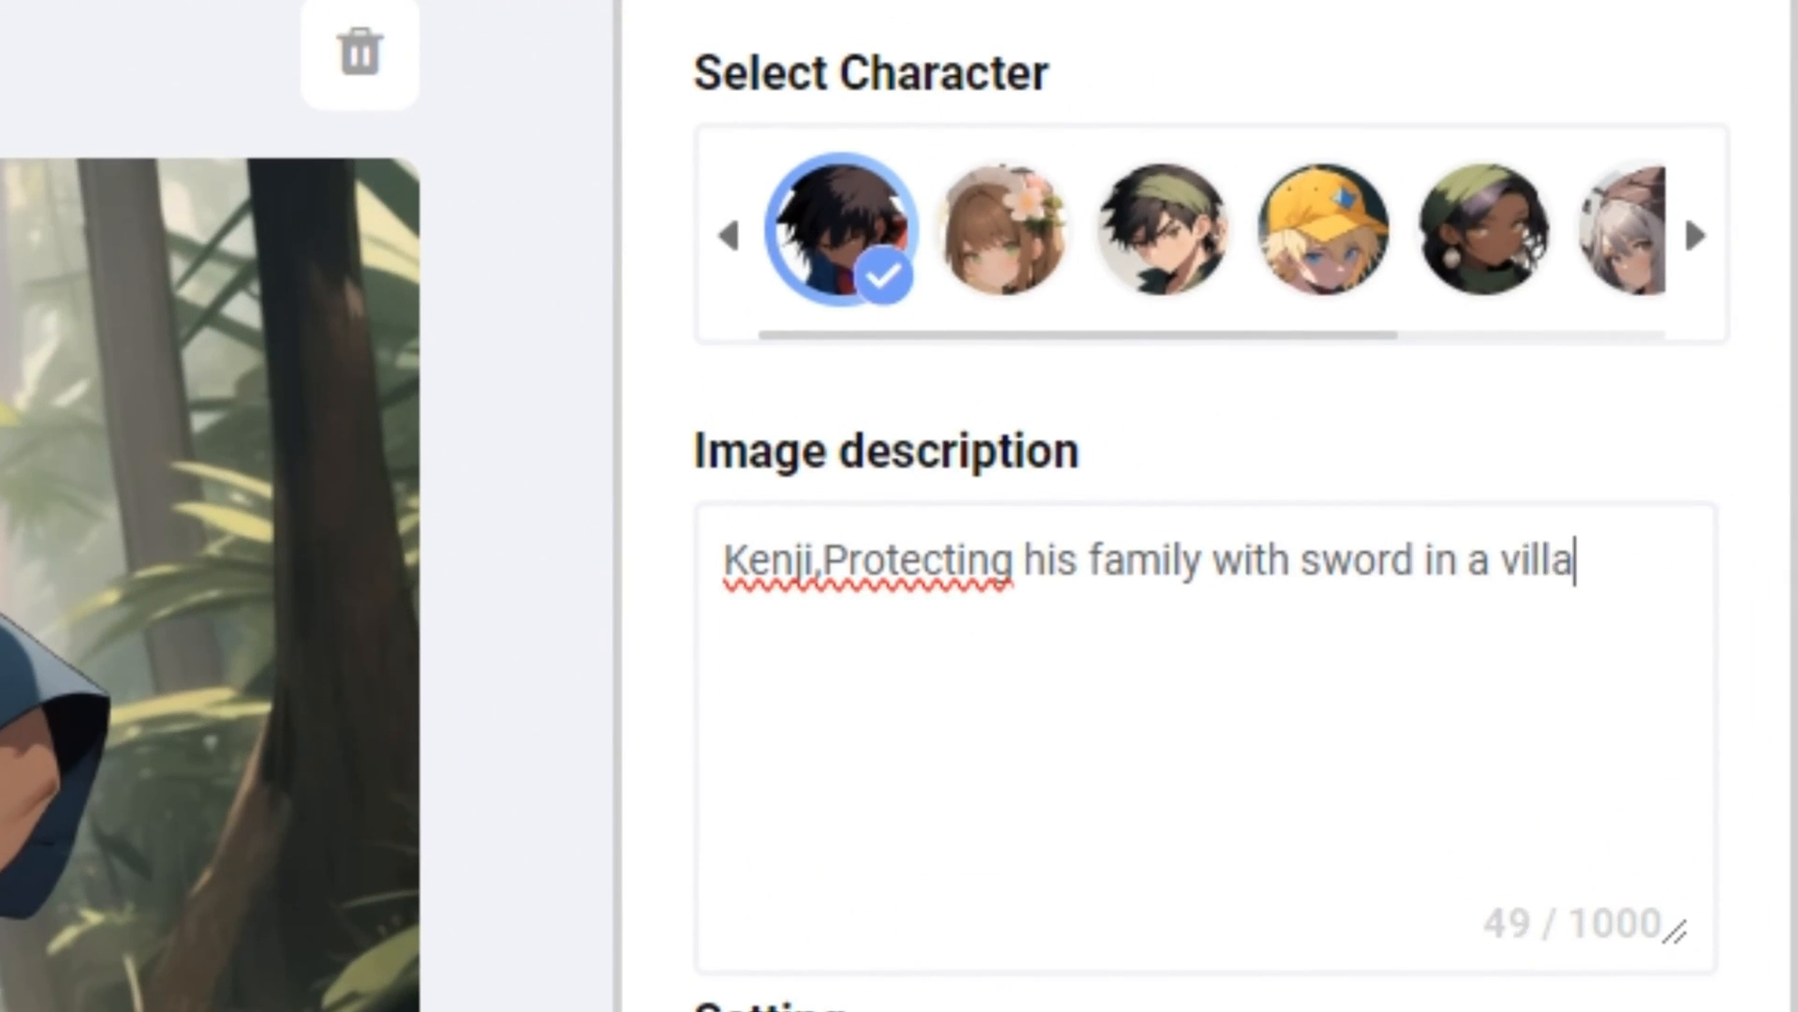
pyautogui.scroll(-3)
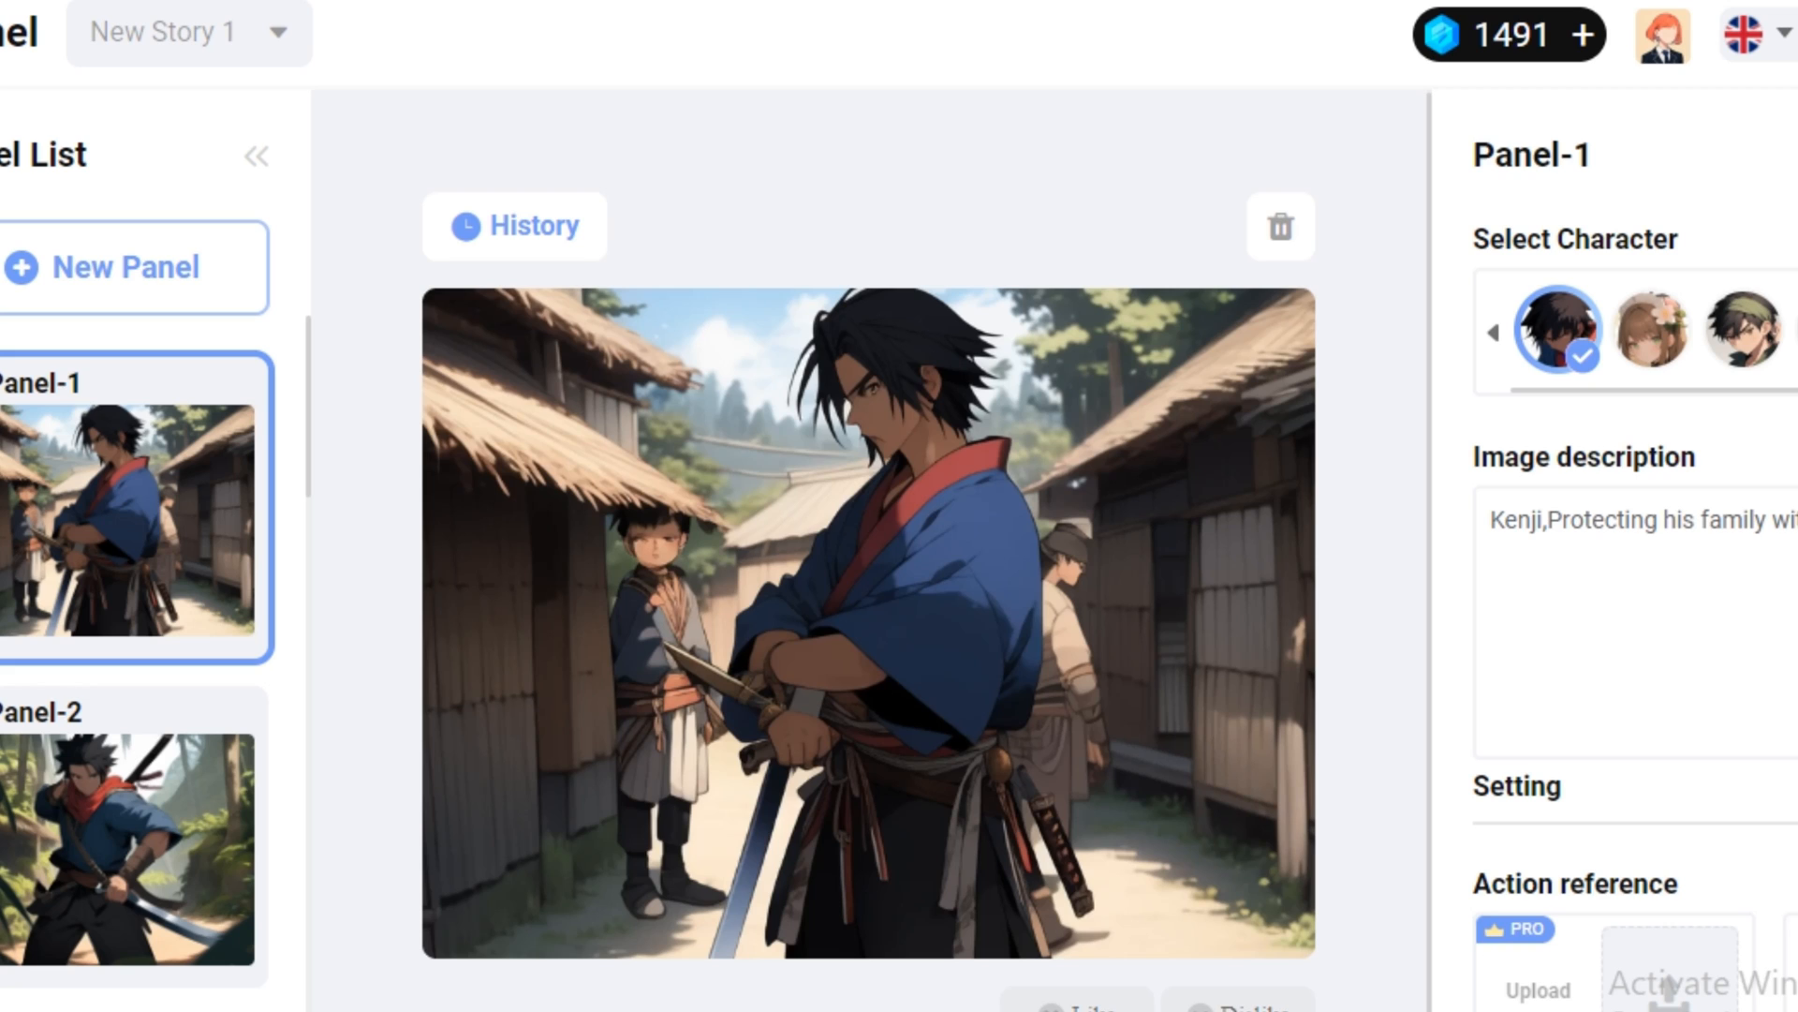
pyautogui.click(131, 848)
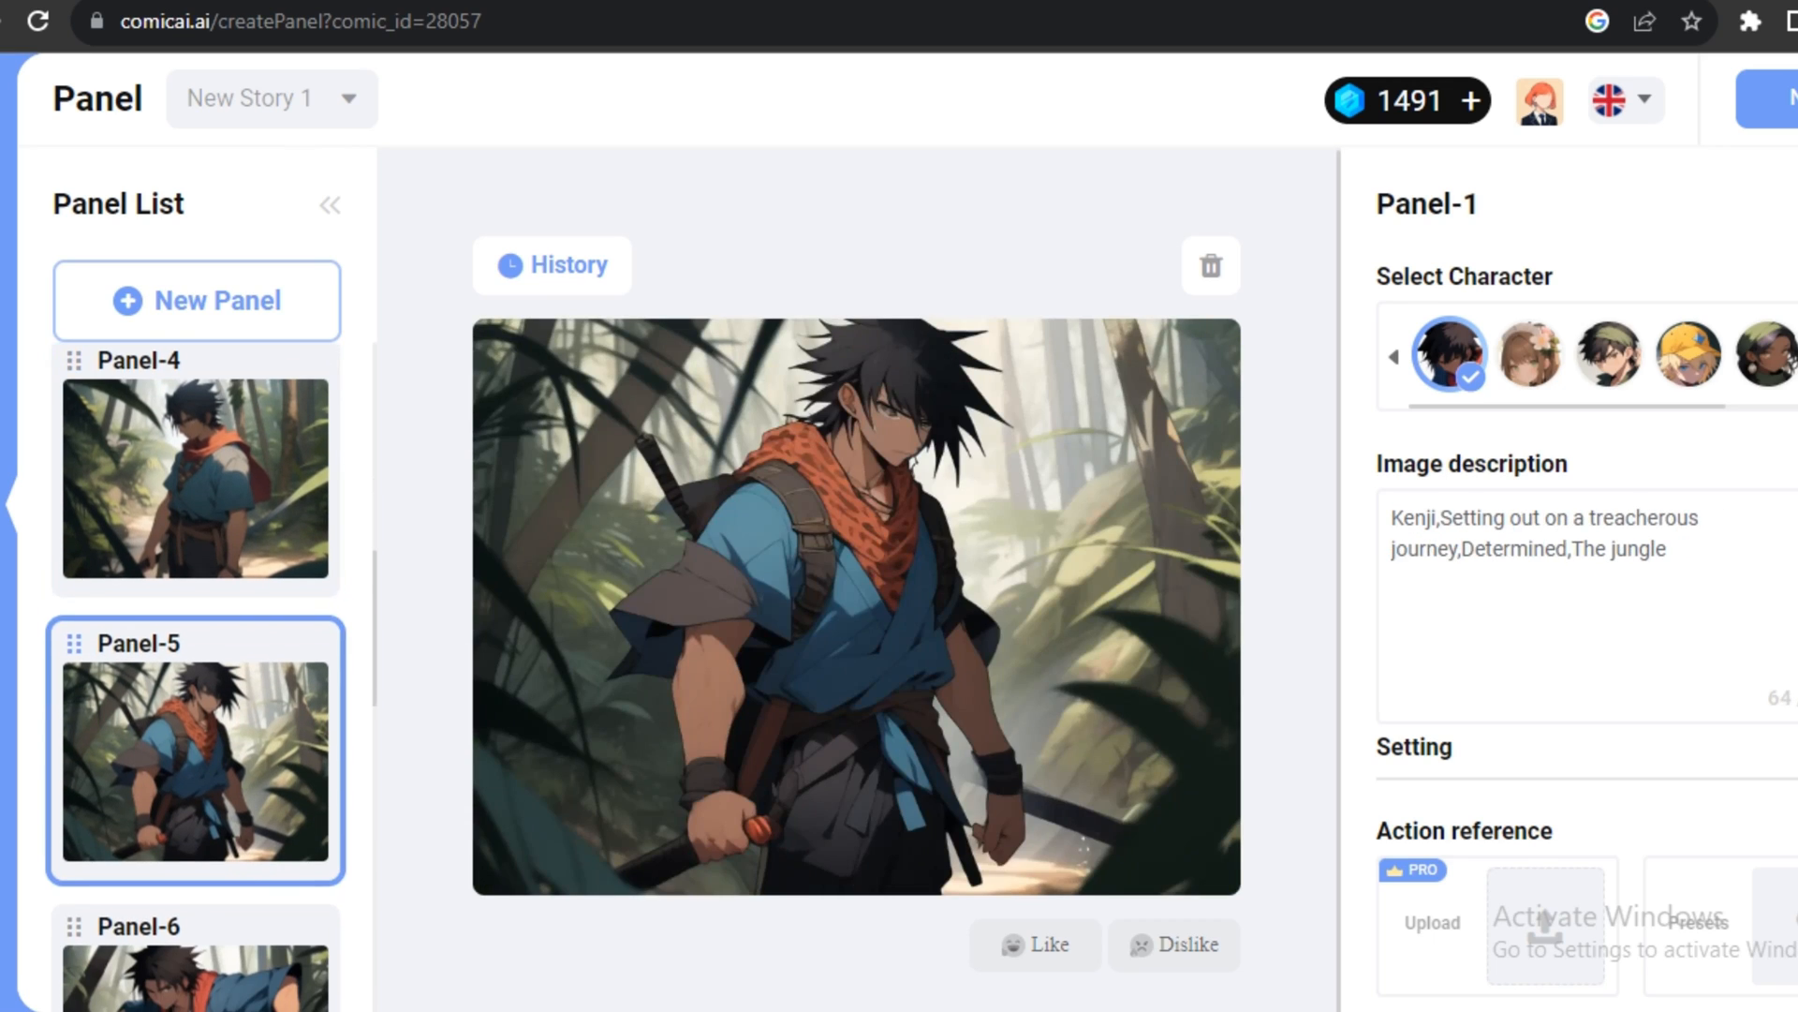
pyautogui.click(195, 595)
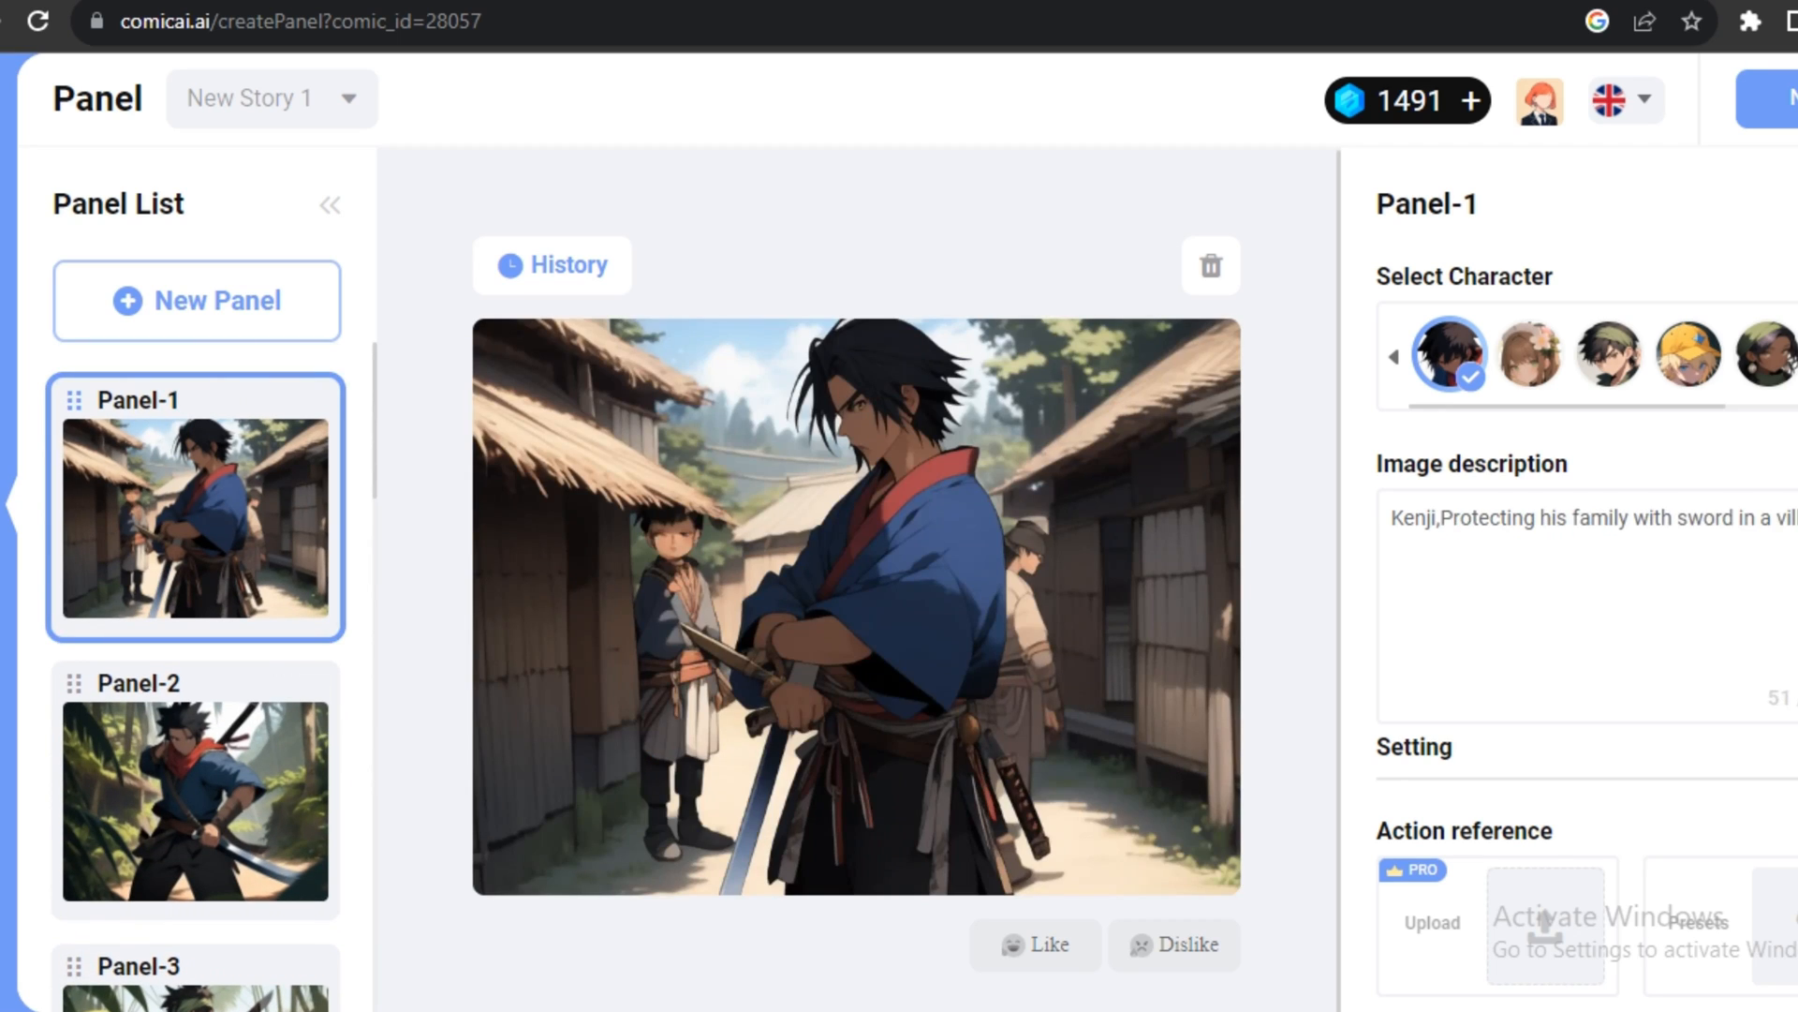
pyautogui.scroll(-3)
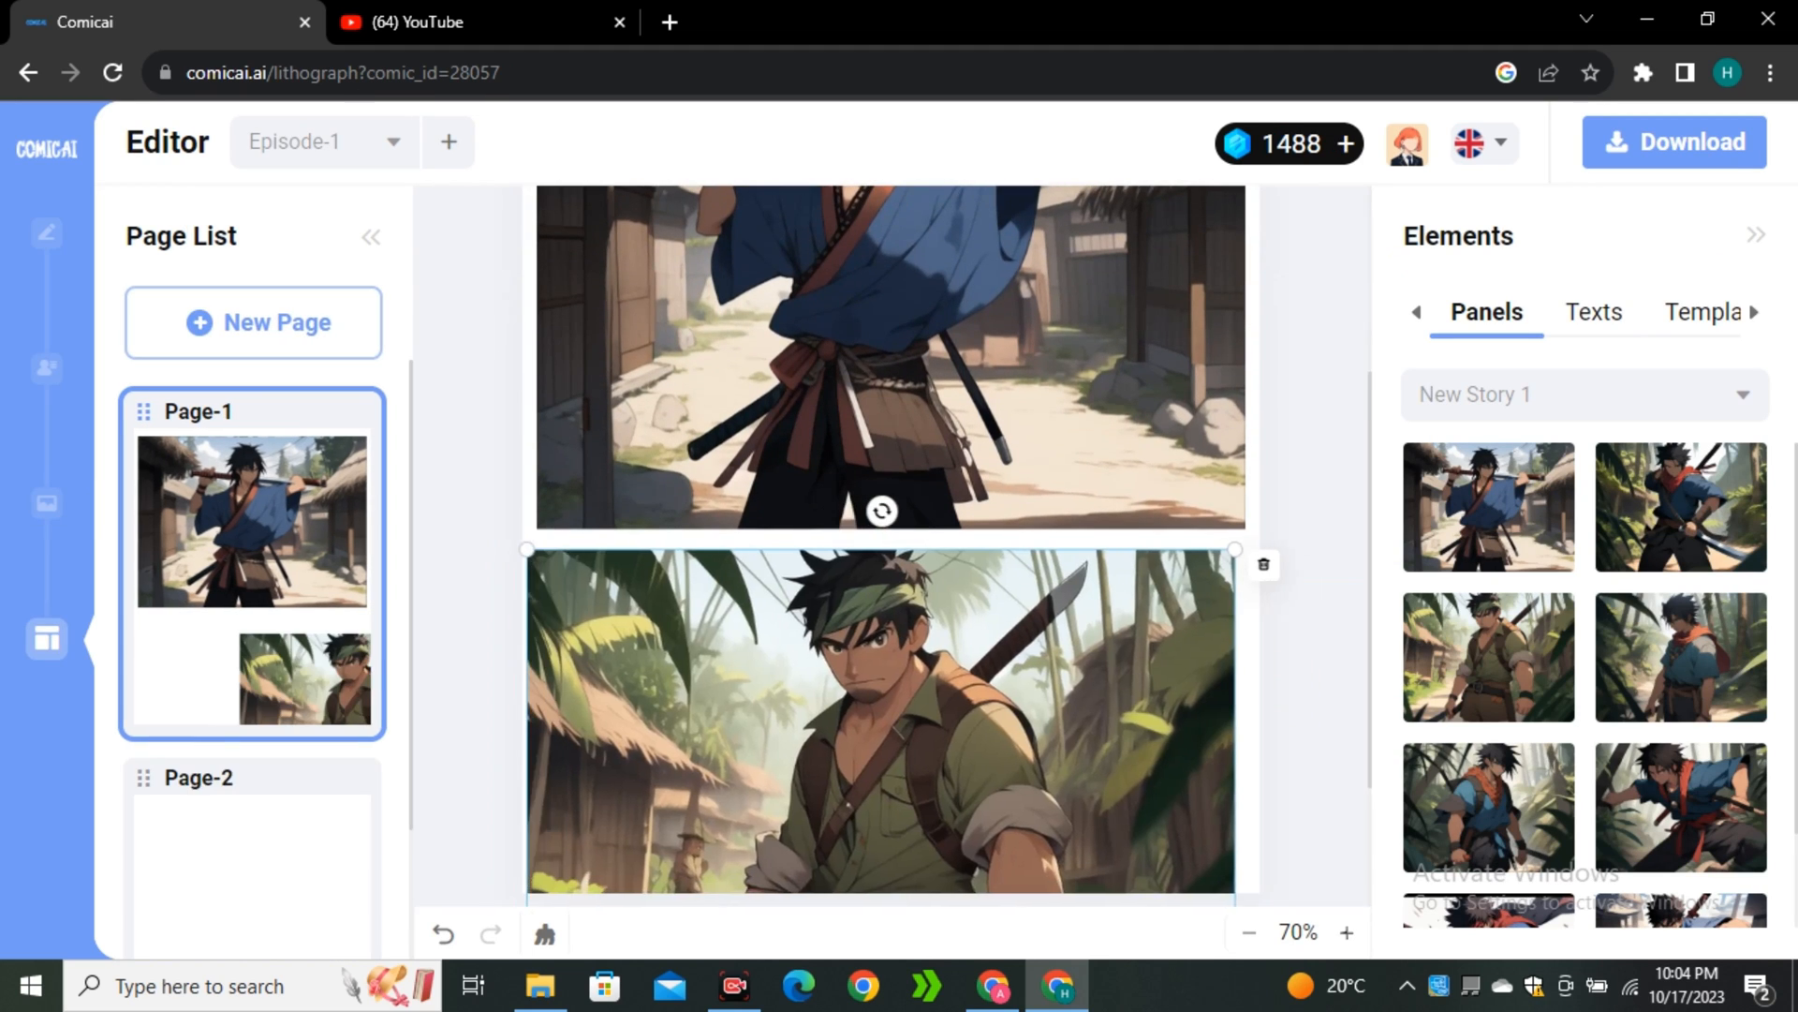
# Add a text box reading '...m with my family' and wrap it in a speech bubble
pyautogui.click(1592, 313)
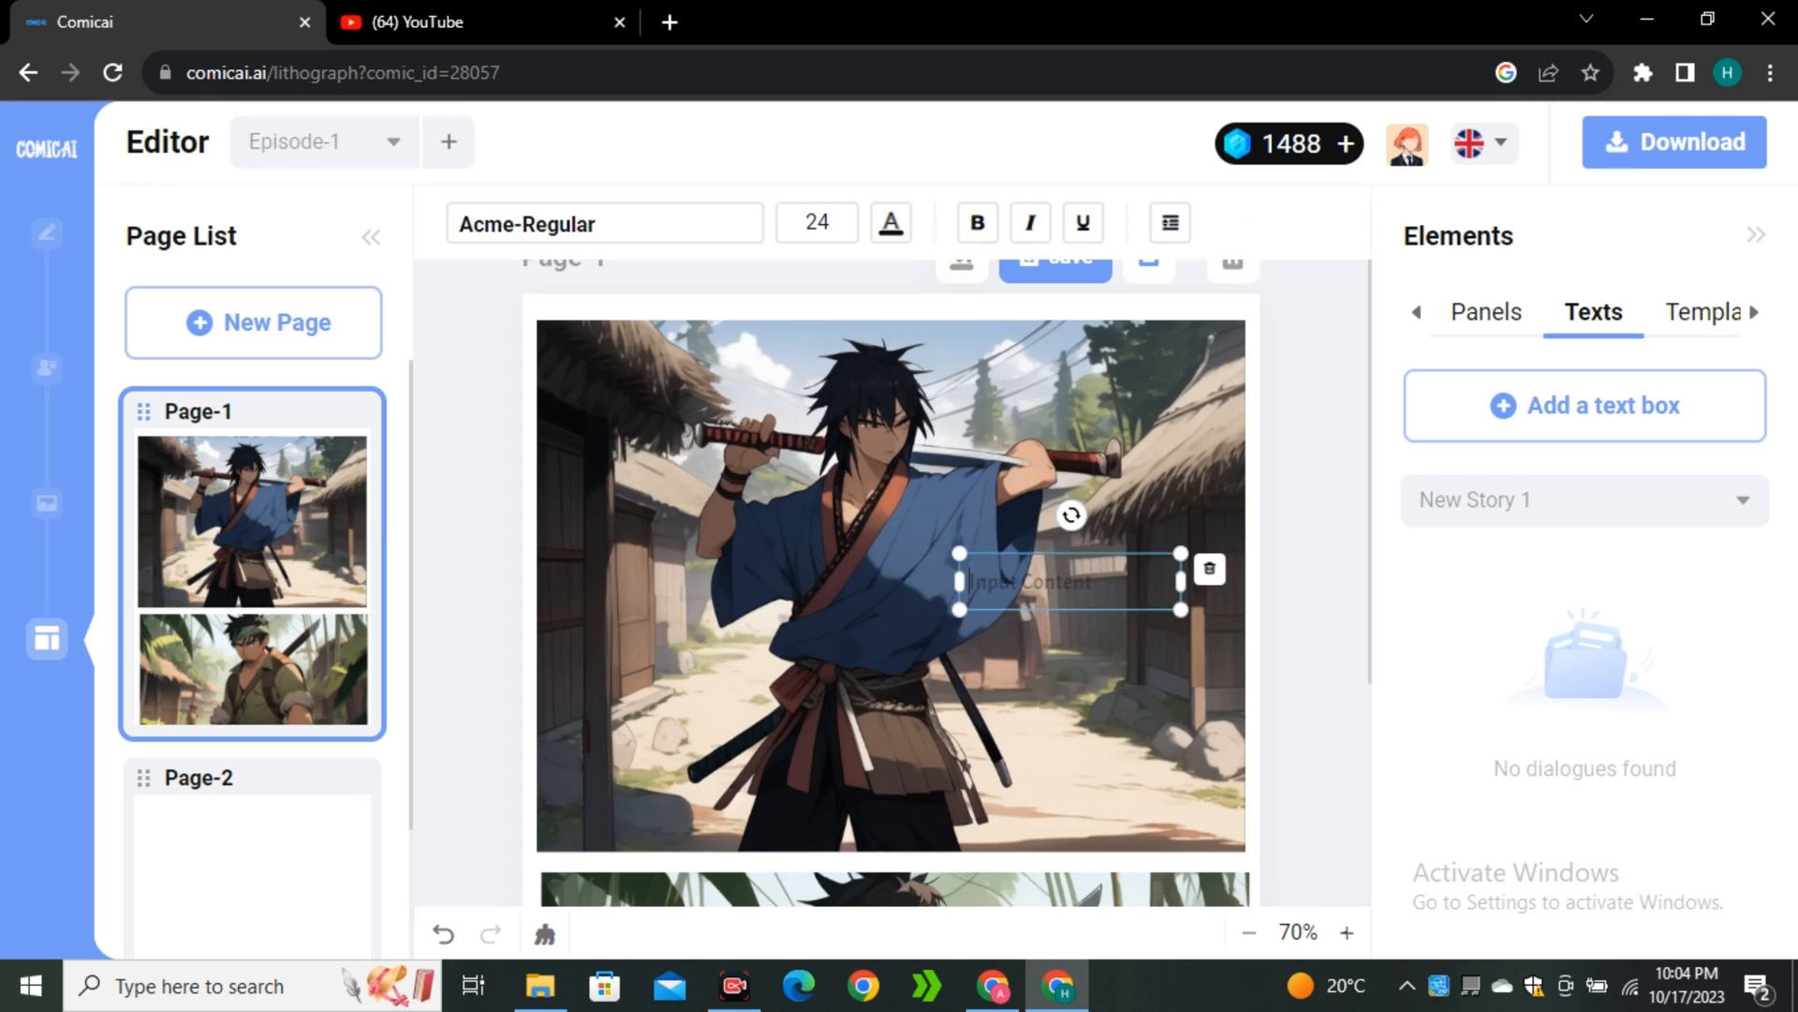
pyautogui.write('m with my family')
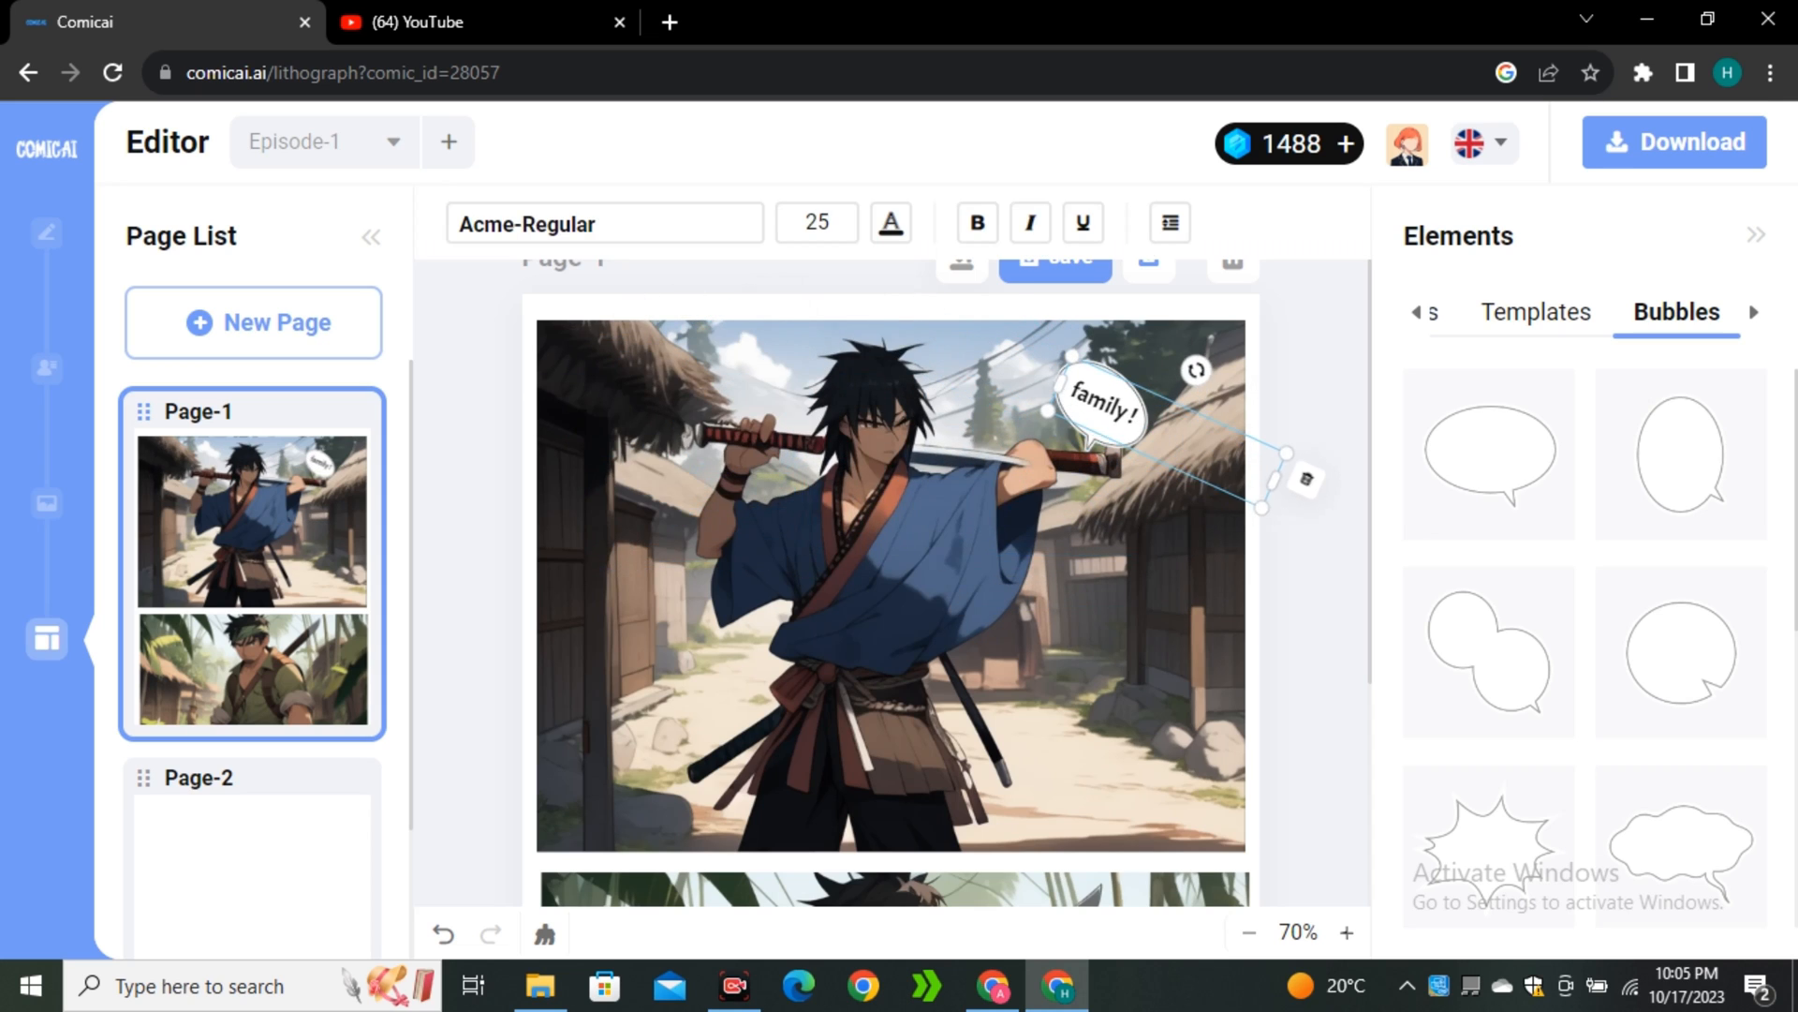
pyautogui.click(1536, 313)
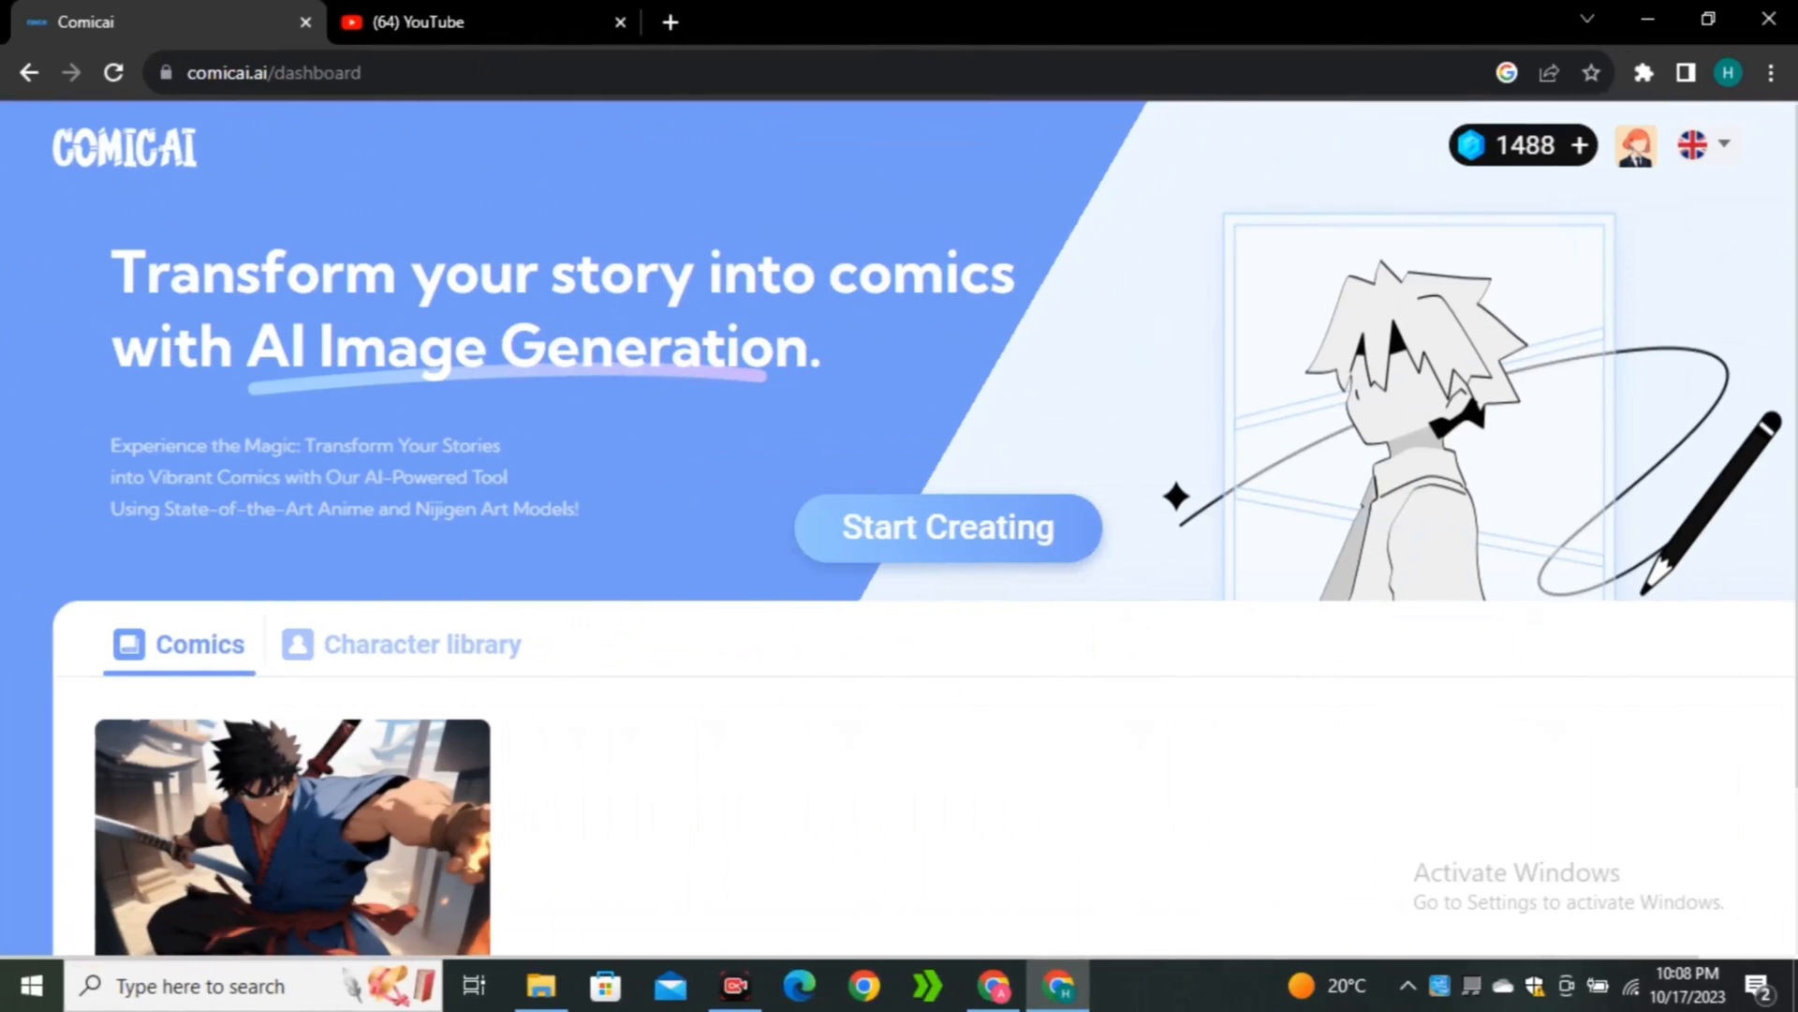
# Go to the Character library and start adding a new custom character
pyautogui.scroll(-3)
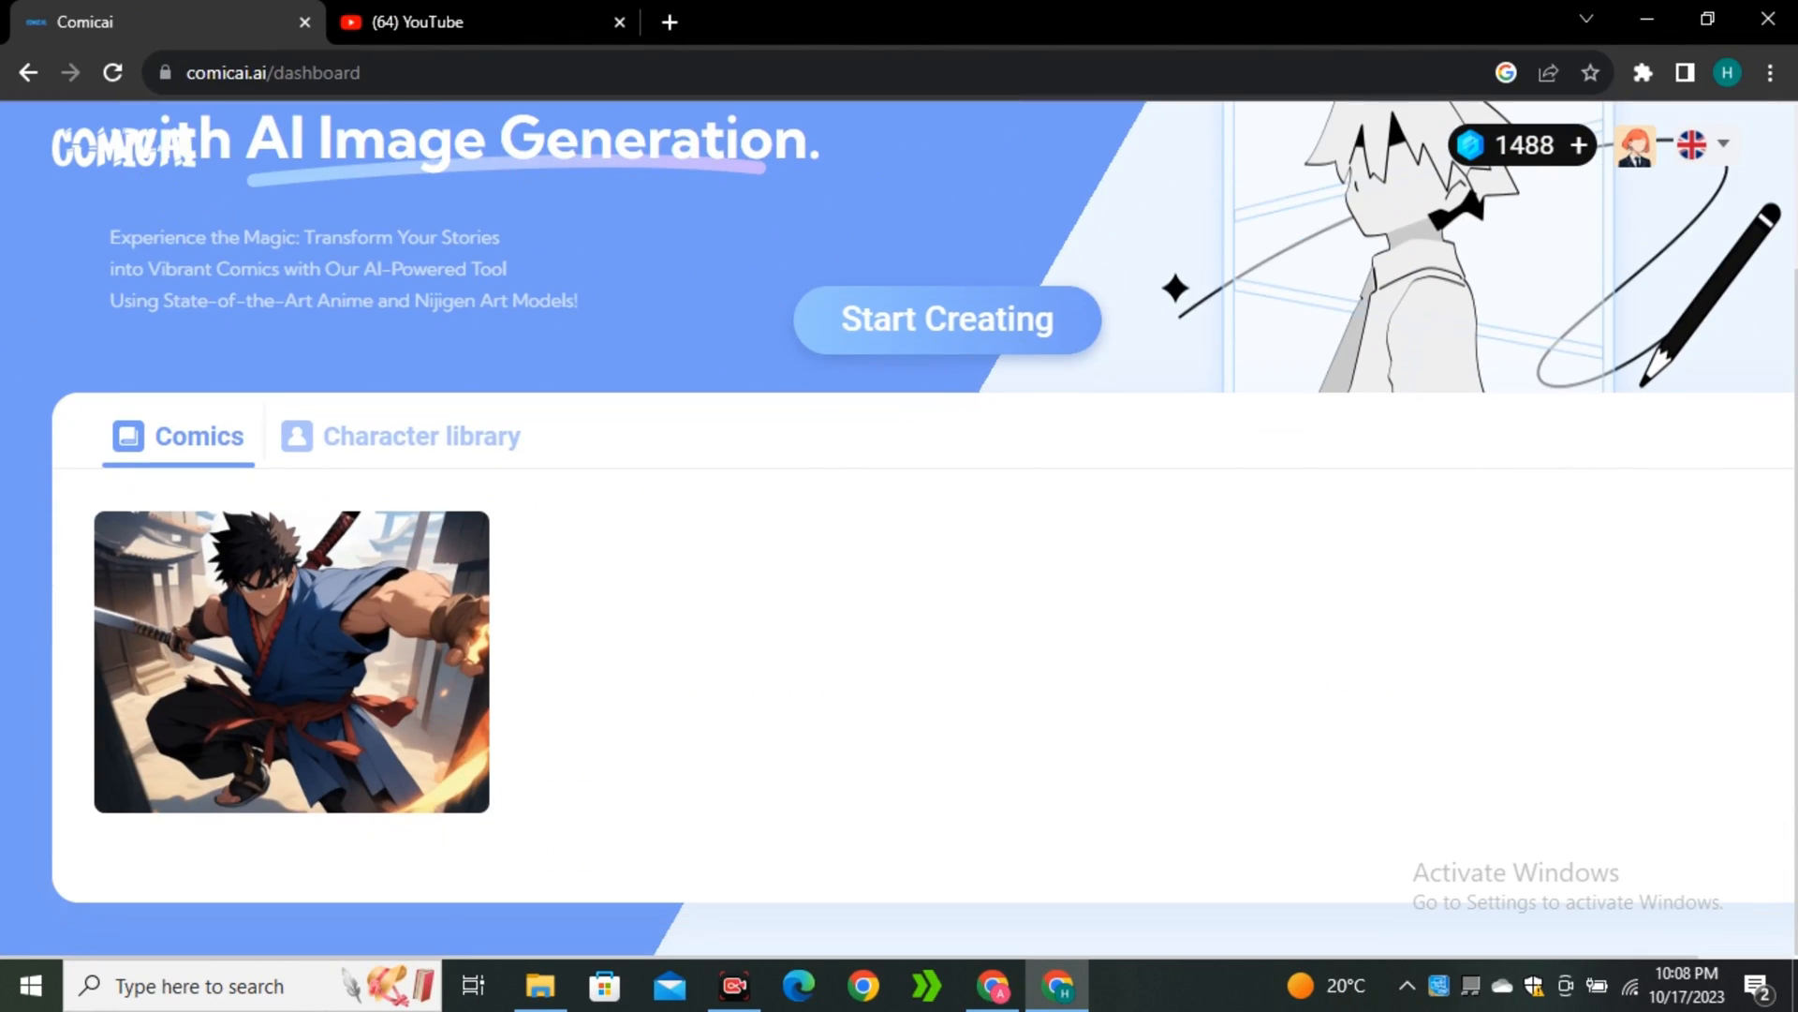
pyautogui.click(421, 437)
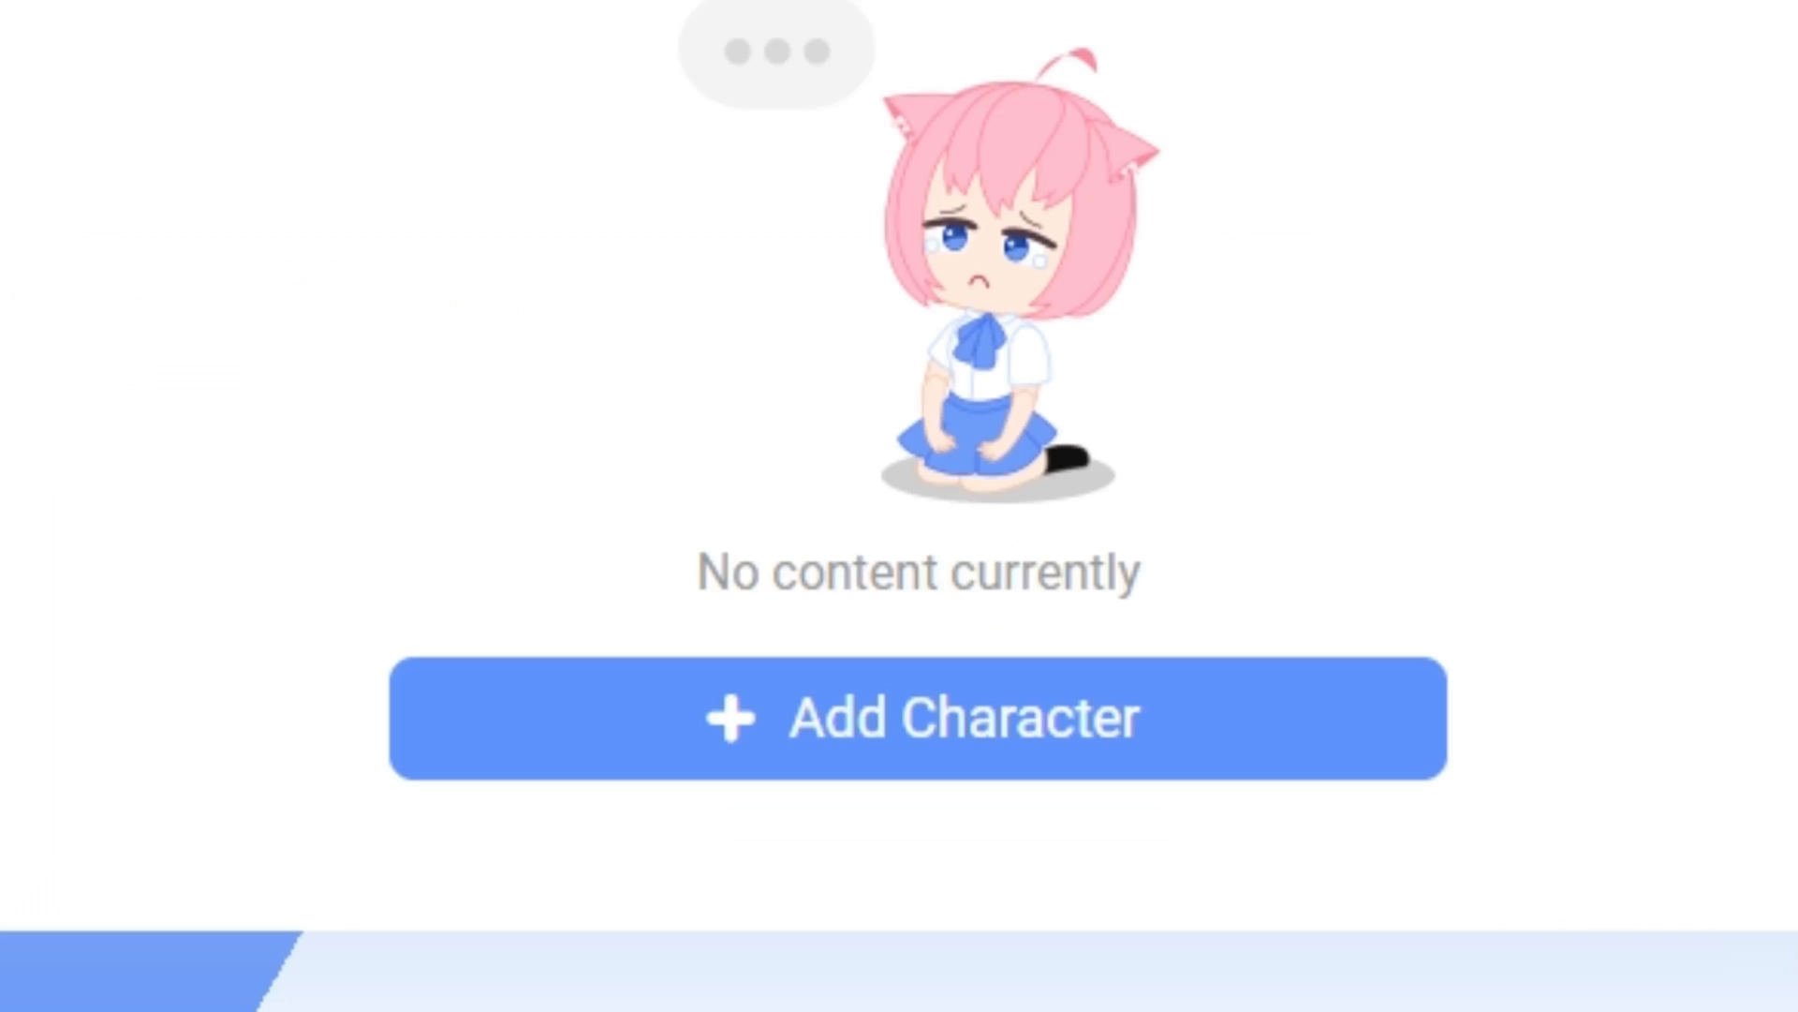
pyautogui.click(917, 717)
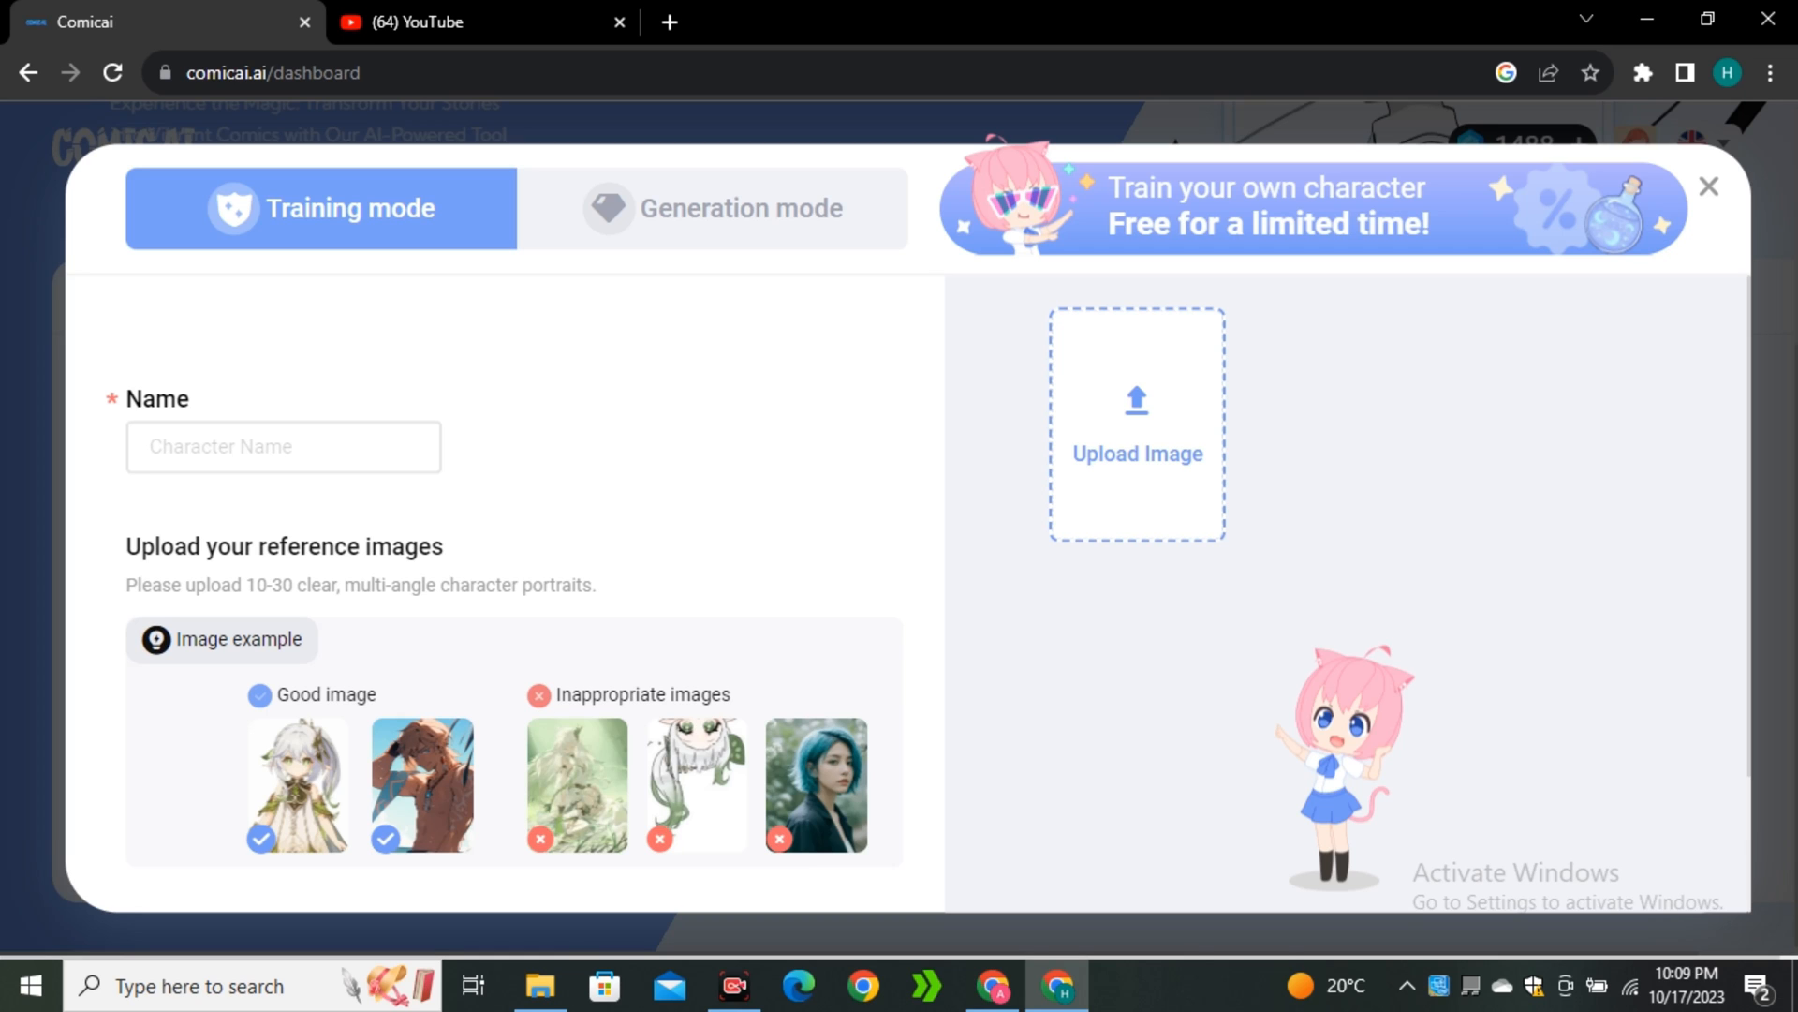
# Name the character 'jake', add reference images and start training it
pyautogui.write('ja')
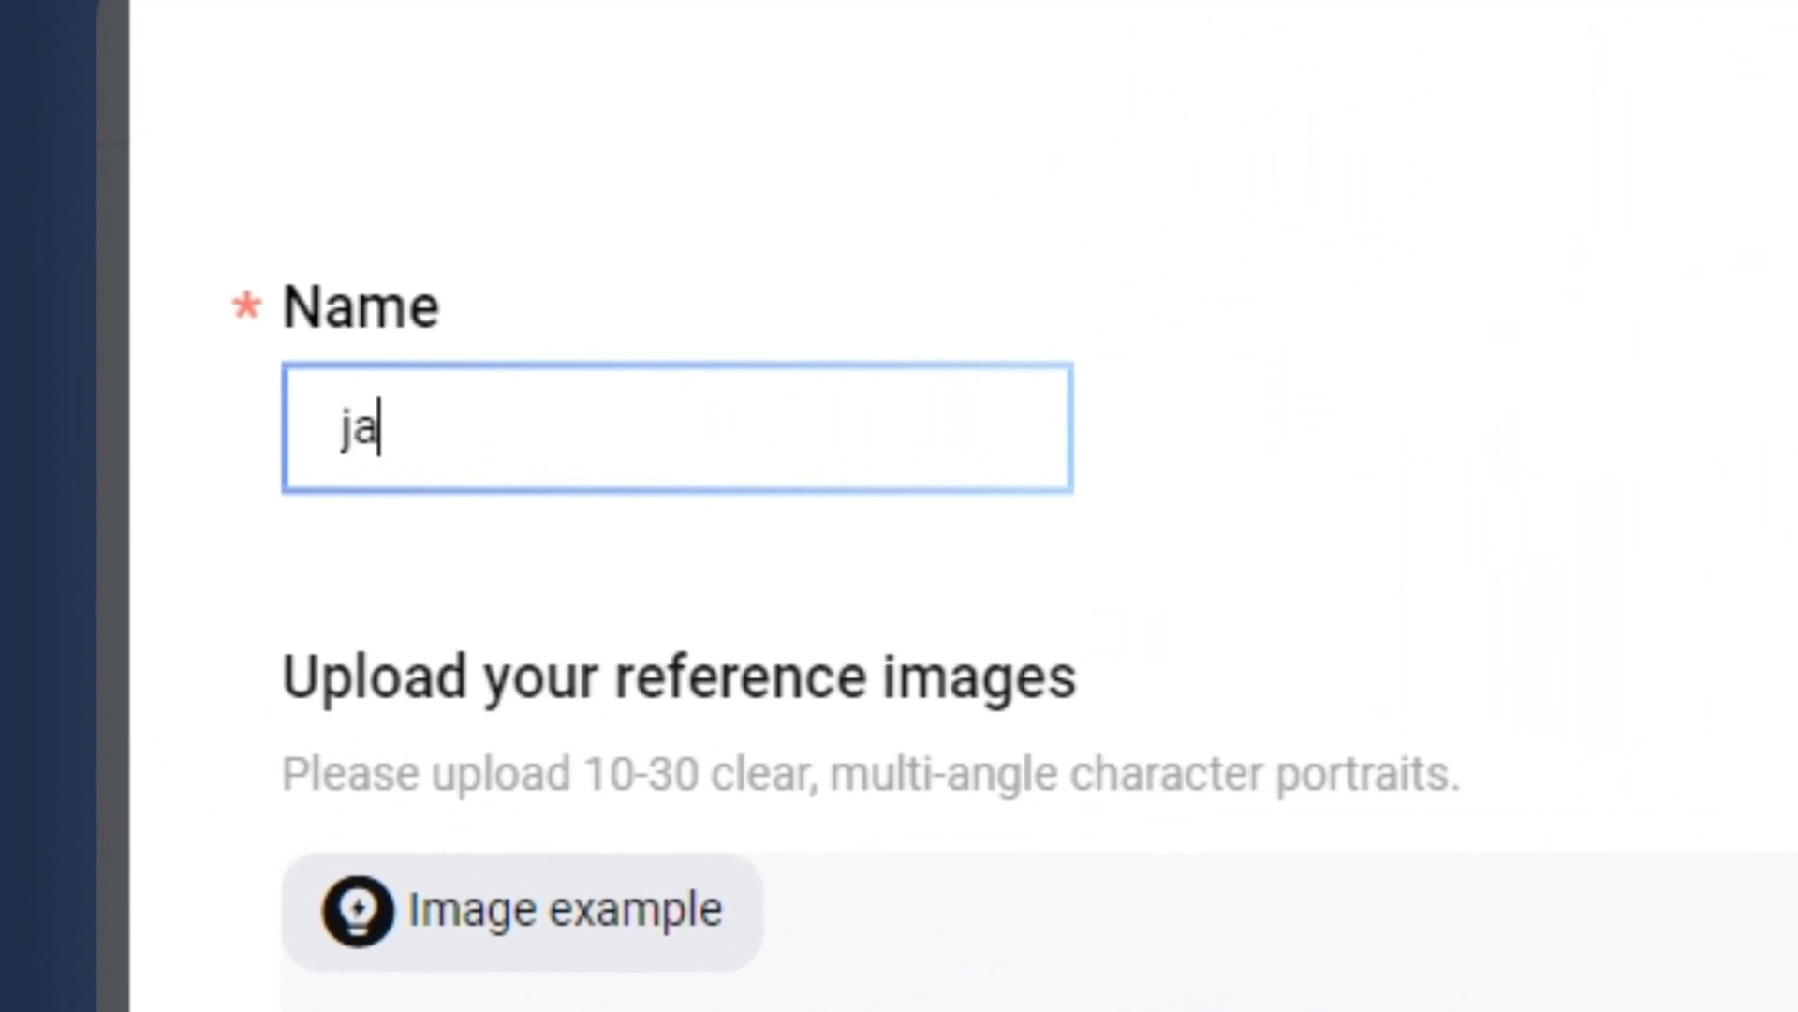
pyautogui.write('ke')
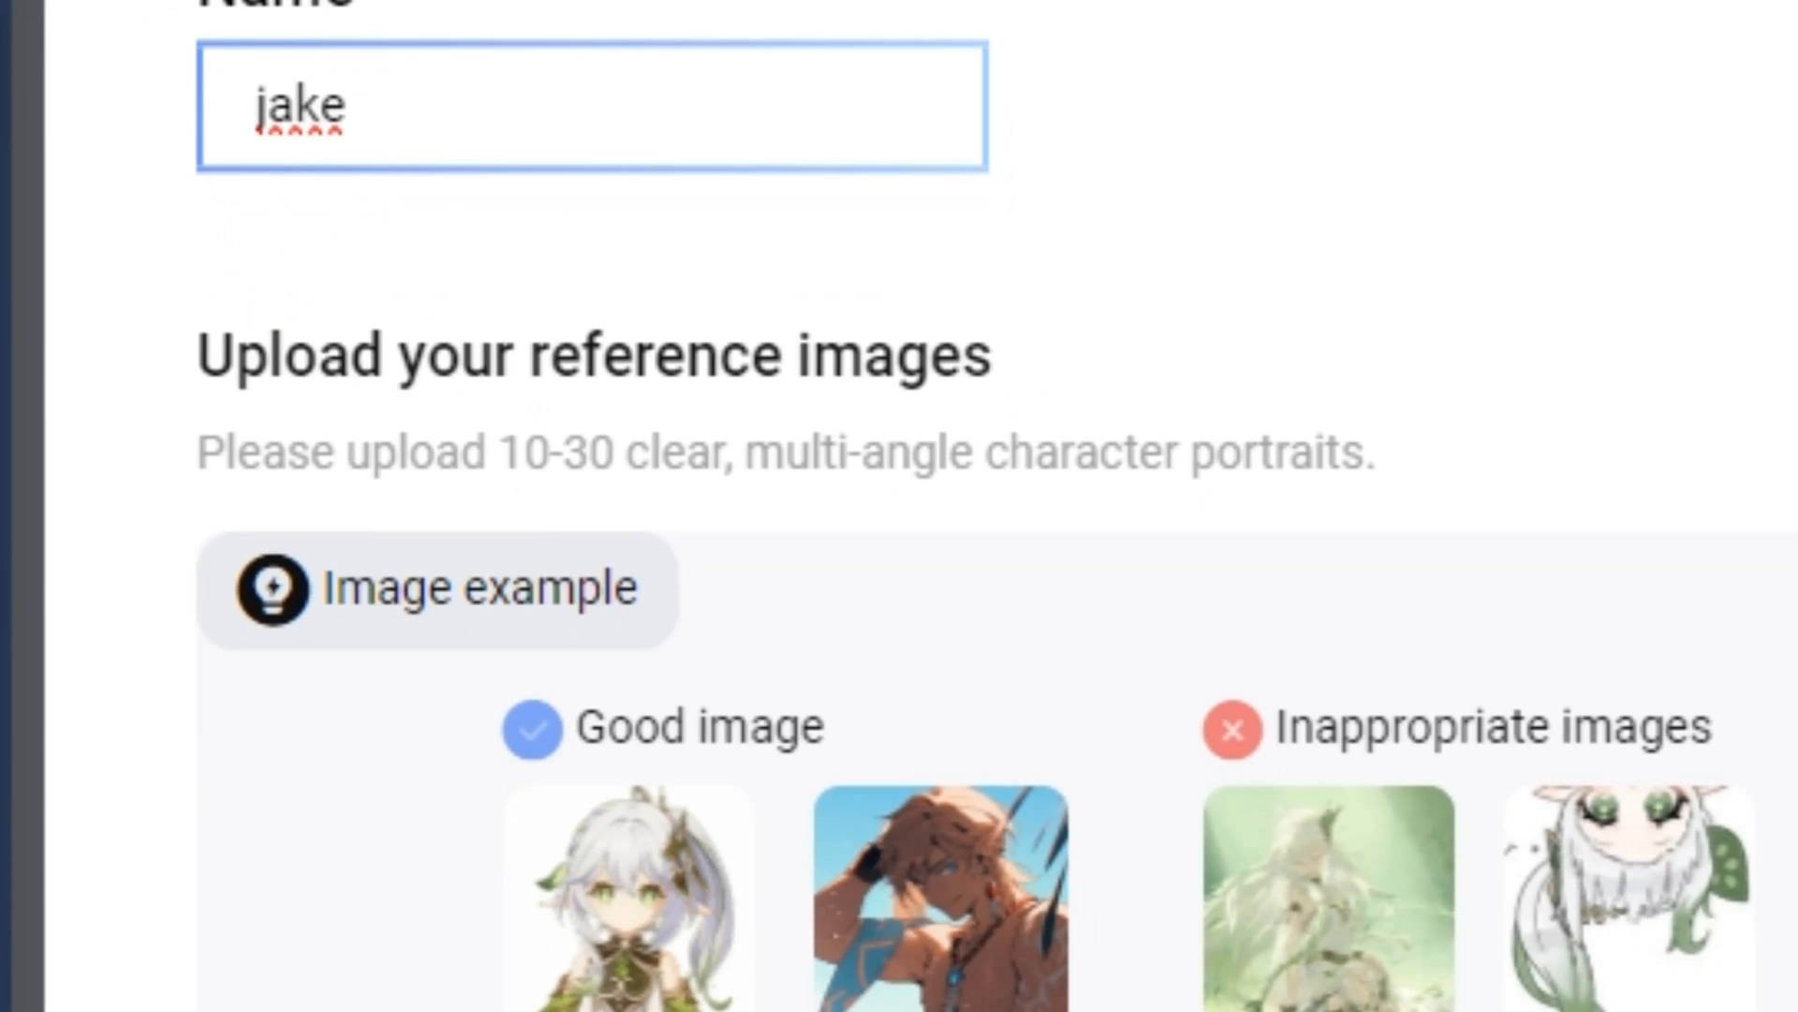
pyautogui.doubleClick(519, 452)
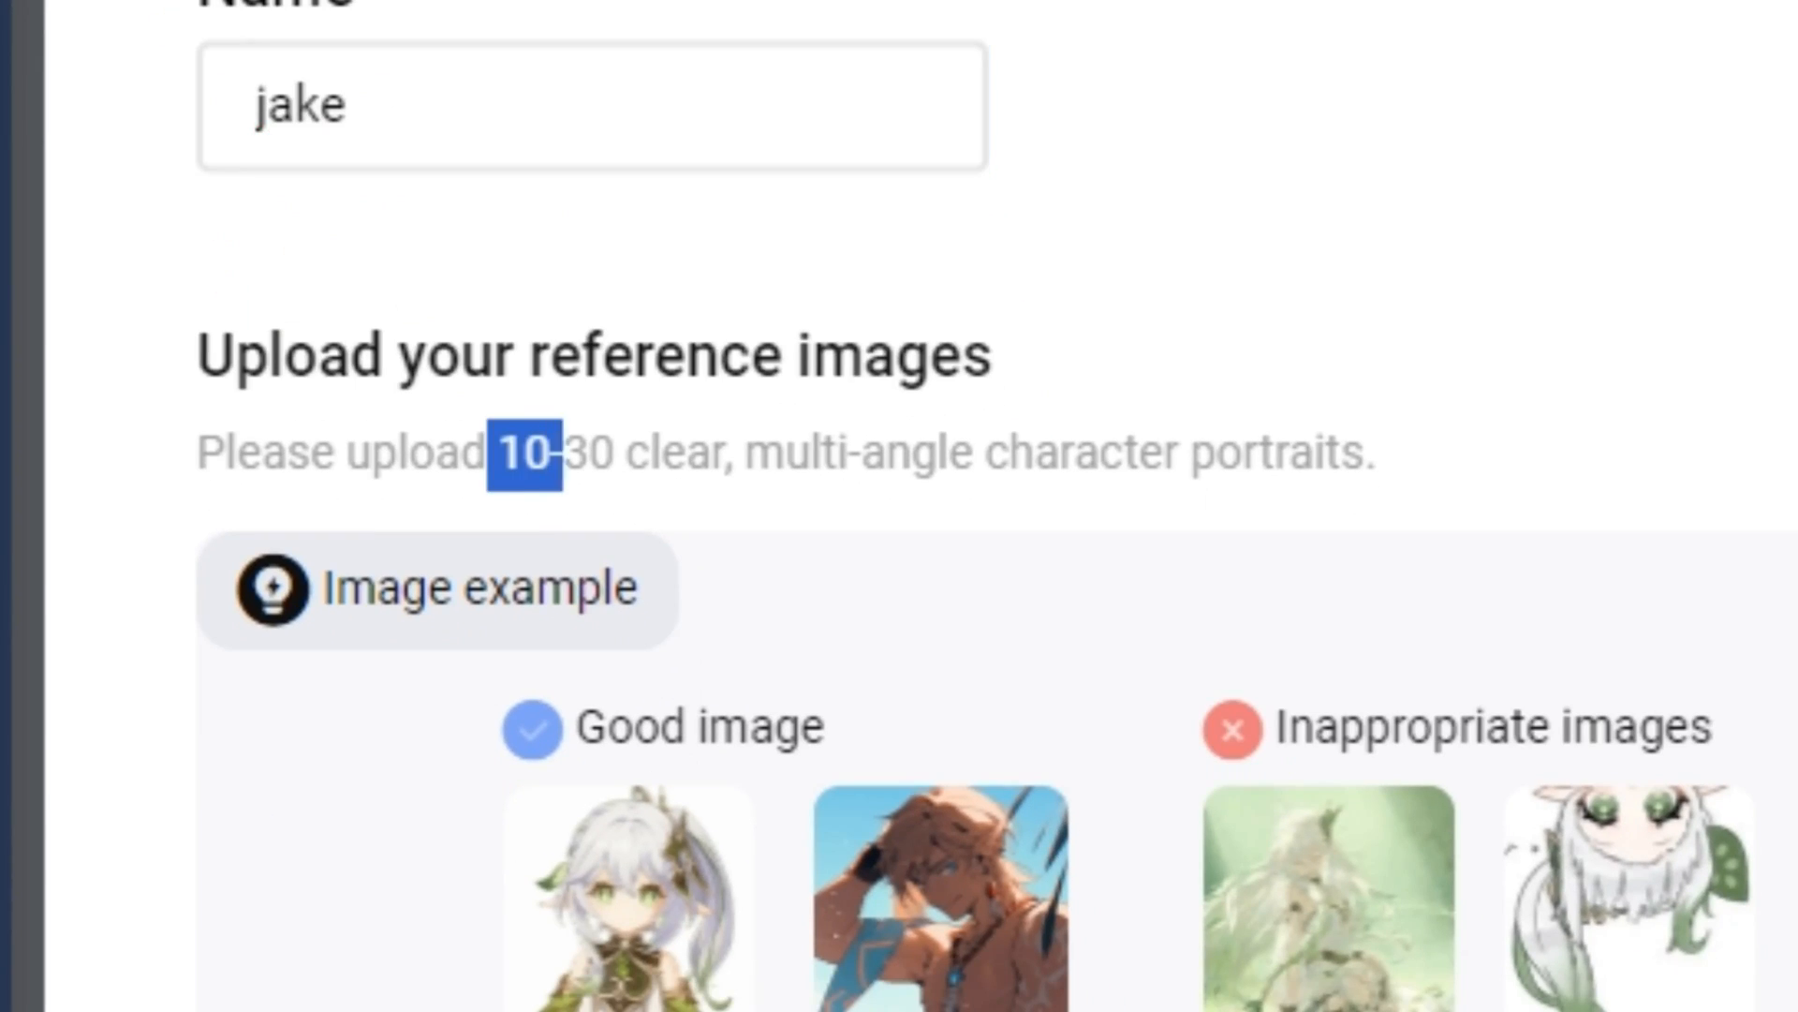
pyautogui.scroll(-3)
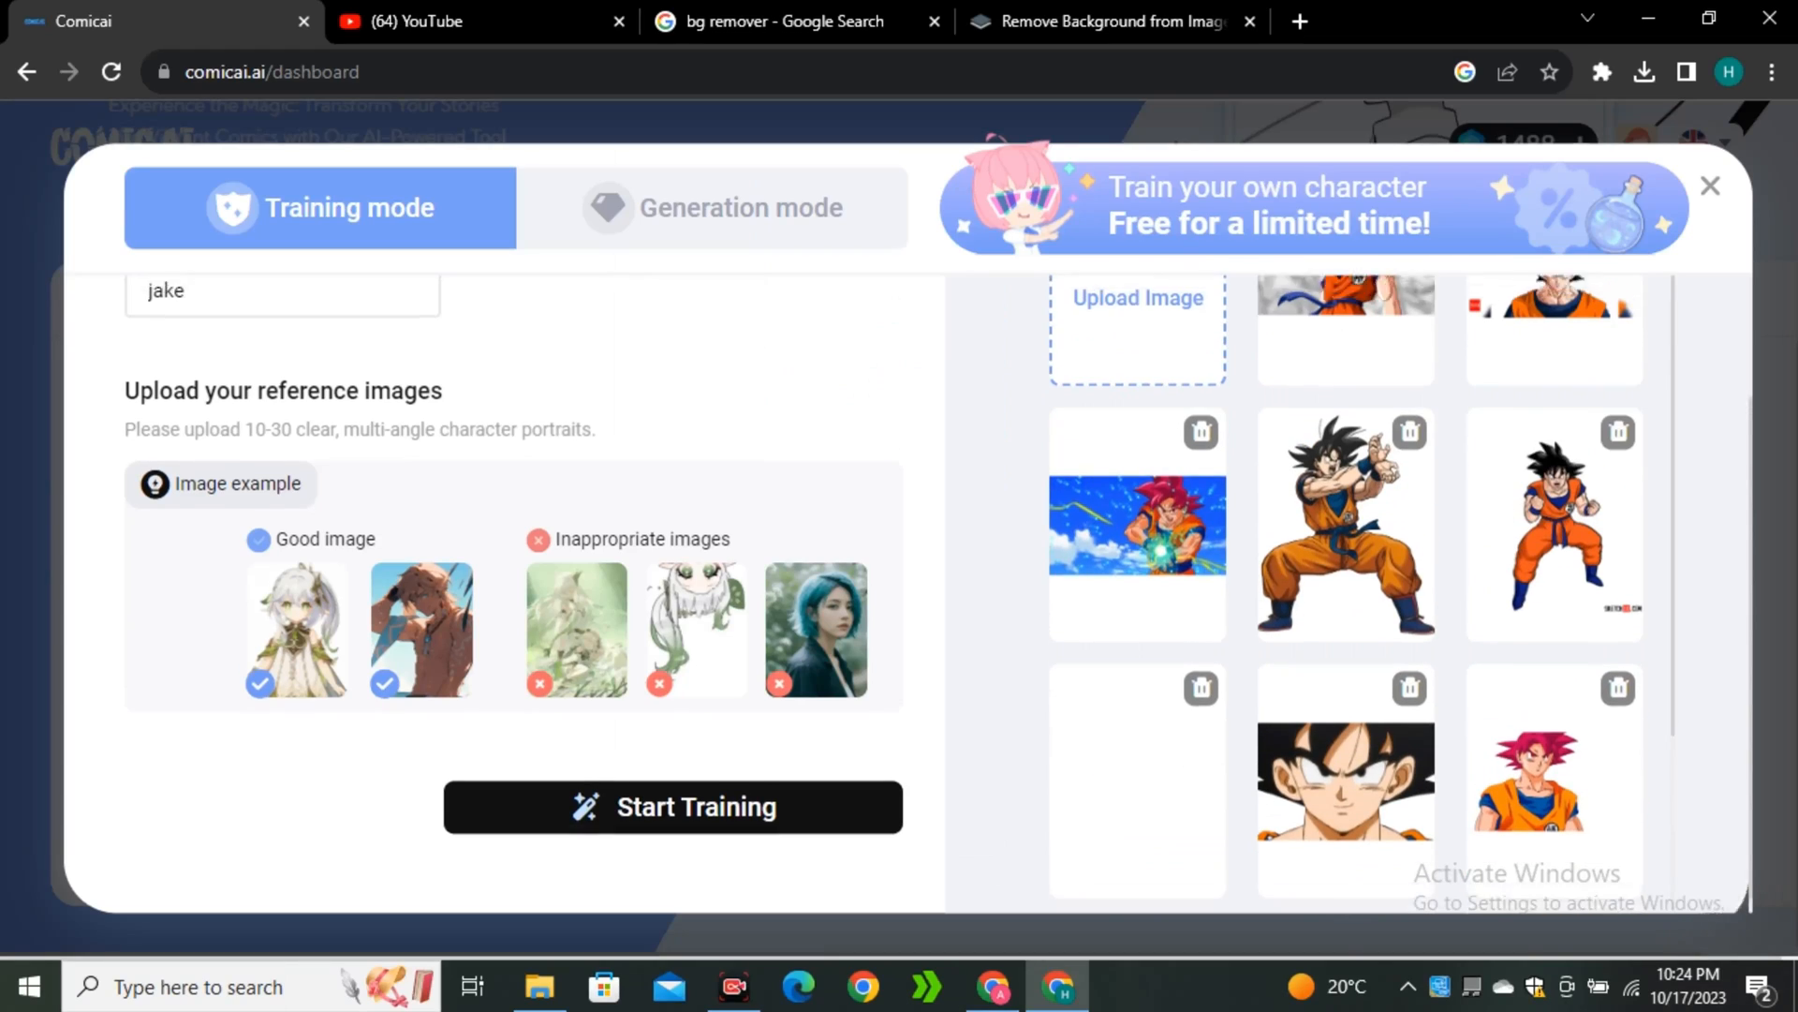
pyautogui.click(672, 805)
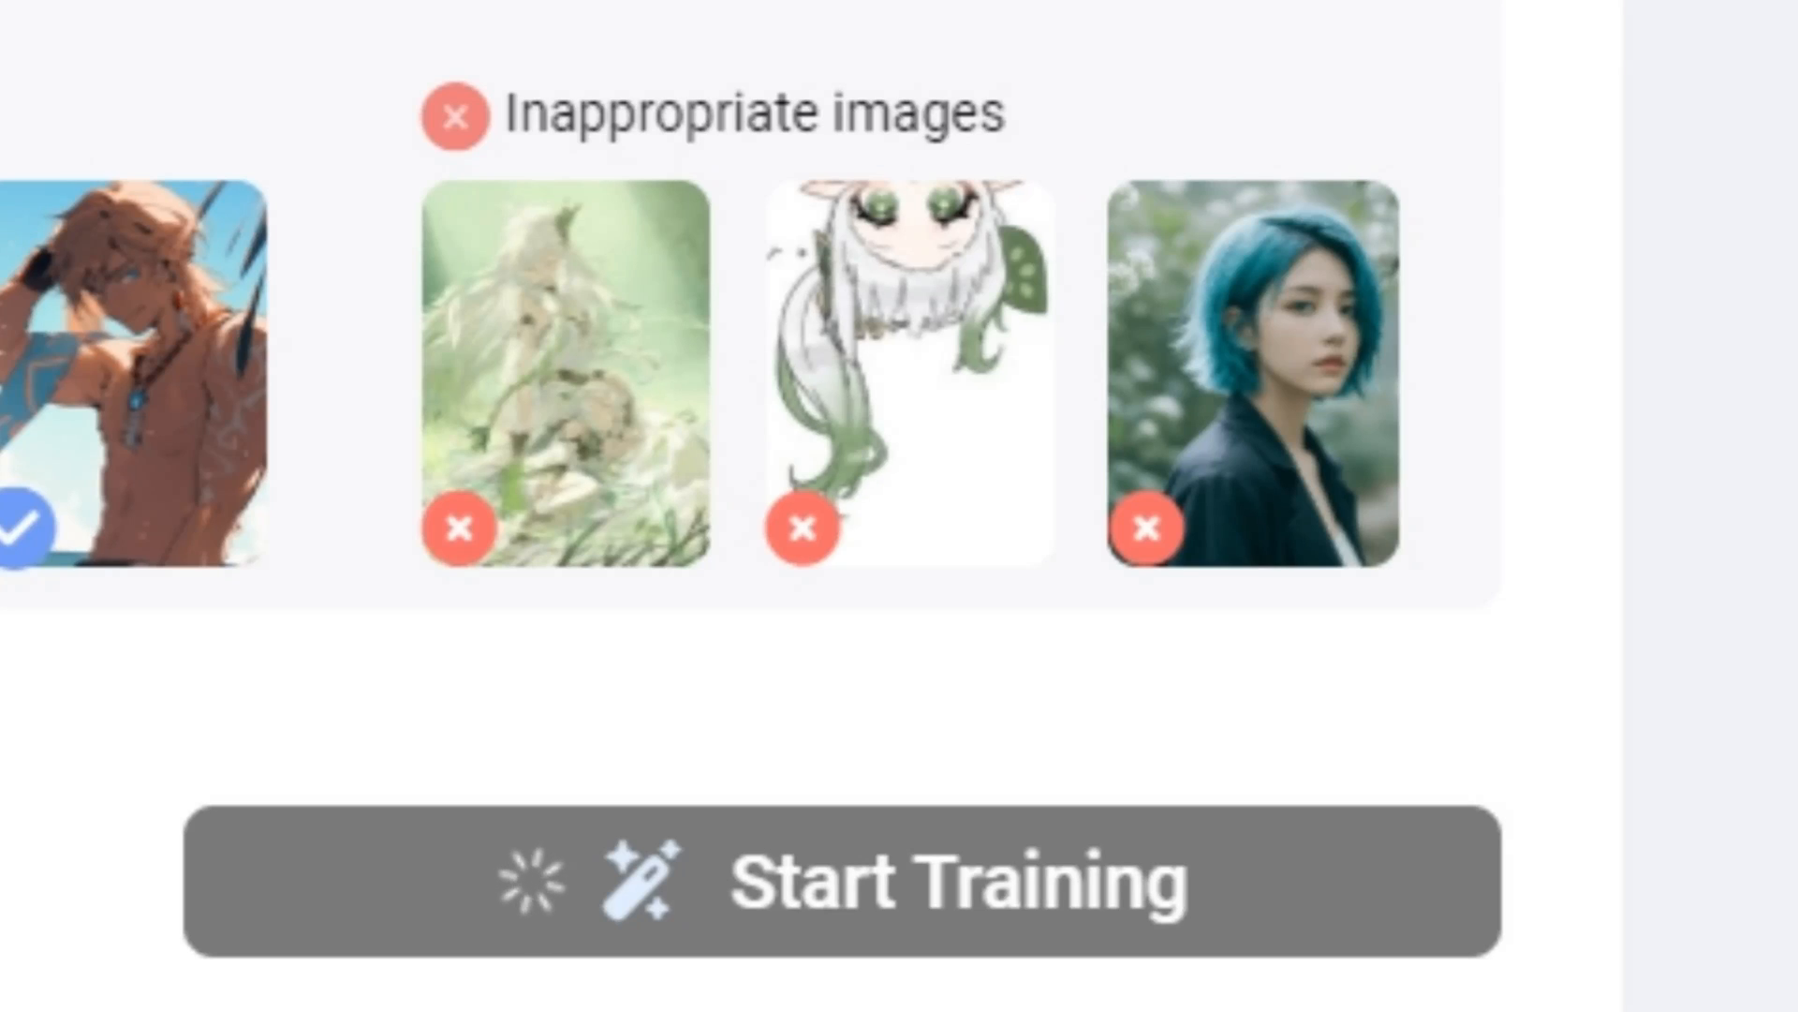
pyautogui.click(838, 882)
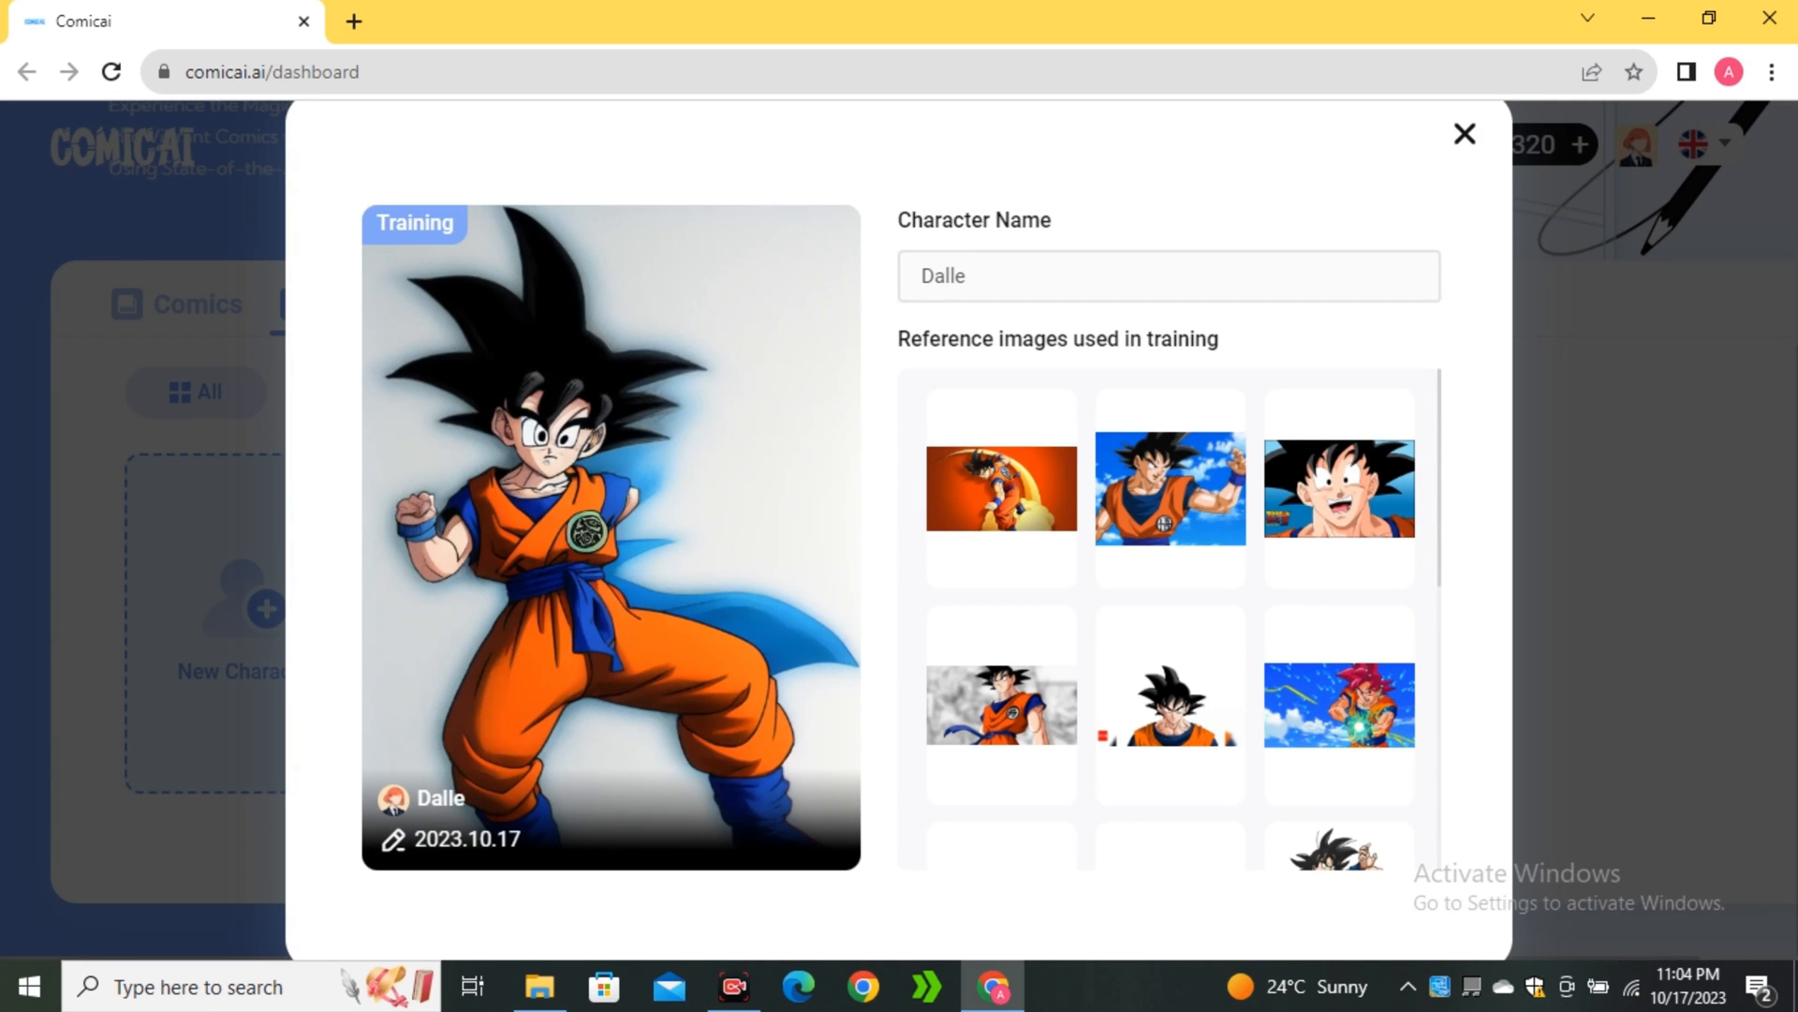
# Look through all of Dalle's training reference images and return to the dashboard
pyautogui.scroll(-3)
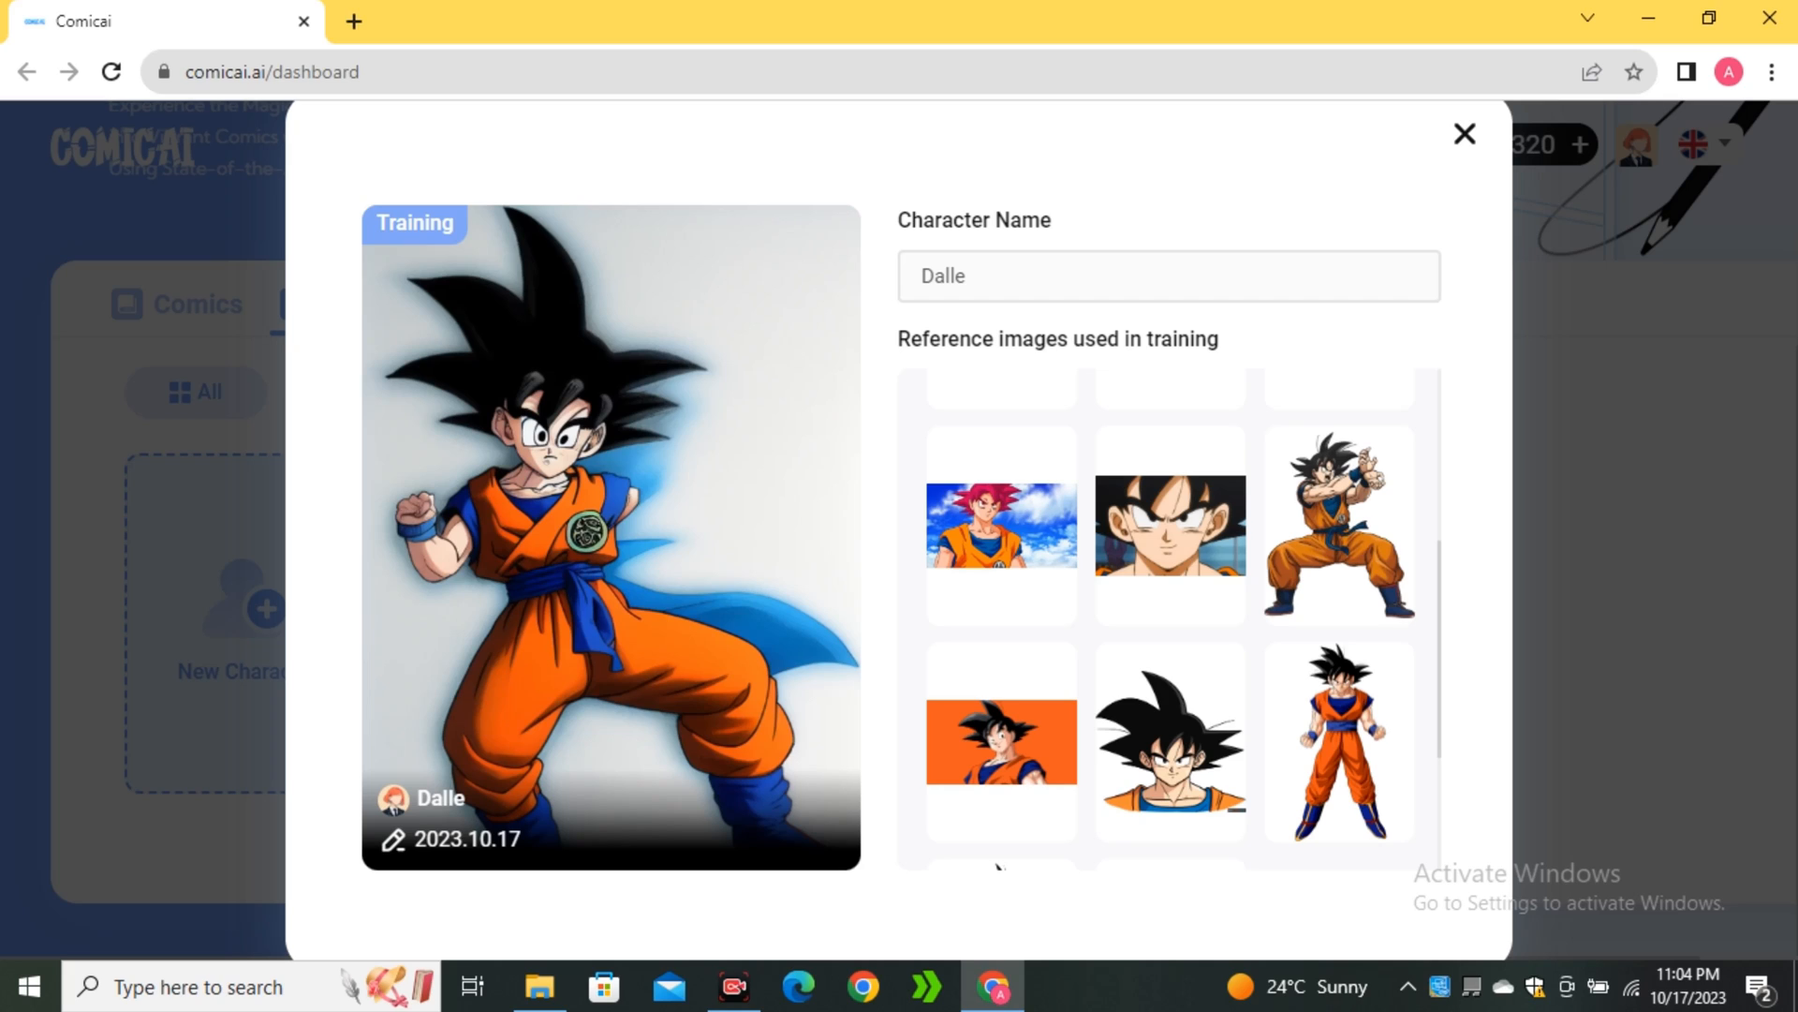
pyautogui.scroll(-3)
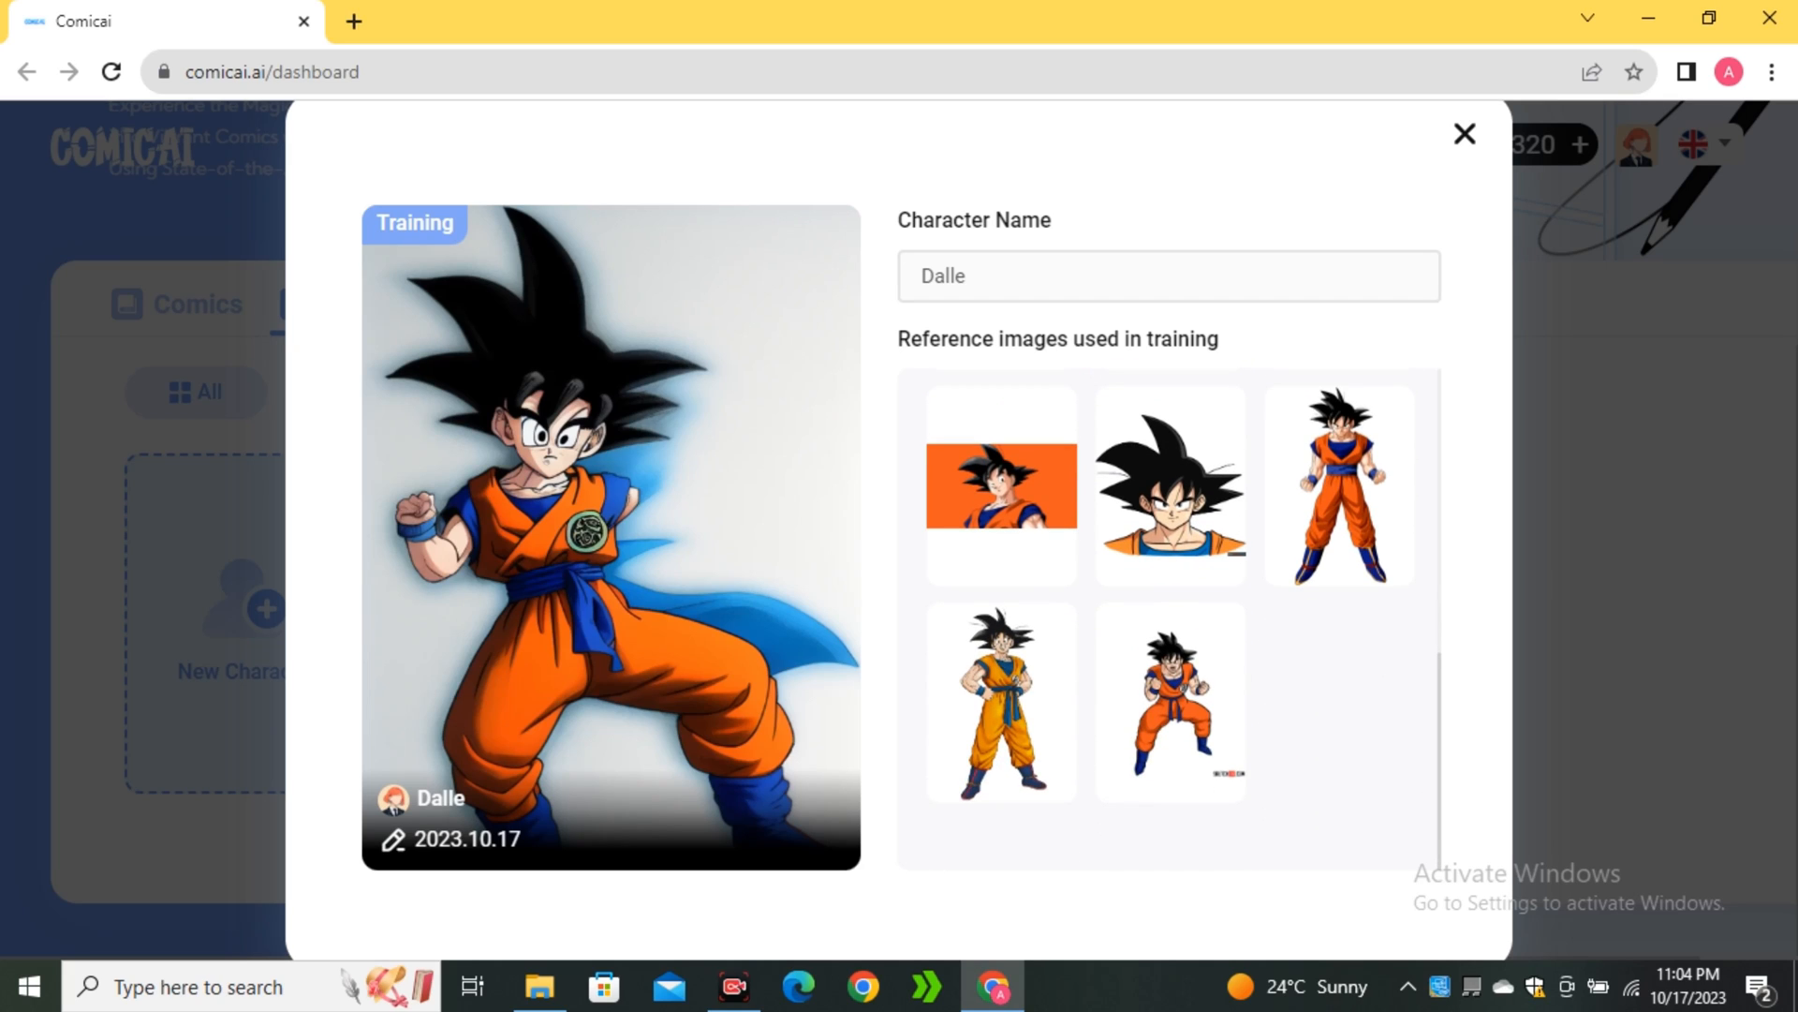
pyautogui.click(1465, 133)
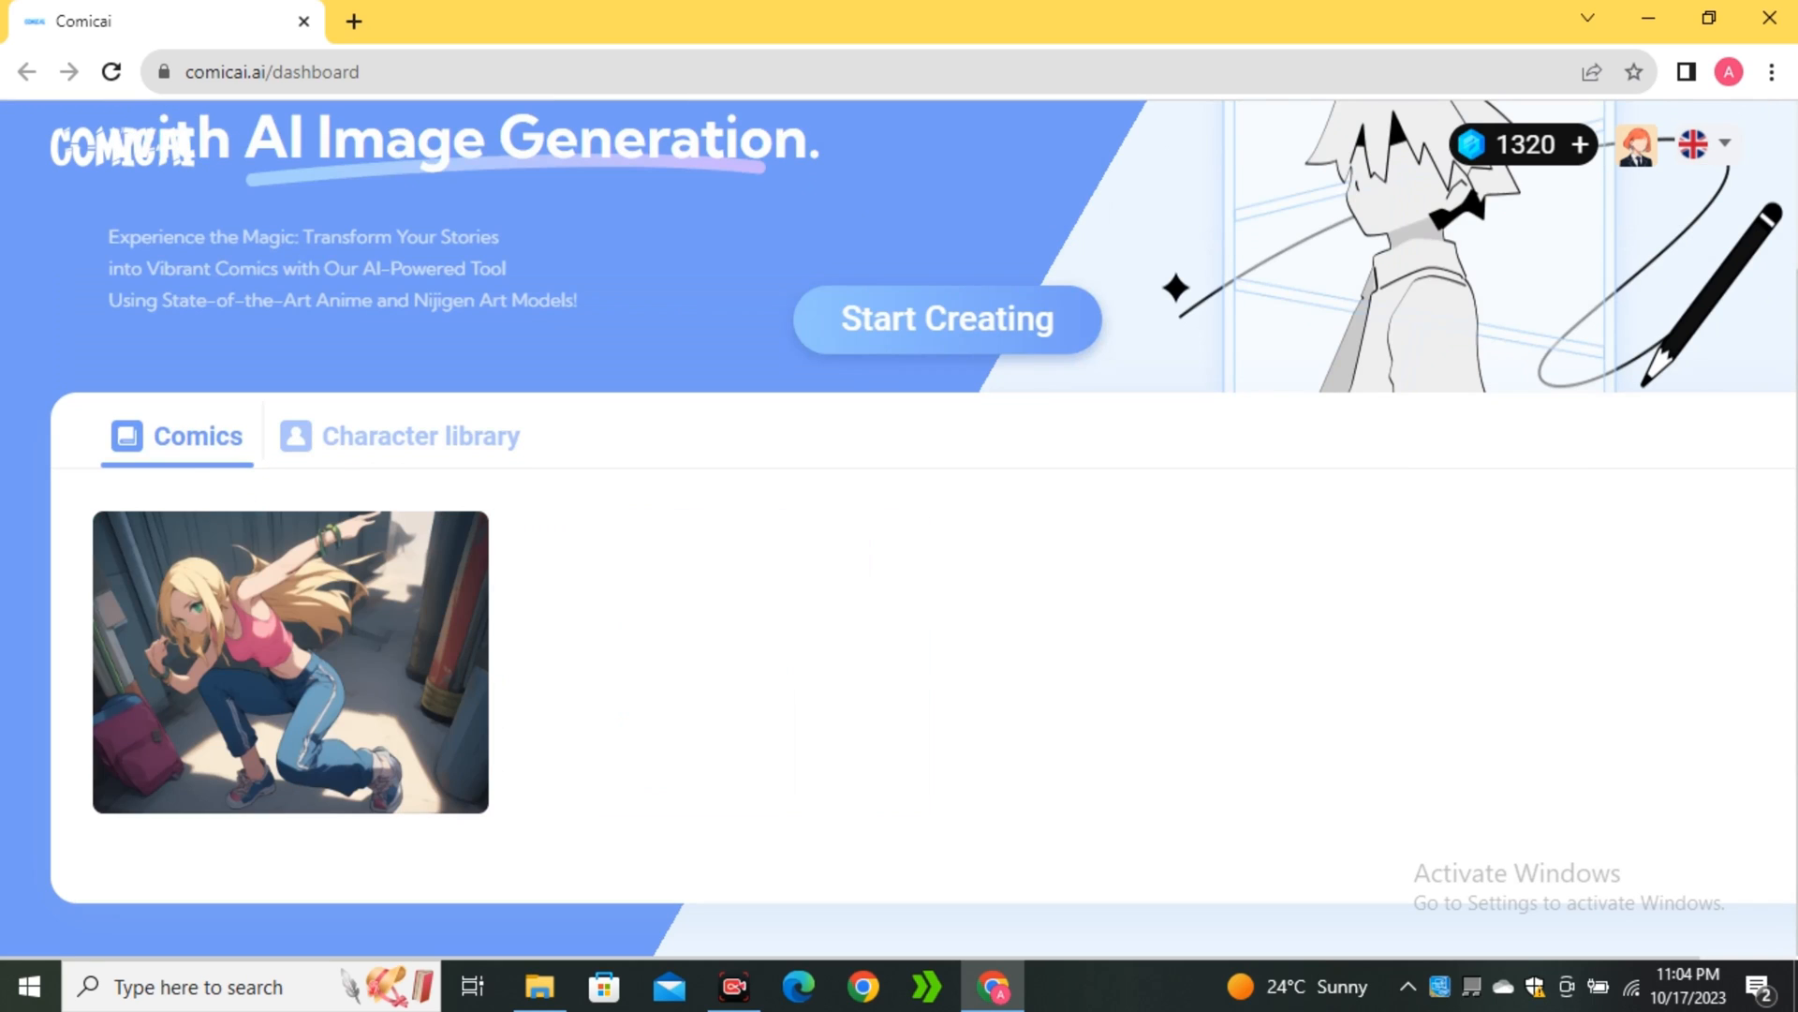
# Create a new comic and import the trained character Dalle into its cast
pyautogui.click(944, 318)
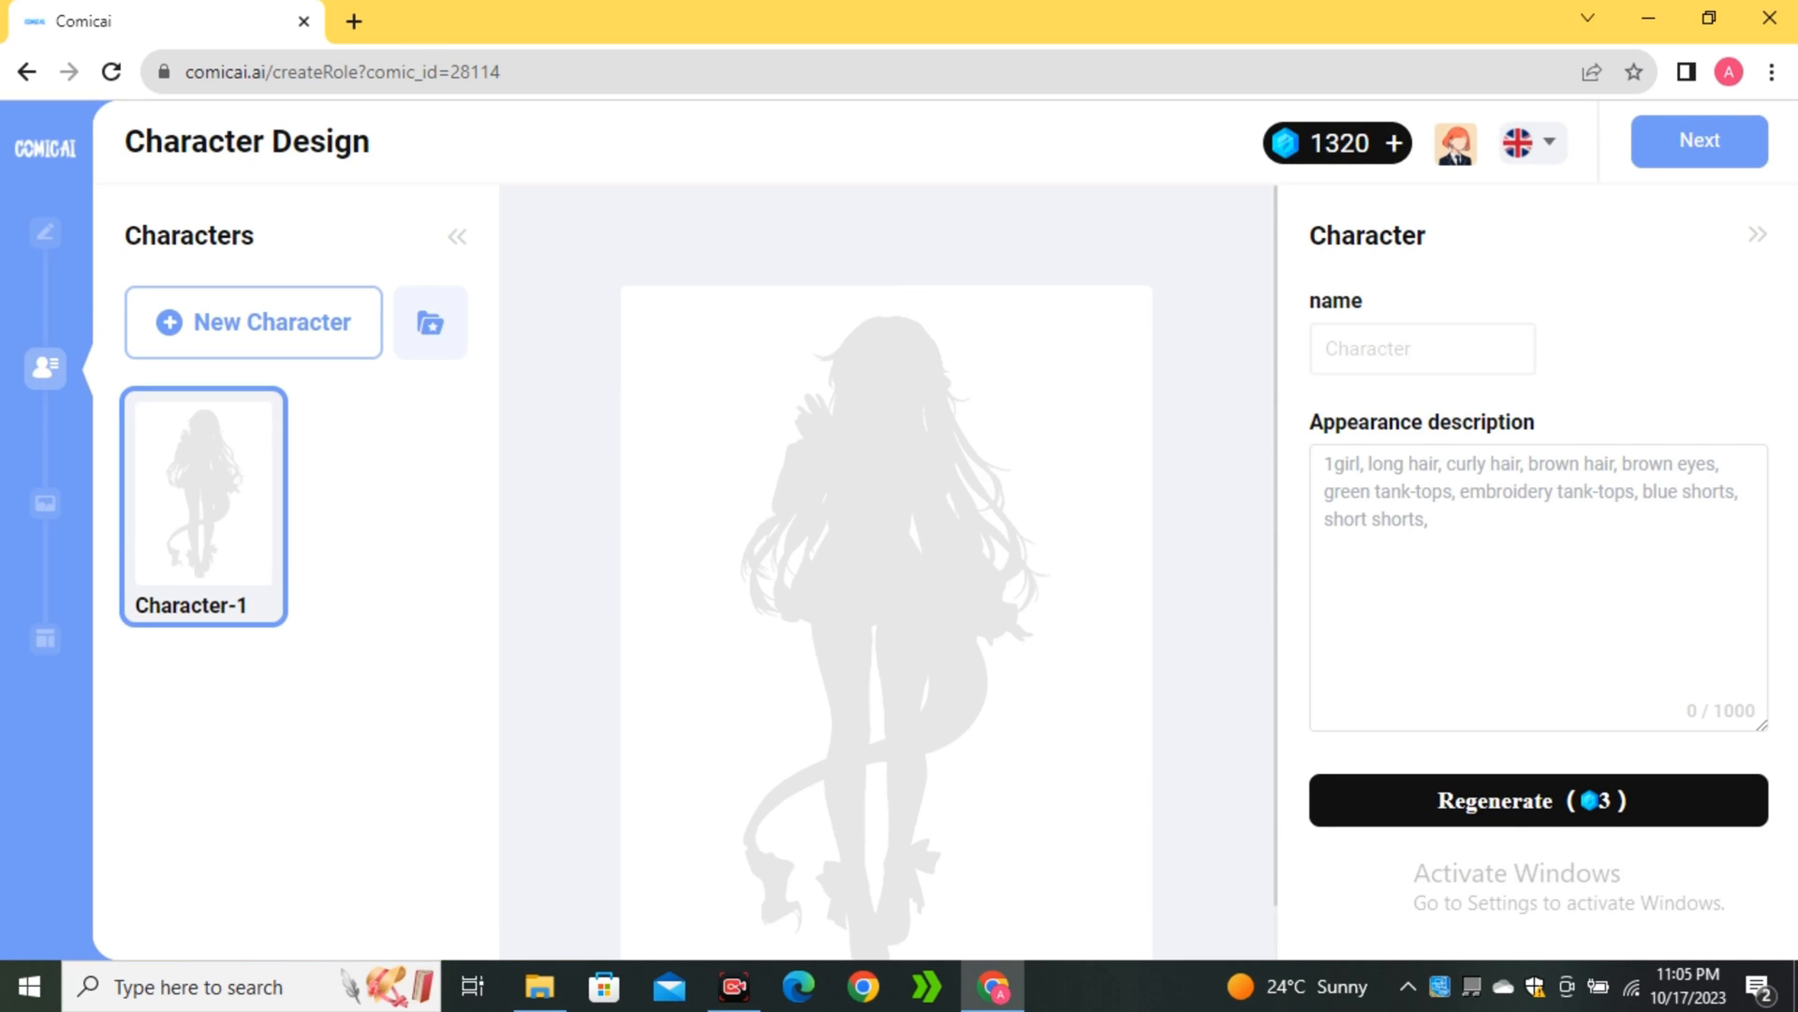
pyautogui.click(431, 323)
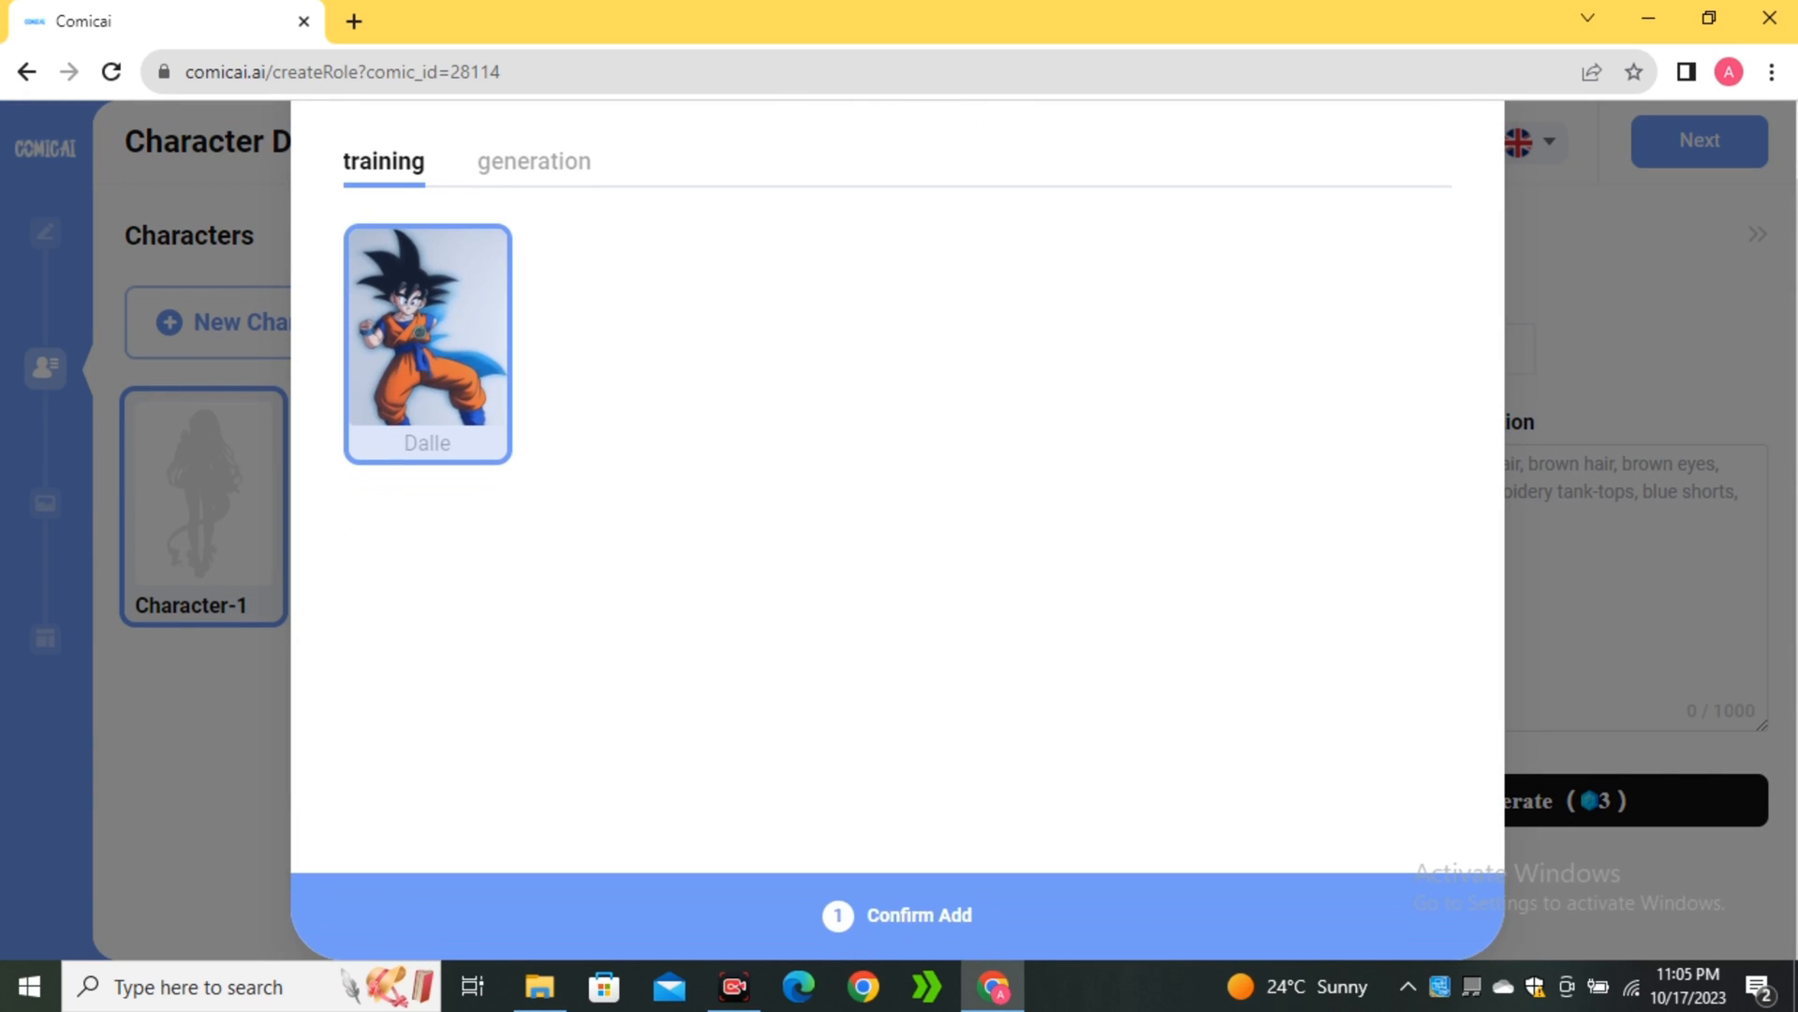
pyautogui.click(897, 914)
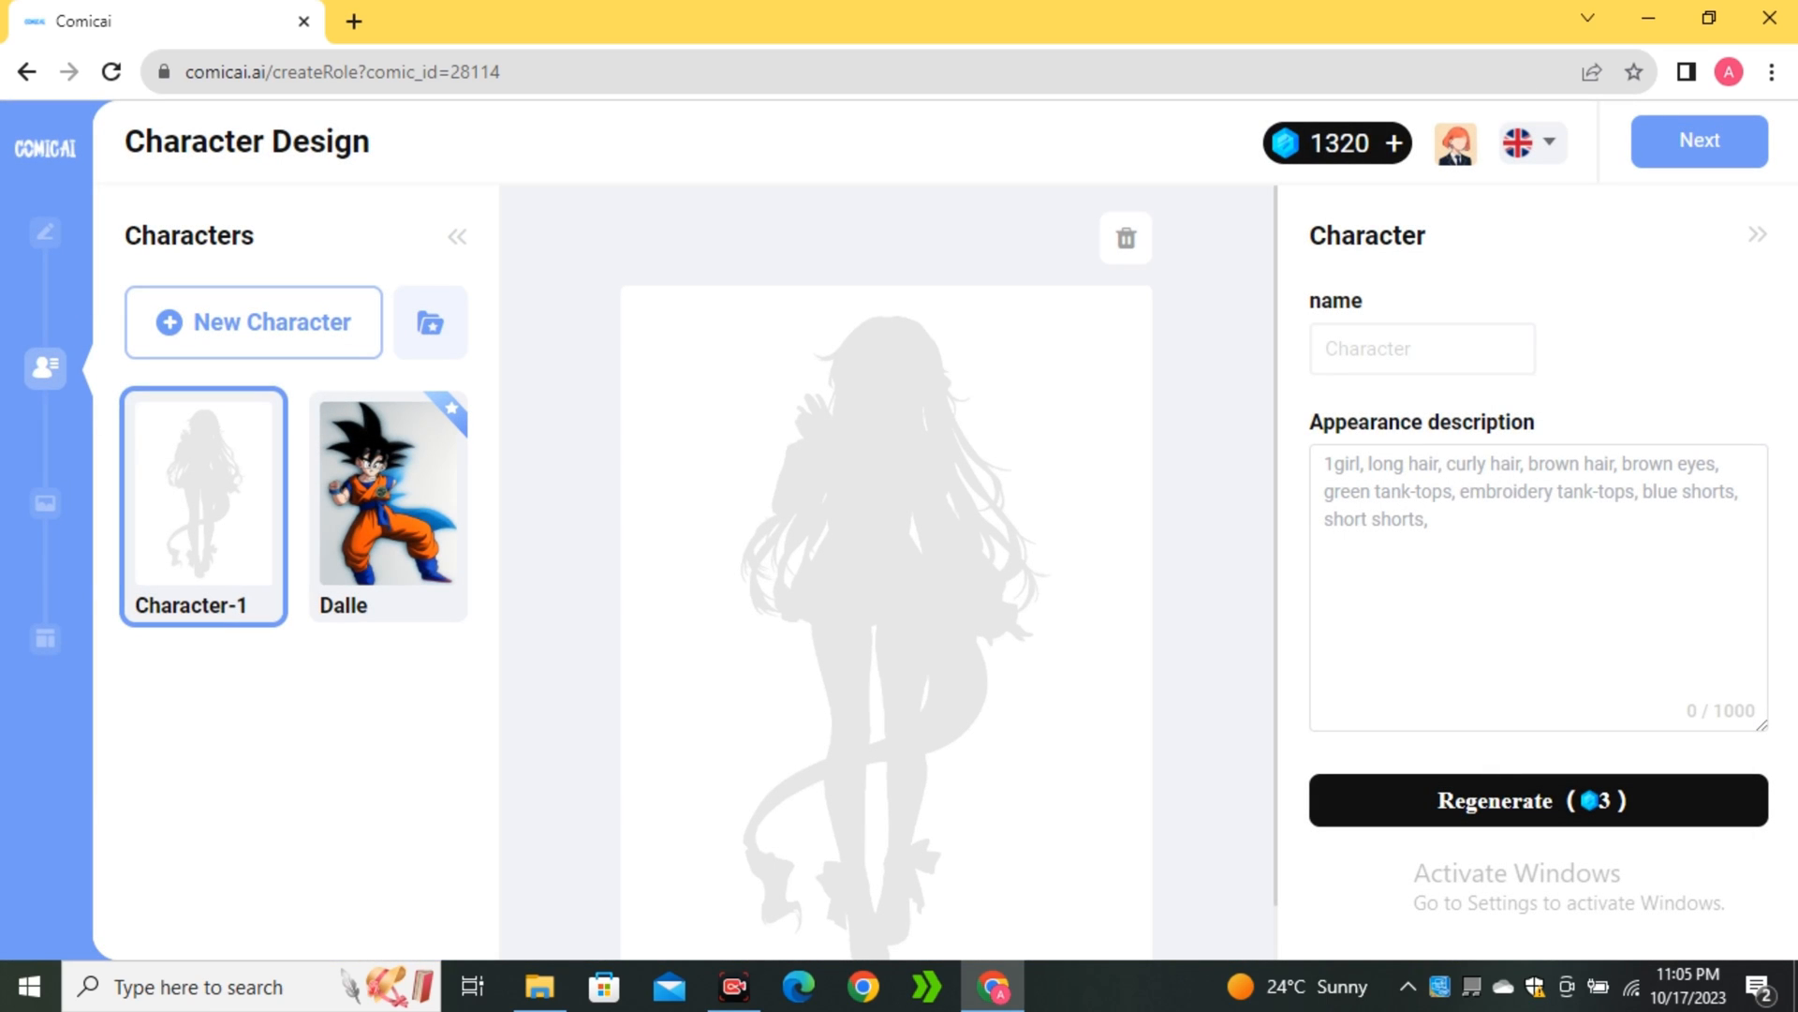
# Remove the blank default Character-1 so Dalle is the only character
pyautogui.click(1122, 238)
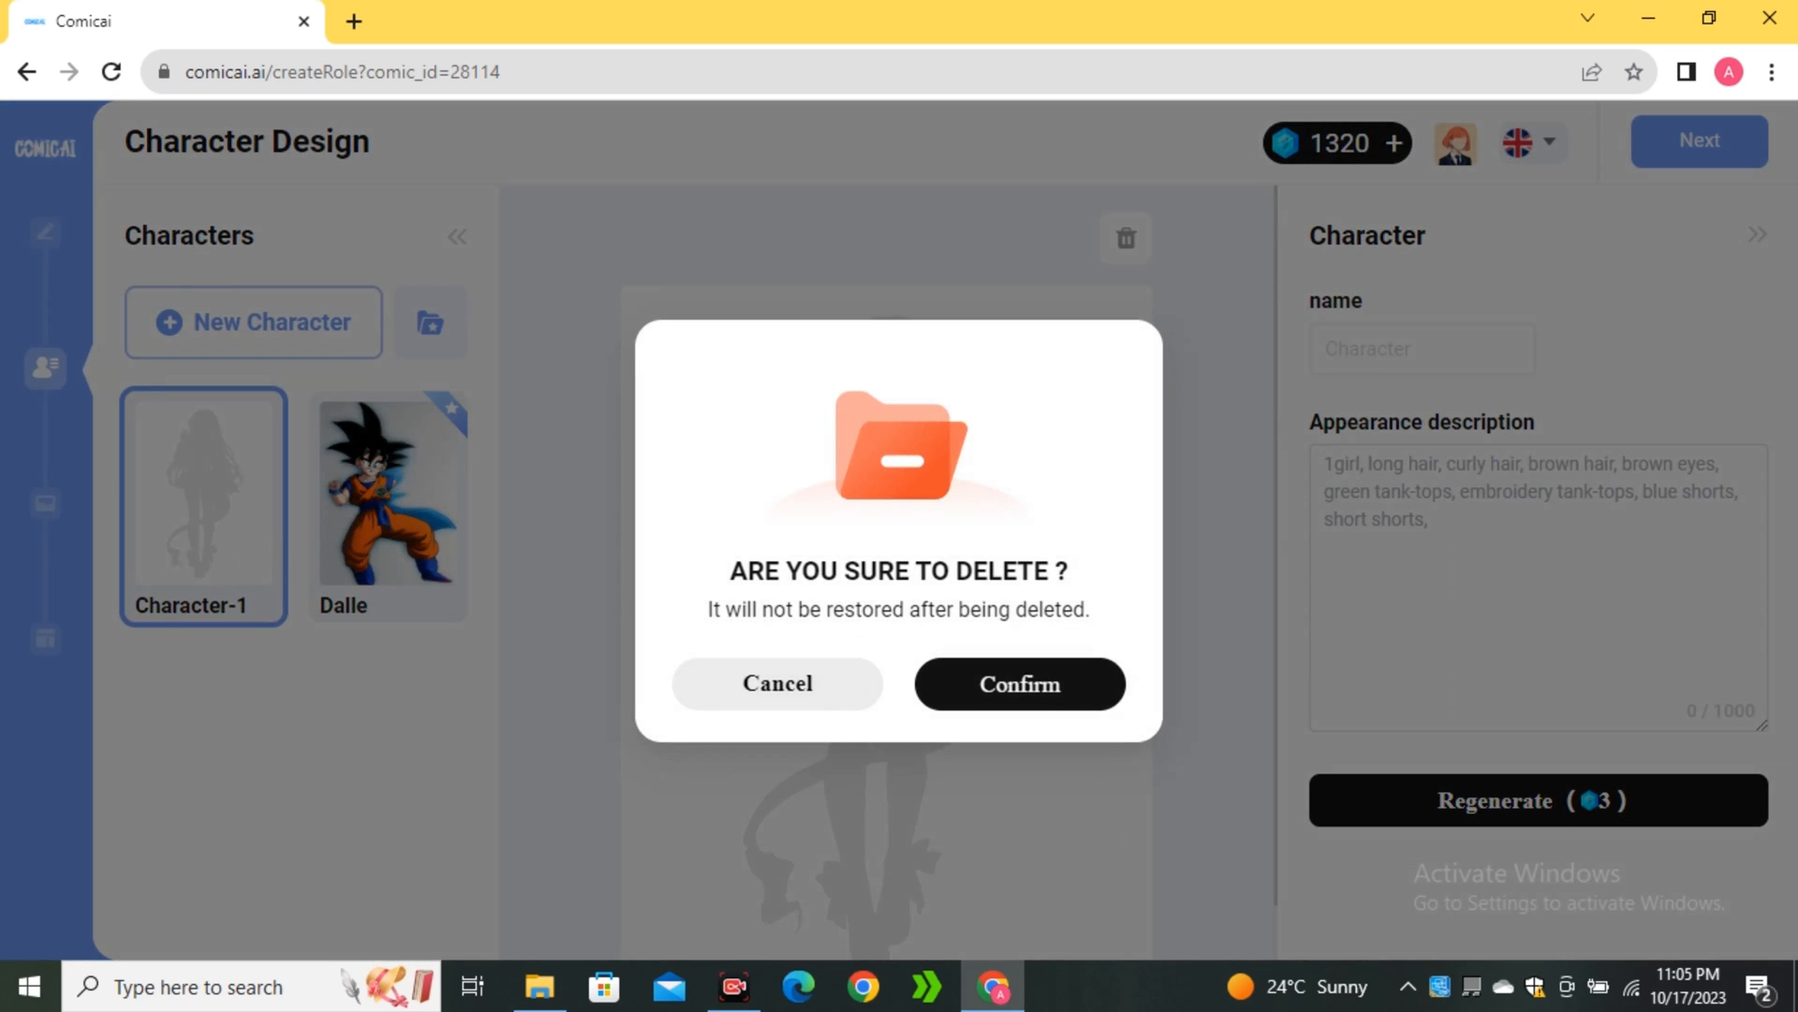
pyautogui.click(1015, 684)
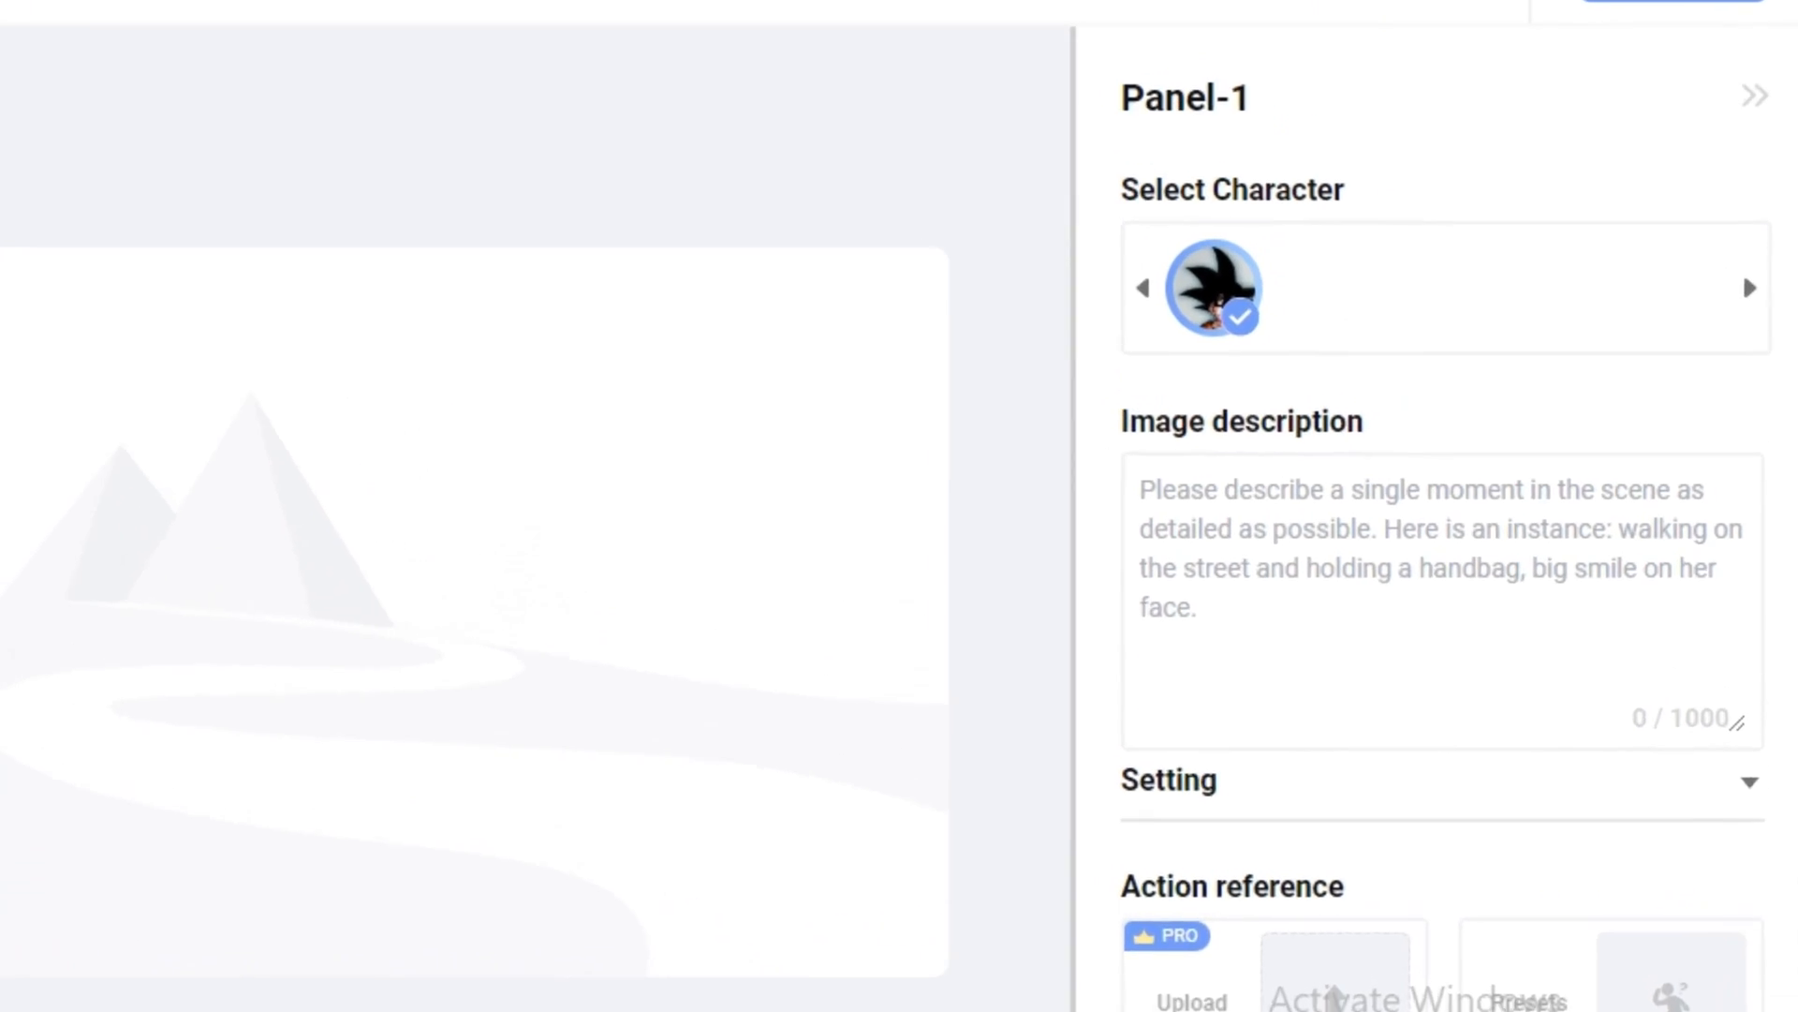
# Describe Panel-1 as 'dalle is screaming loudly', generate it, and dismiss the Pro Users Only notice
pyautogui.write('dalle o')
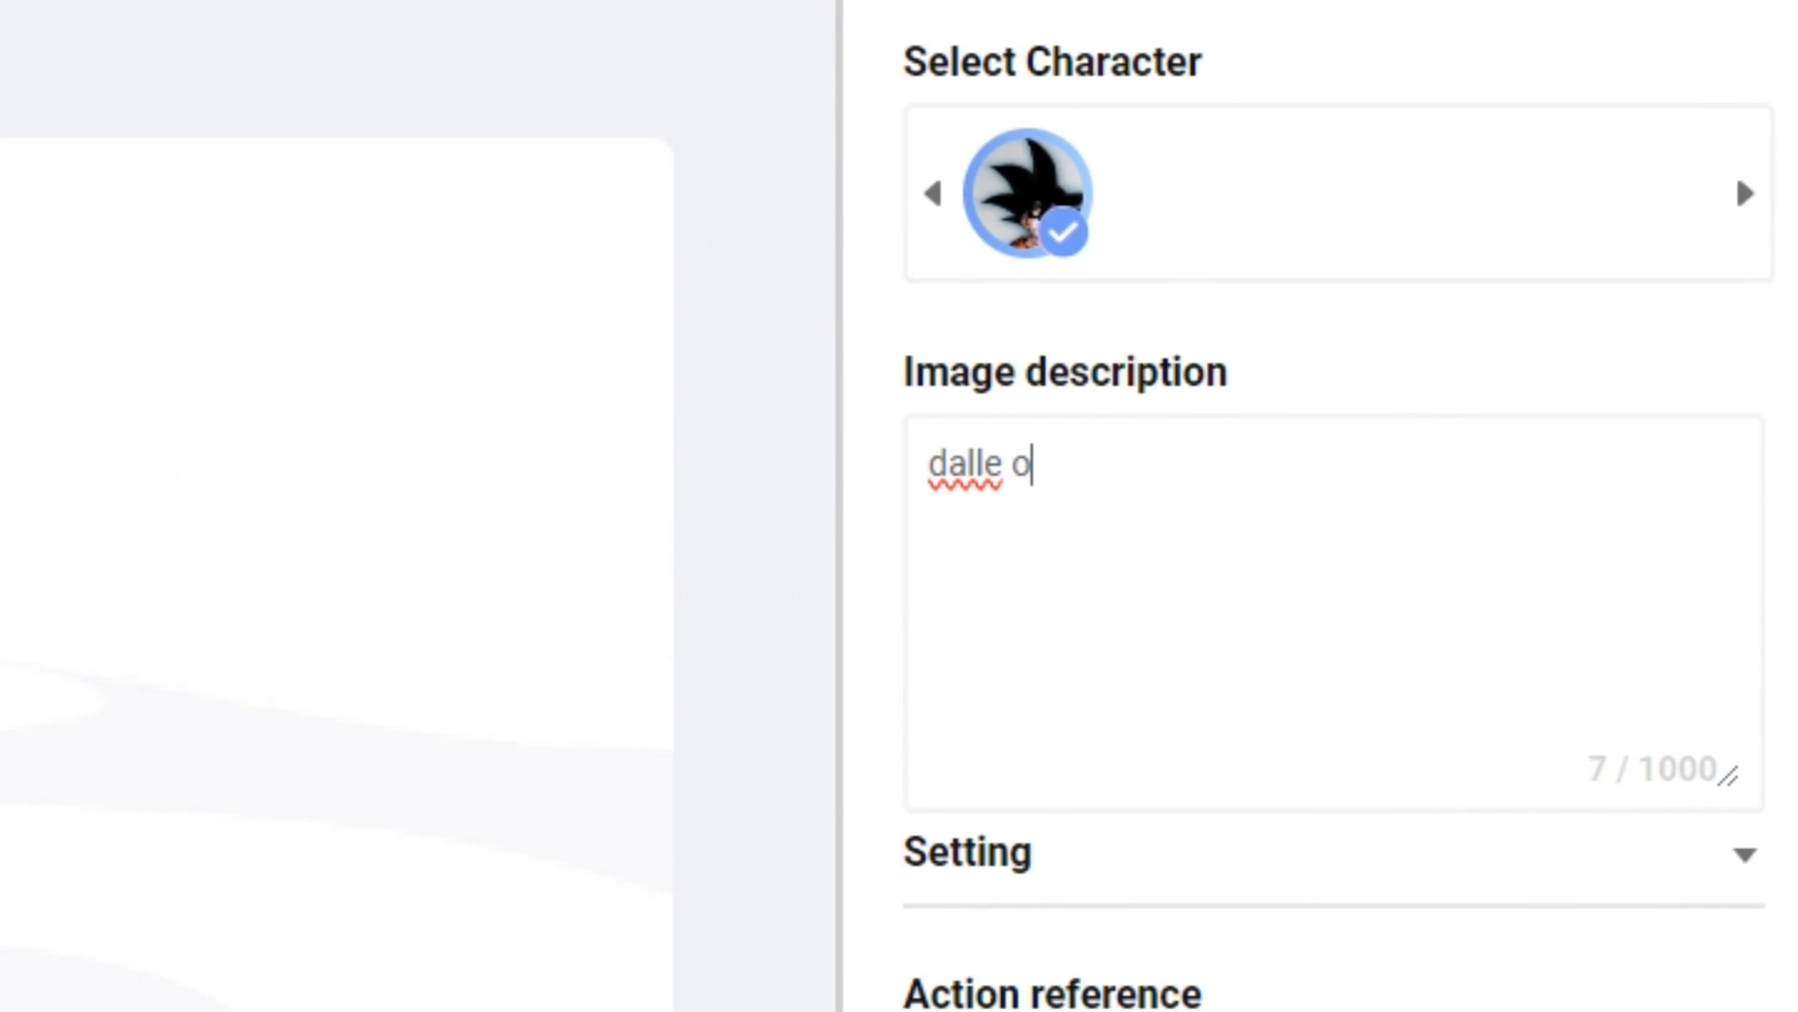
pyautogui.write('is screaming loudly')
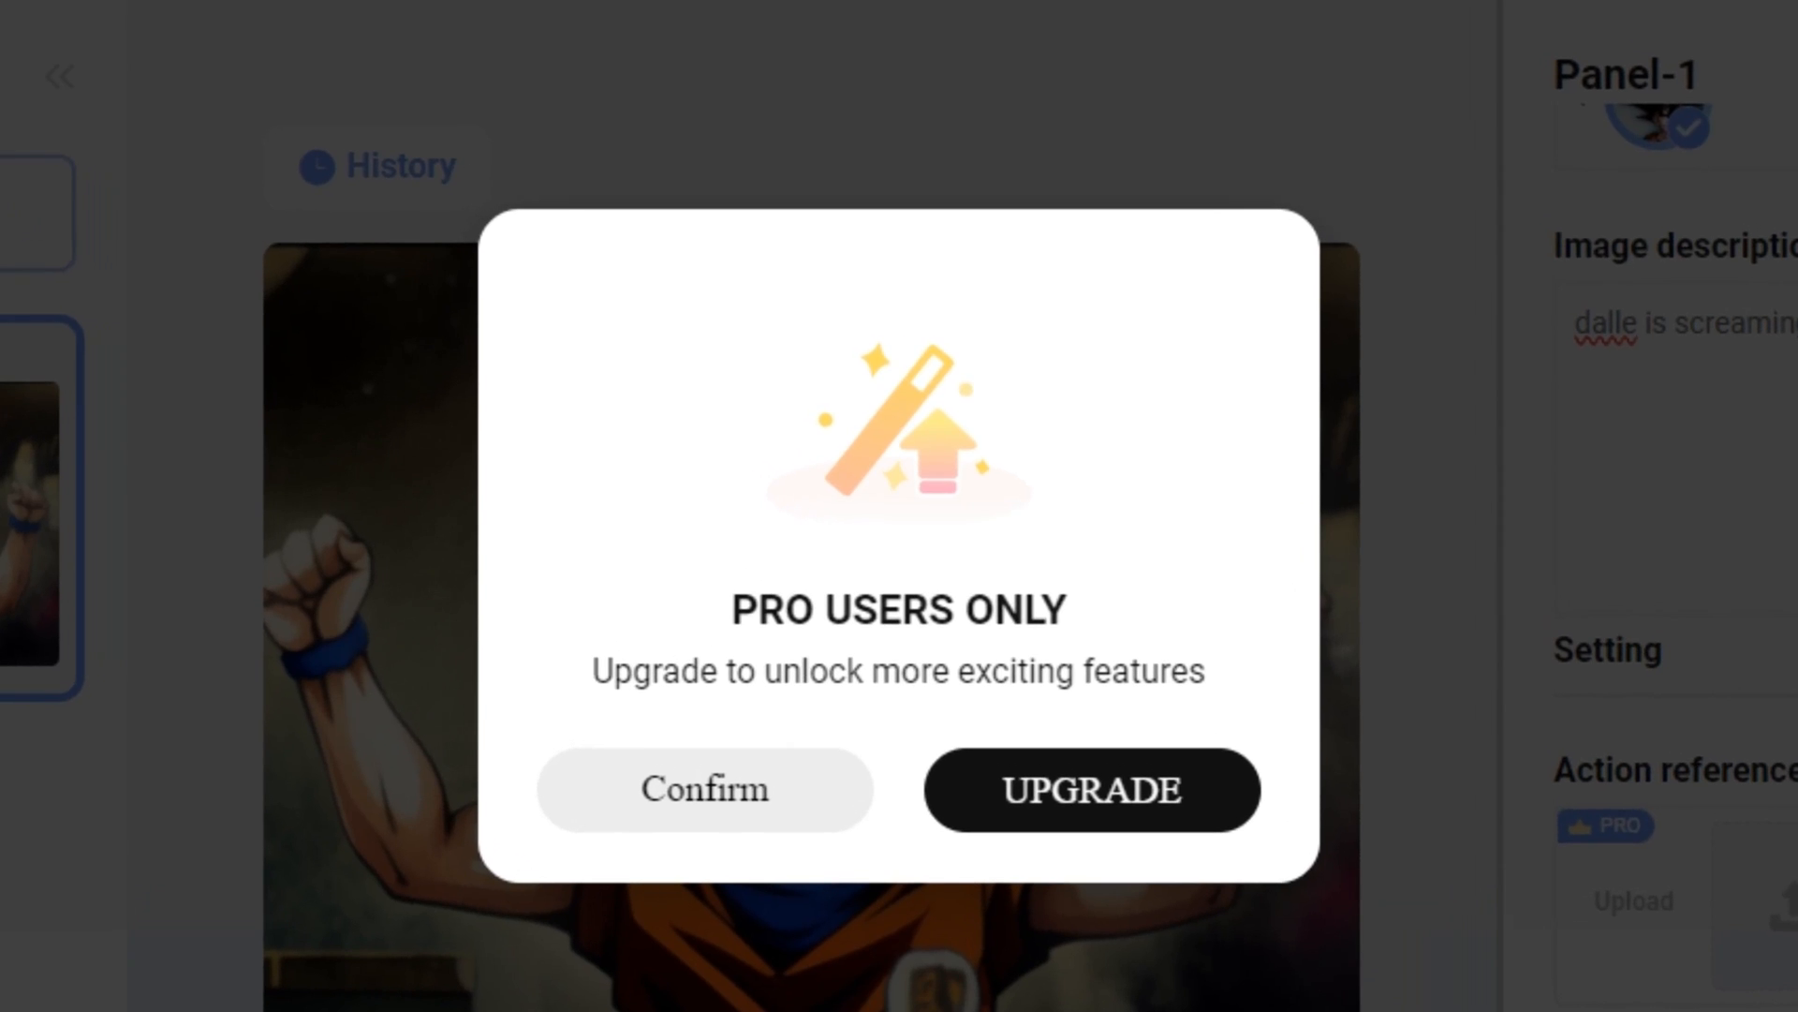
pyautogui.tripleClick(897, 670)
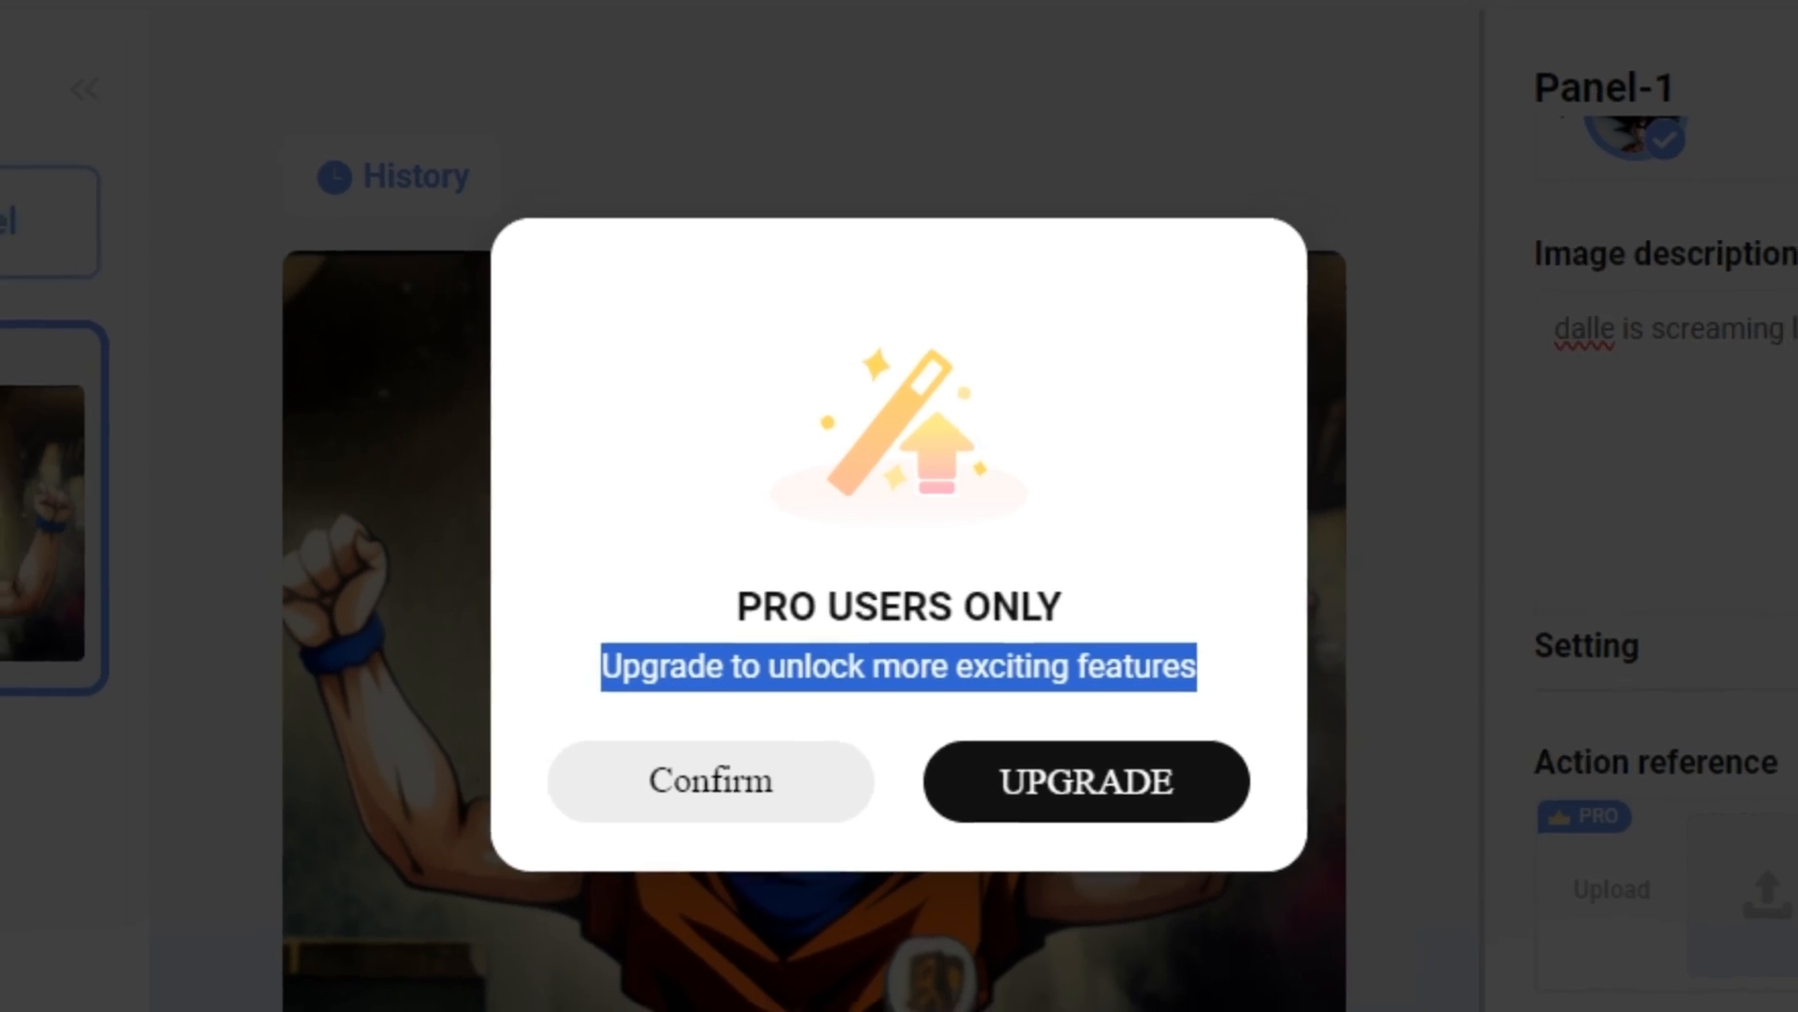
pyautogui.click(710, 781)
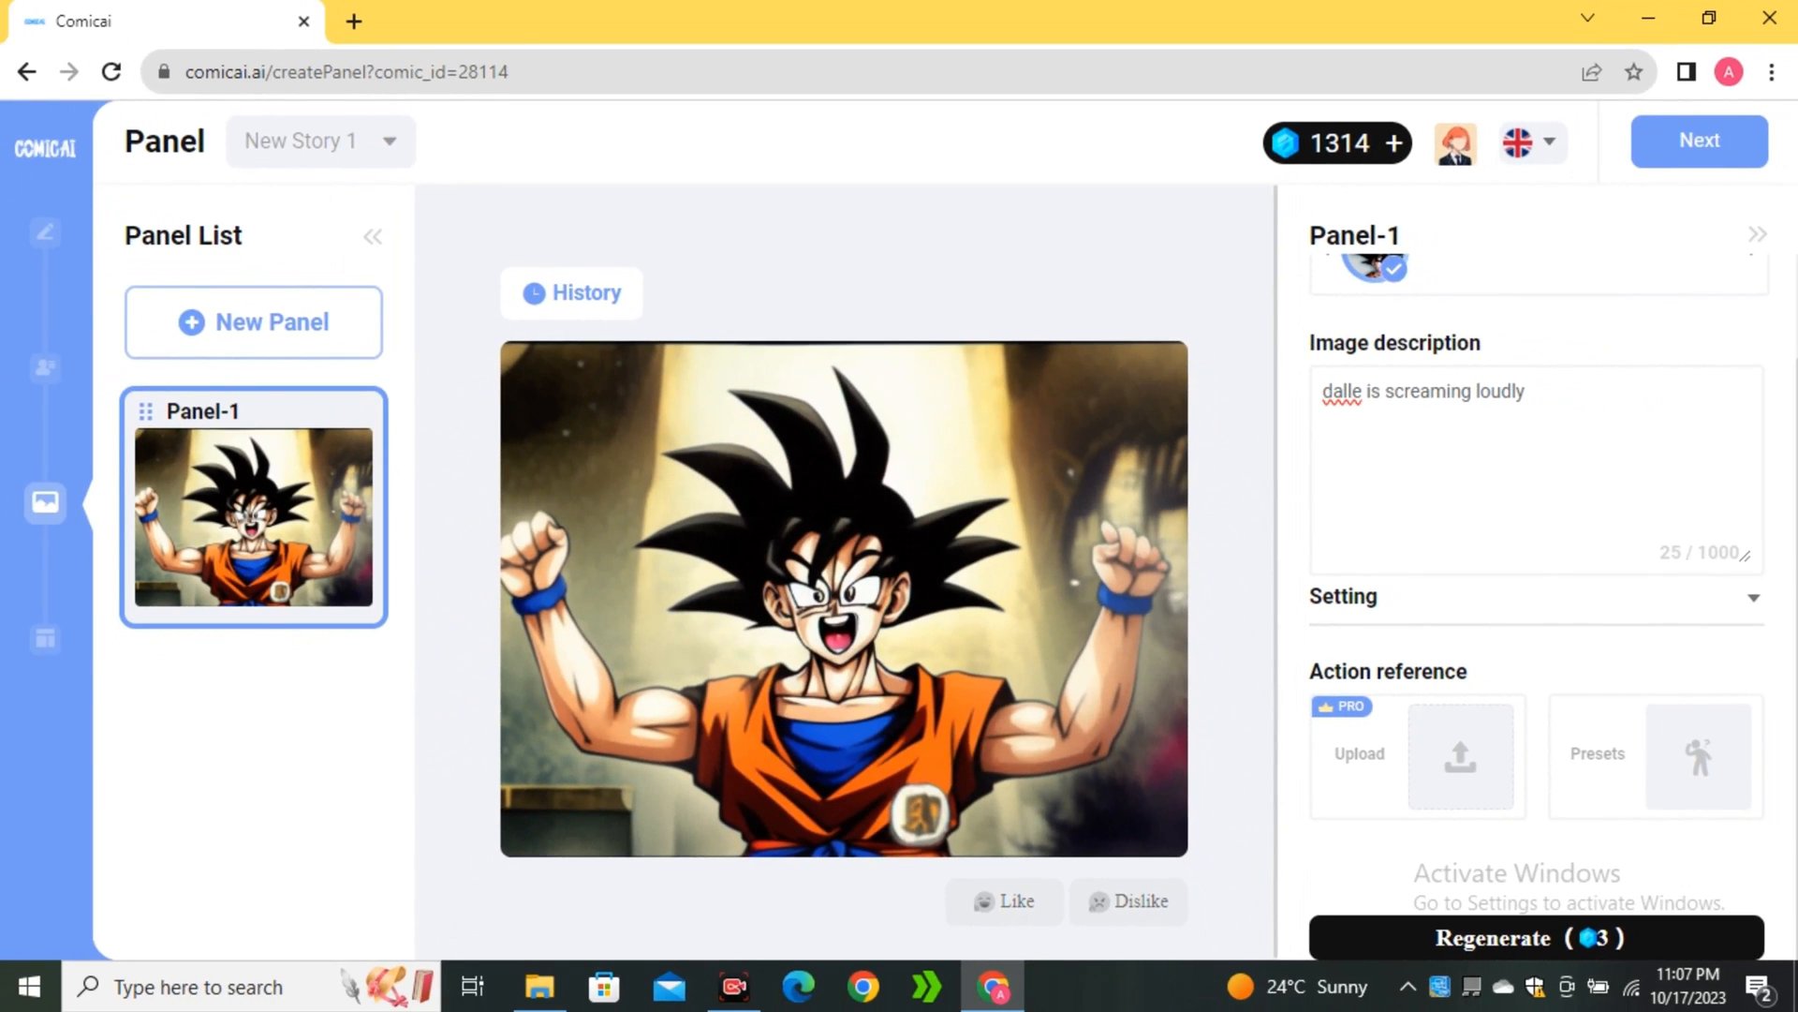